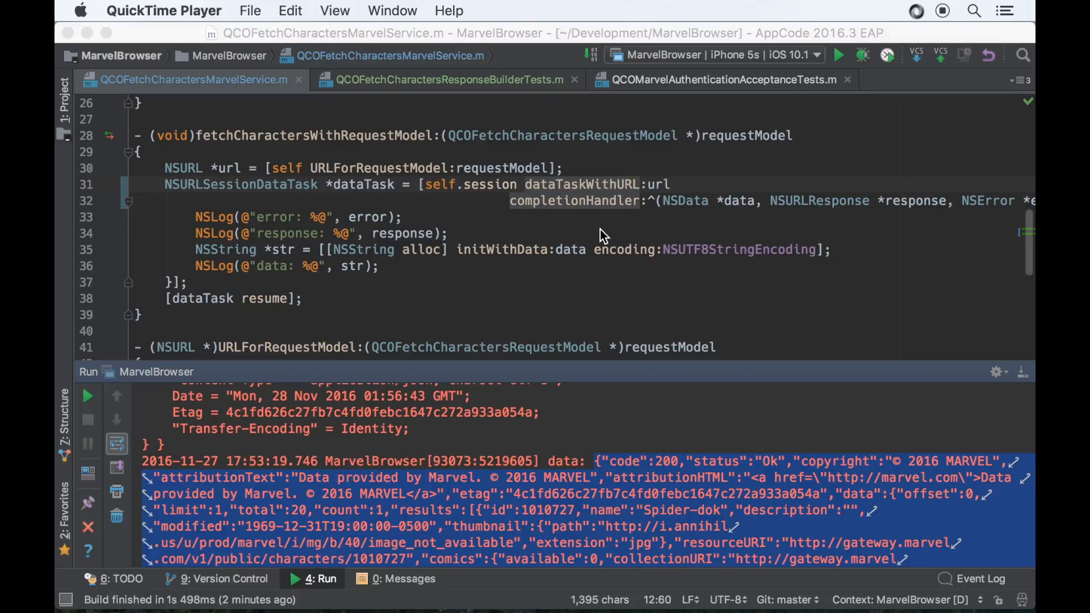
pyautogui.moveTo(658, 163)
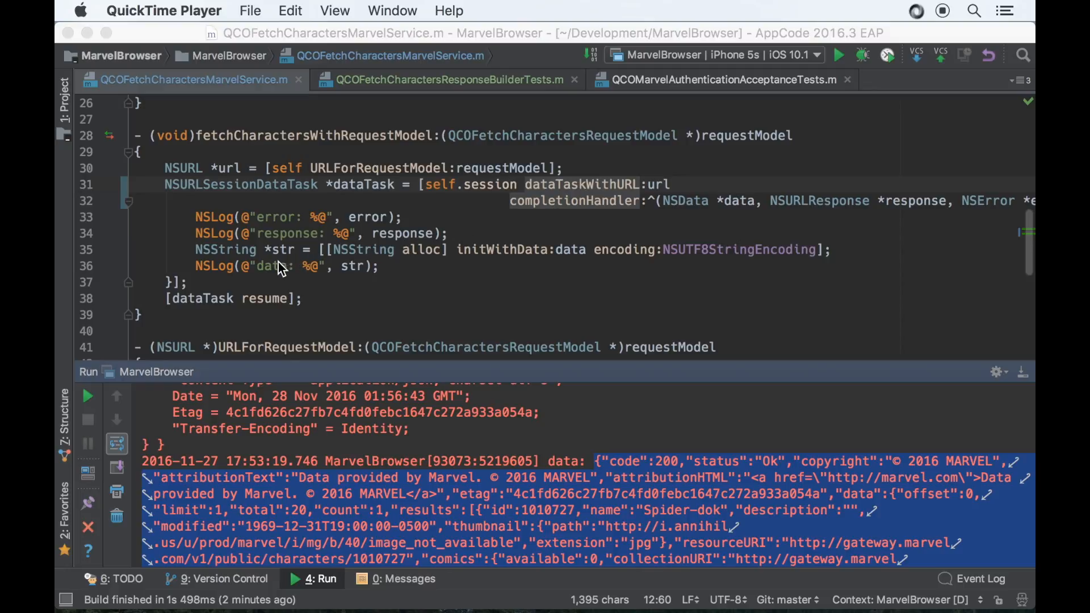
pyautogui.moveTo(619, 440)
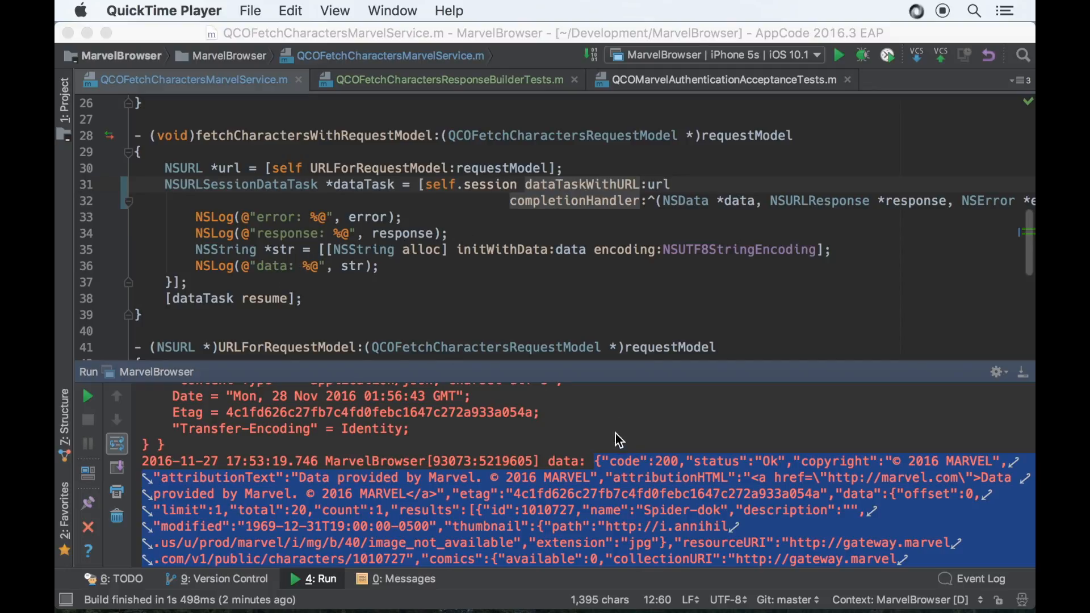
pyautogui.moveTo(638, 448)
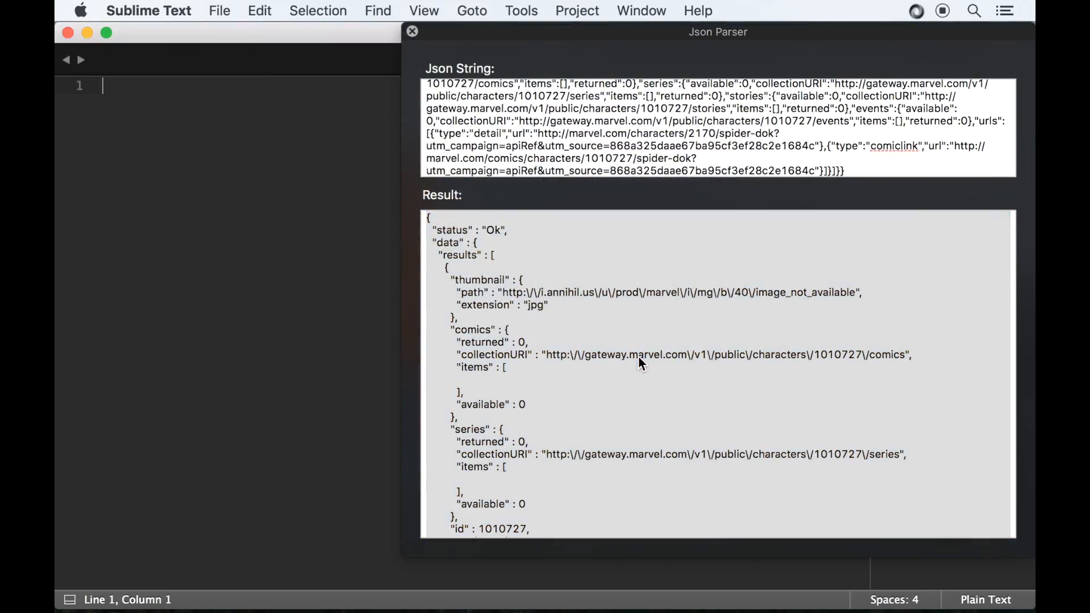
# Step: Format the Marvel JSON in Sublime's Json Parser, select its code 200 part, and switch to the builder tests
pyautogui.click(412, 32)
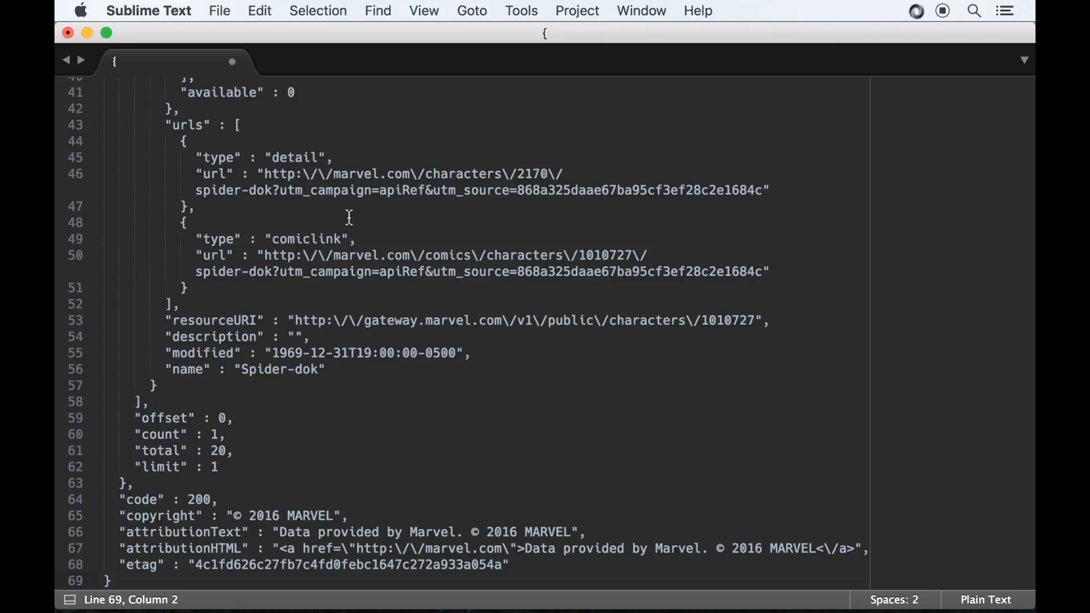
pyautogui.scroll(3)
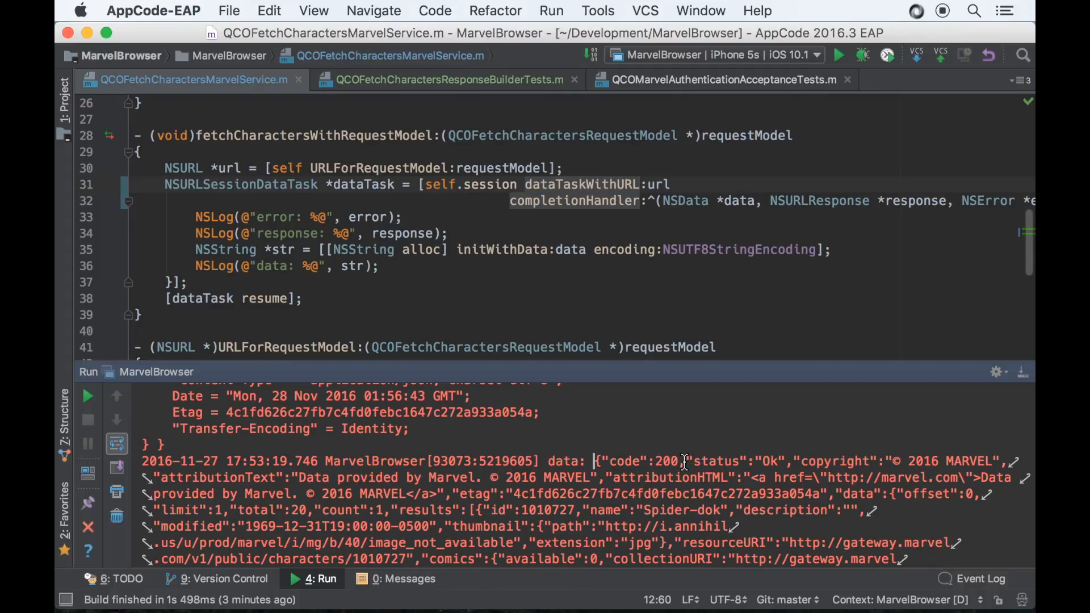
pyautogui.moveTo(594, 461); pyautogui.dragTo(680, 461)
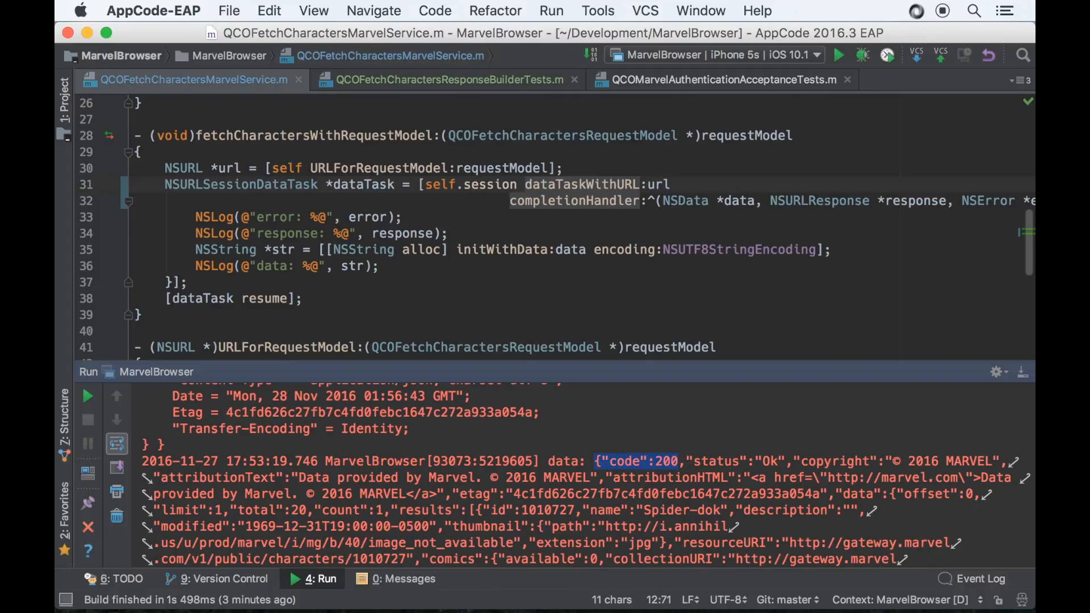
pyautogui.click(448, 79)
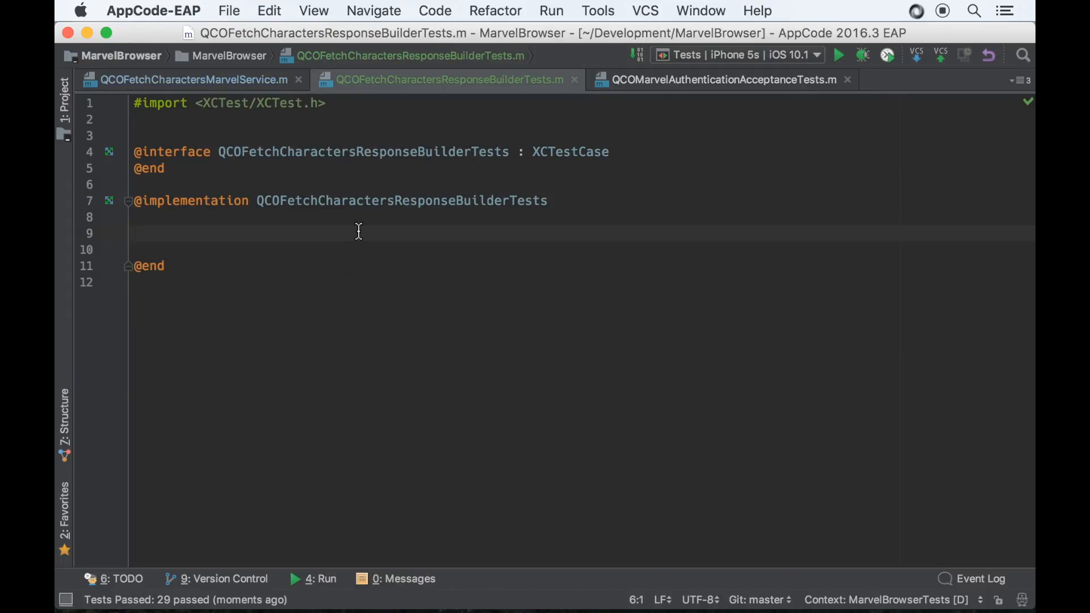
# Step: Add a testParseJSONData_WithCode200 method holding the literal @"{\"code\":200}";
pyautogui.write('- (void)testFoo_ShouldBar')
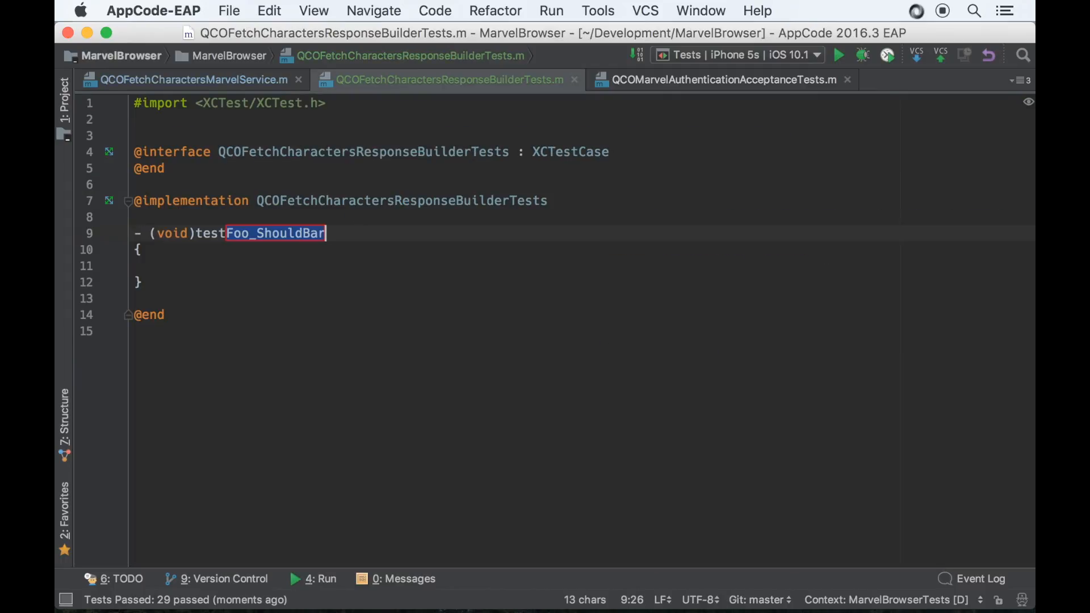
pyautogui.write('ParseJSONData')
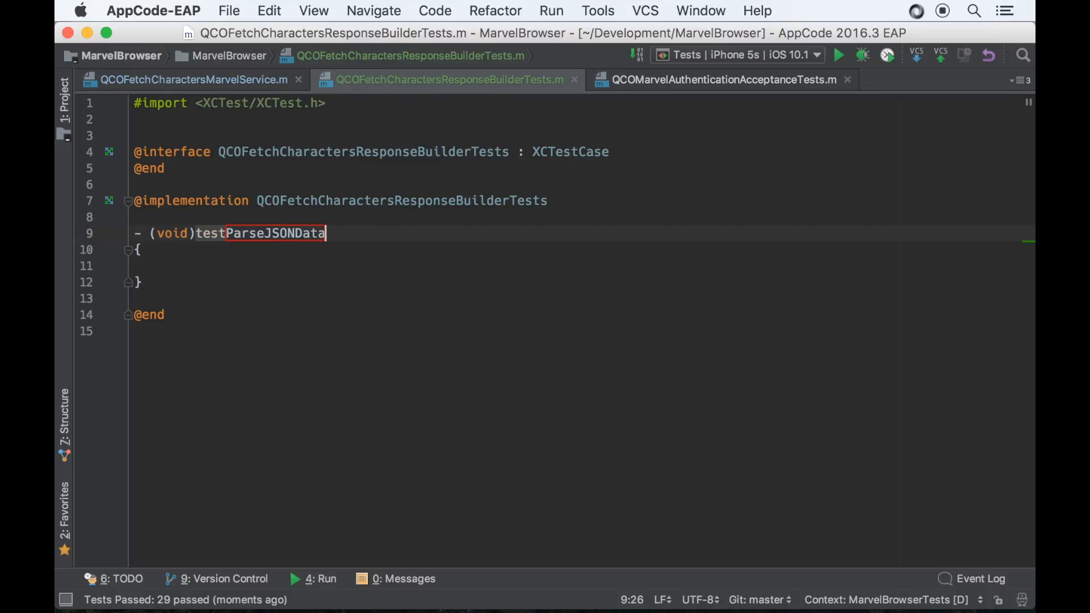
pyautogui.write('_WithCode200')
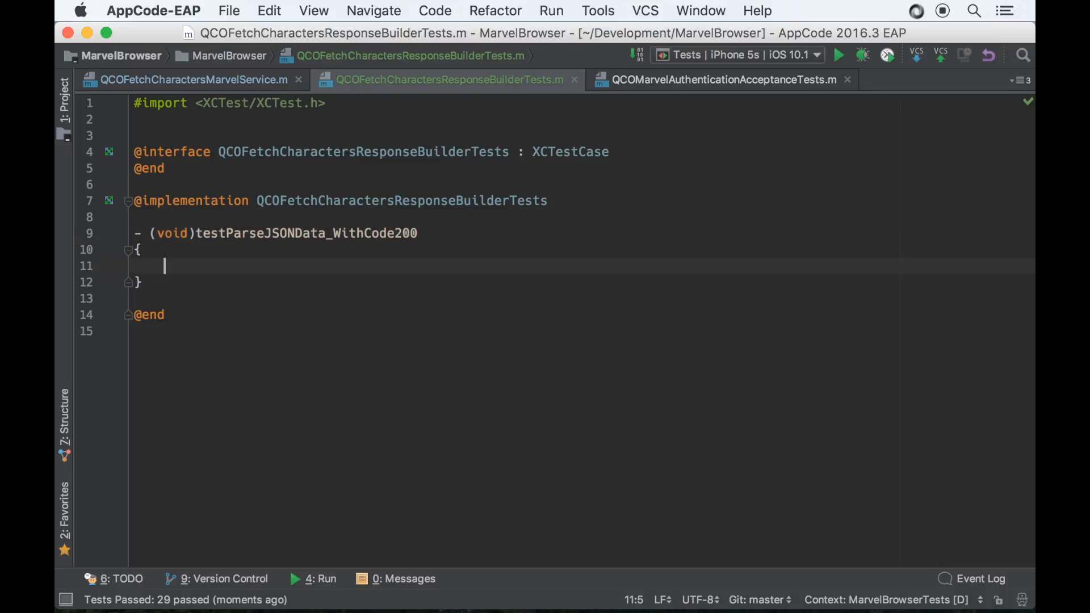
pyautogui.write('@""')
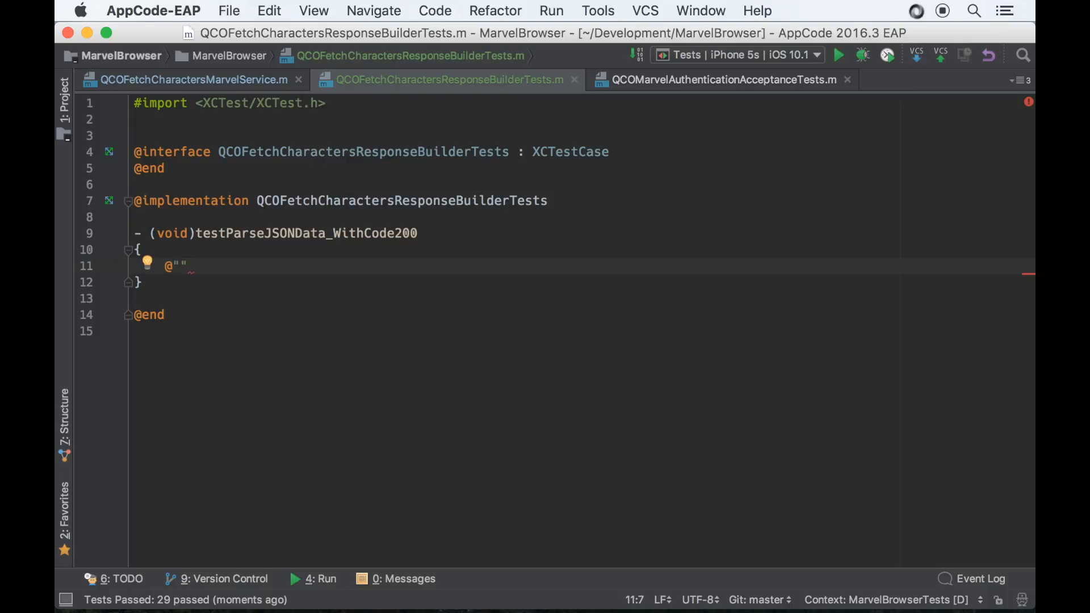
pyautogui.write('{\\"code\\":200"')
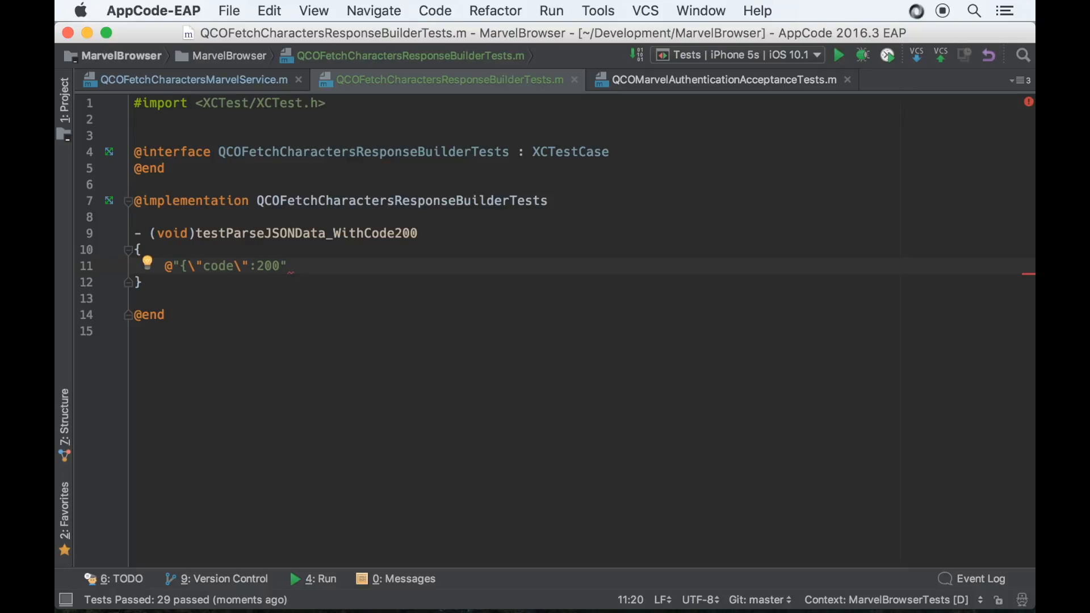
pyautogui.write('}')
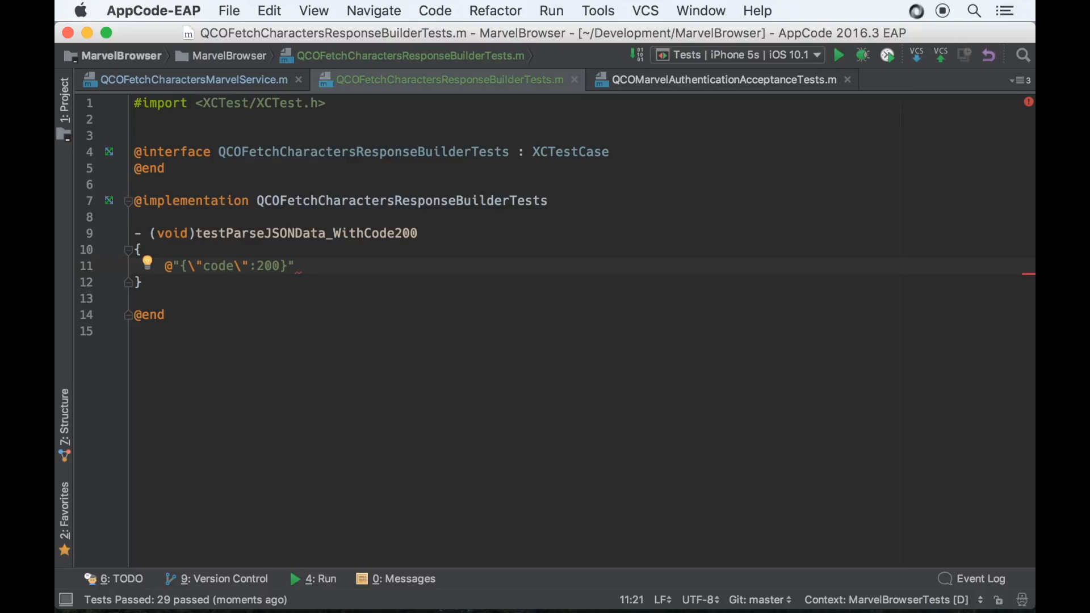
pyautogui.write(';')
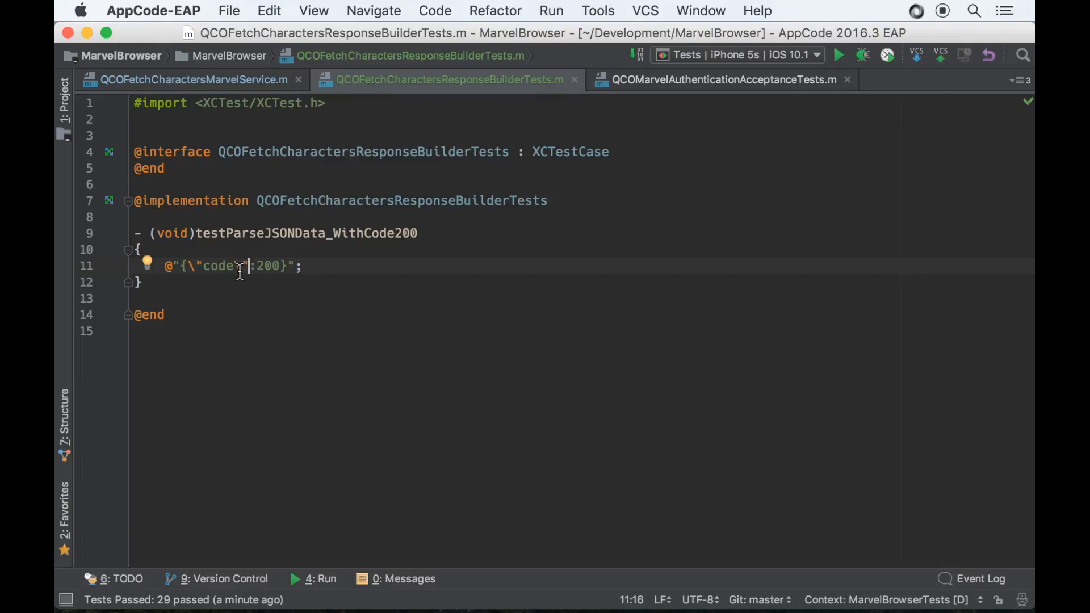
# Step: Store the literal in NSString json and convert it to NSData jsonData with NSUTF8StringEncoding
pyautogui.write('NSString *string =')
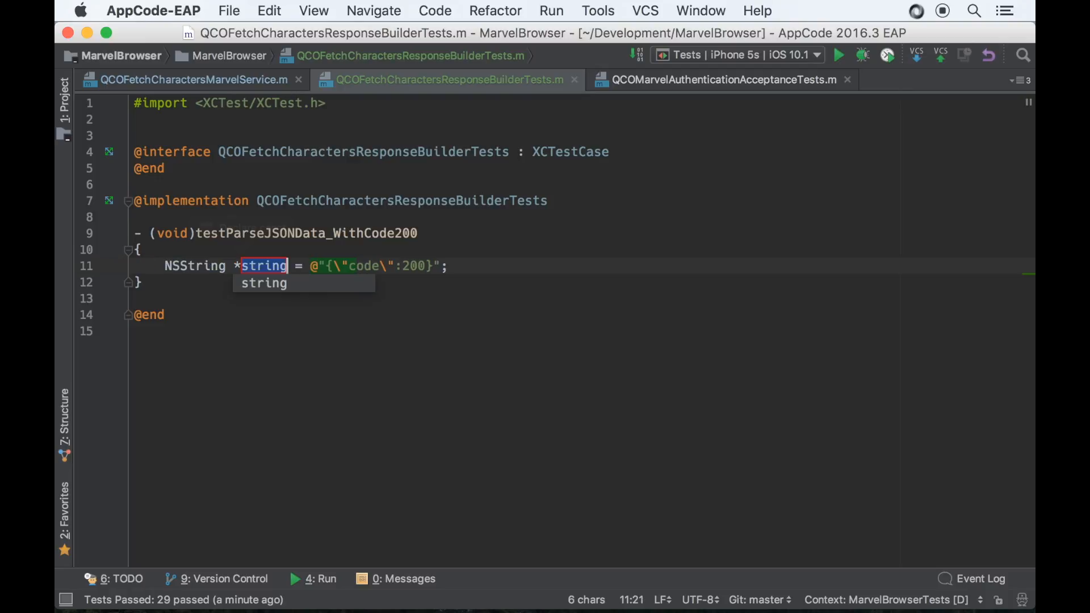
pyautogui.write('json')
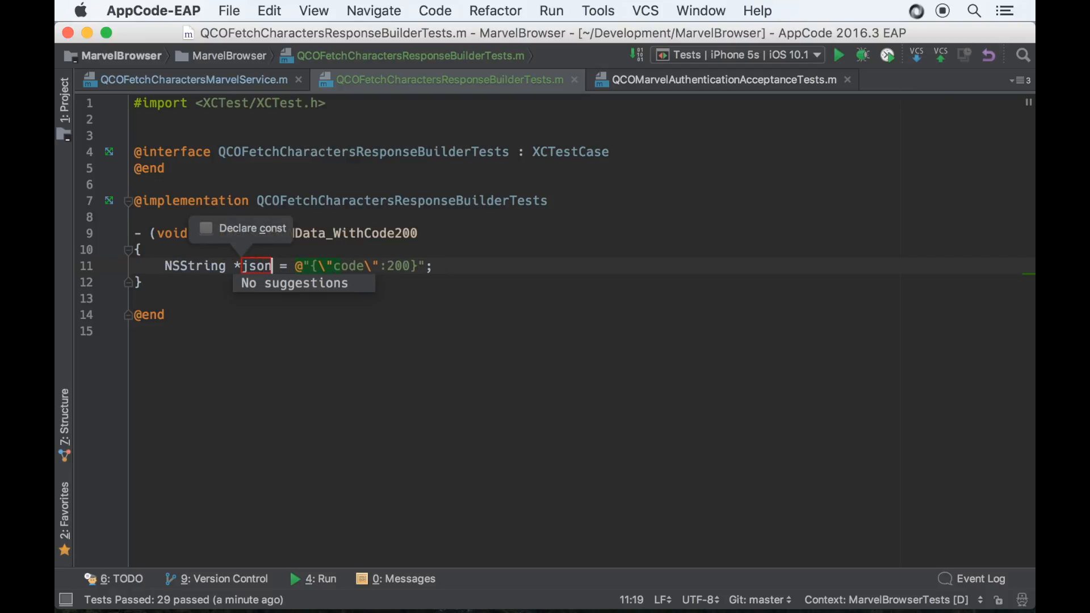
pyautogui.write('j')
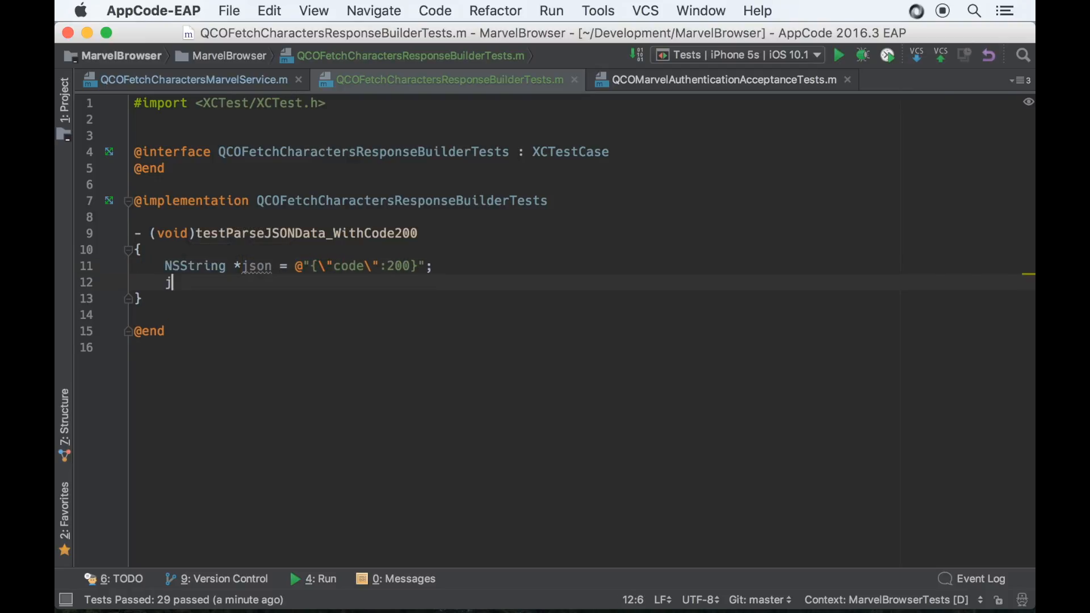
pyautogui.write('son')
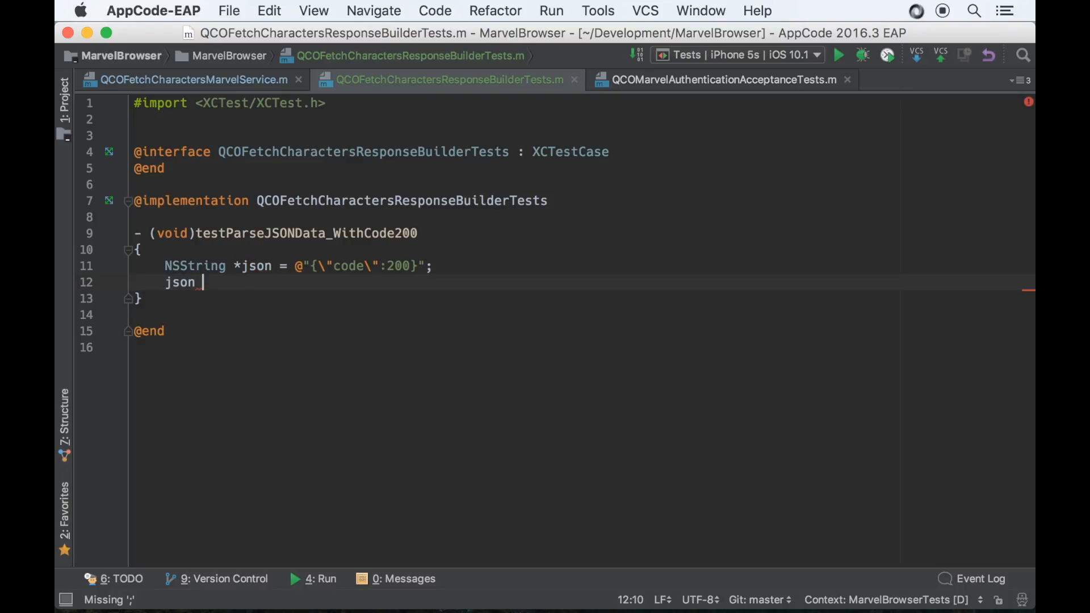
pyautogui.write('[json dataUsingEncoding:N')
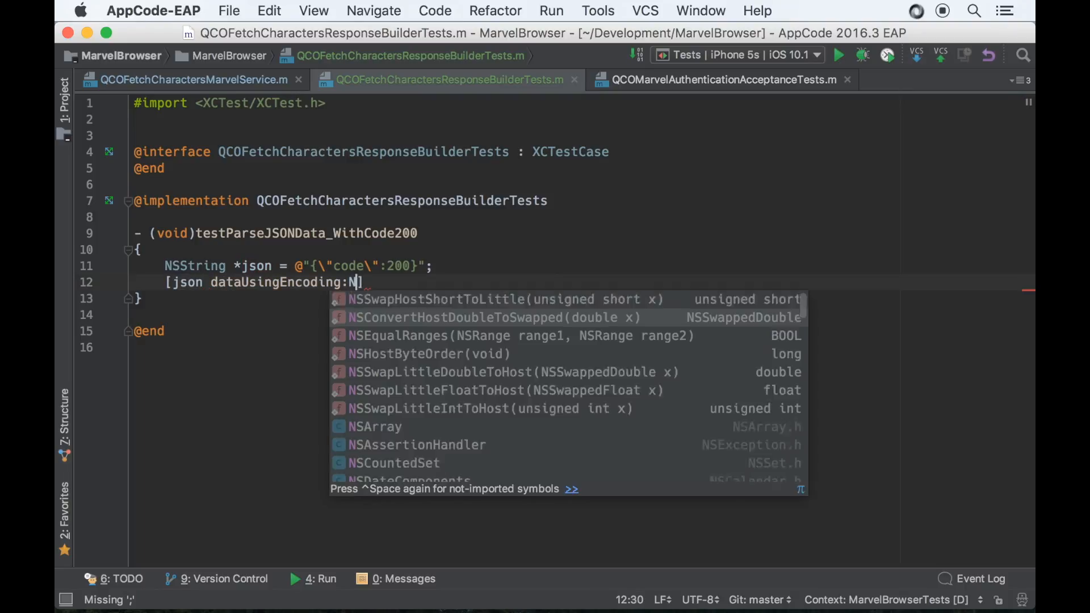
pyautogui.write('SUTF8StringEncoding')
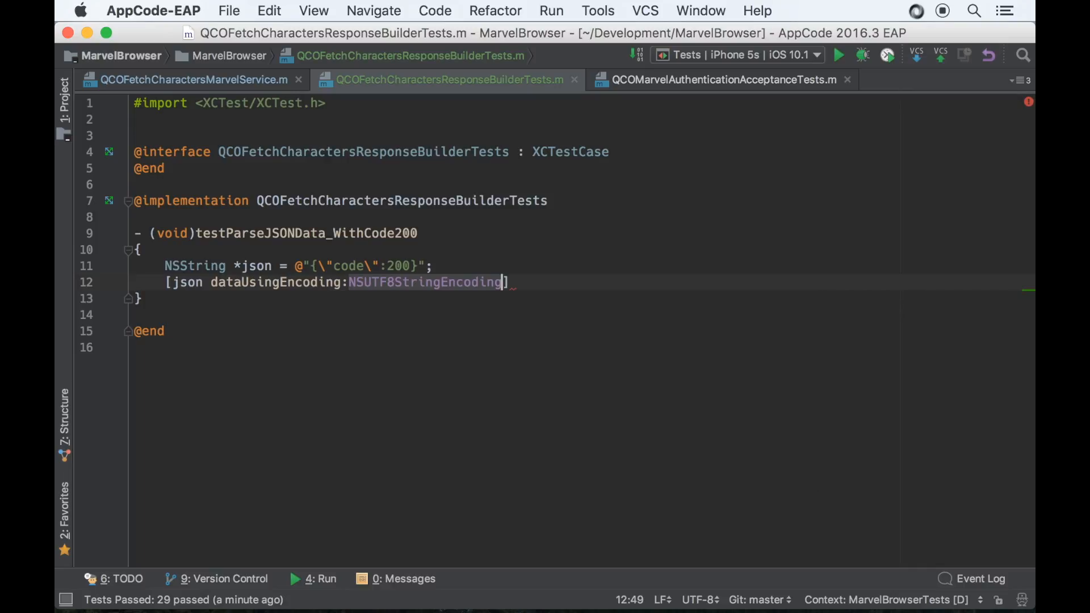
pyautogui.write('NSData *data =')
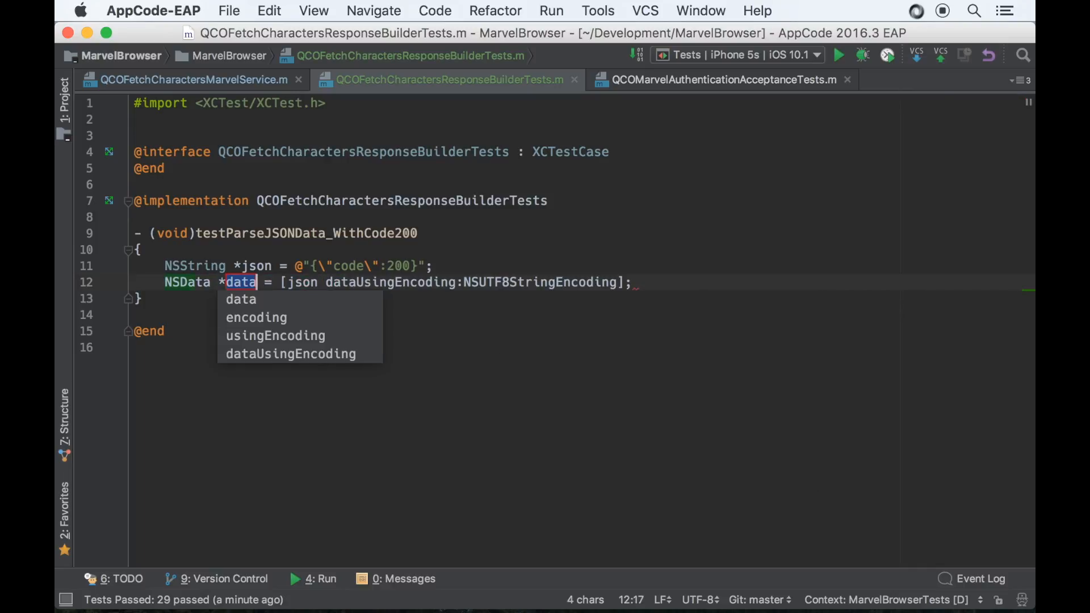
pyautogui.write('jsonData')
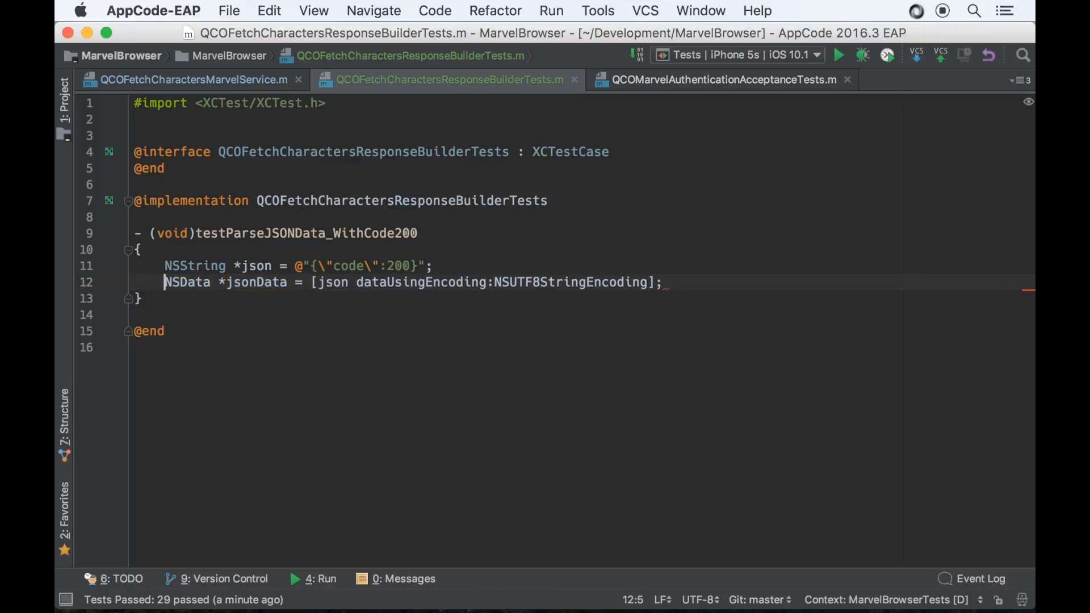
# Step: On a new line, start writing [[QCOFetchCharactersResponseBuilder alloc] init]
pyautogui.press('Return')
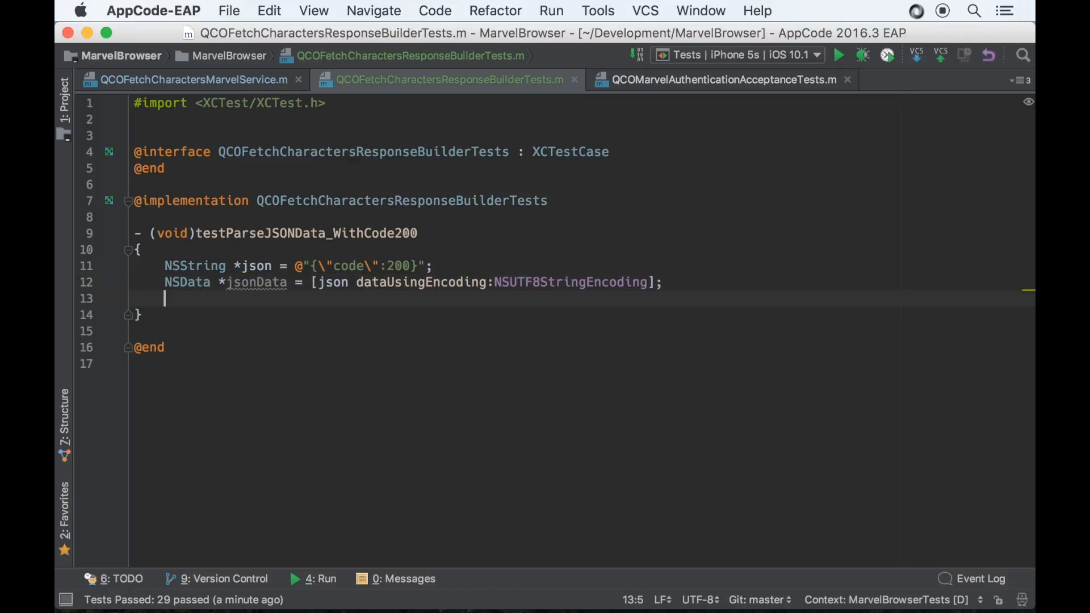
pyautogui.write('[[NSObject alloc] init]')
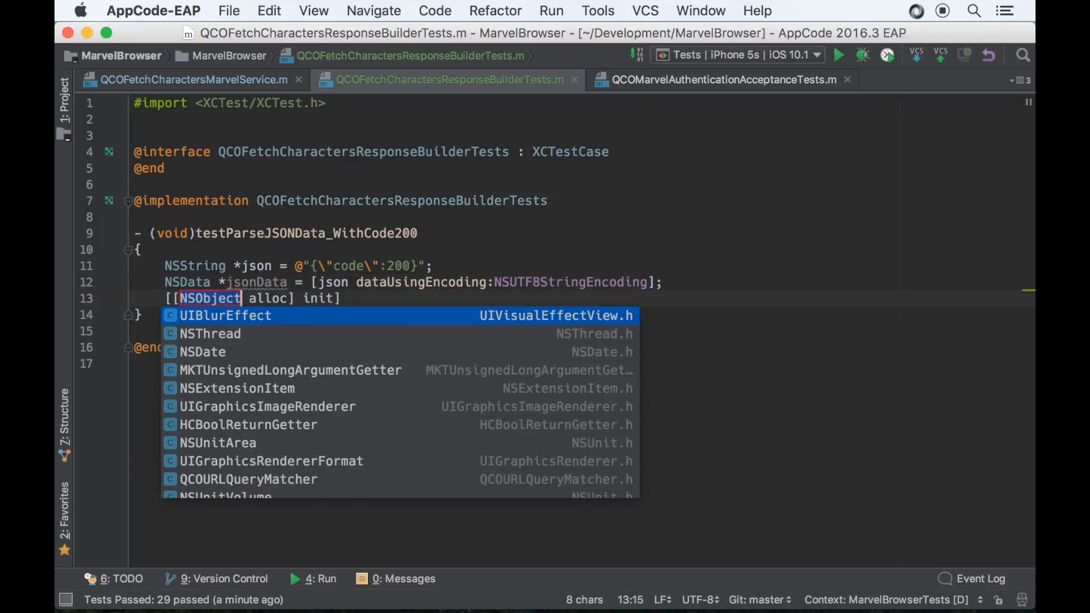
pyautogui.write('QC')
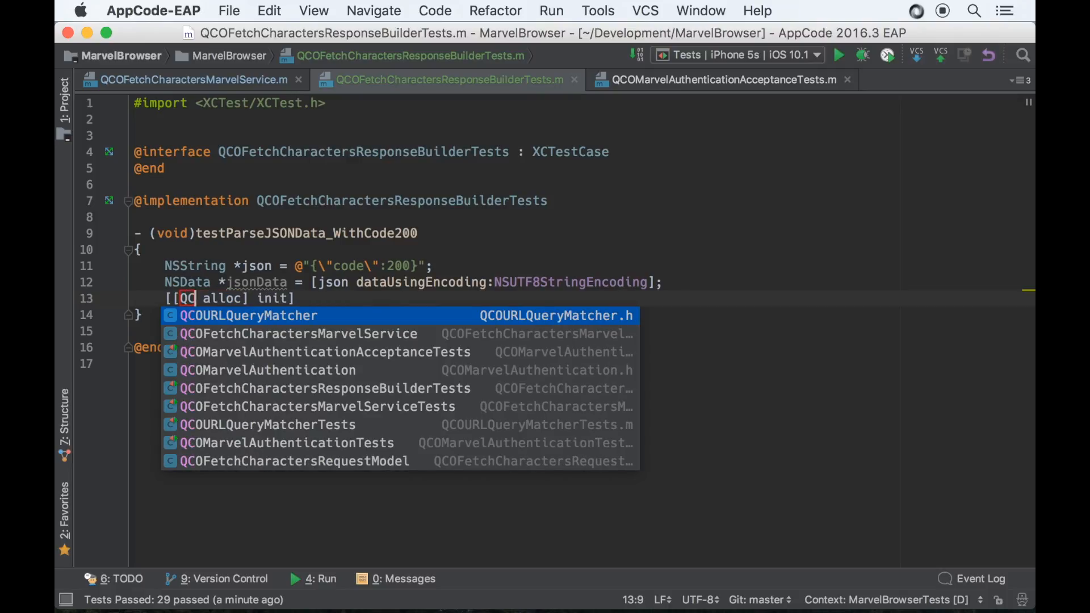
pyautogui.write('OFetchCharactersResponseBuilder')
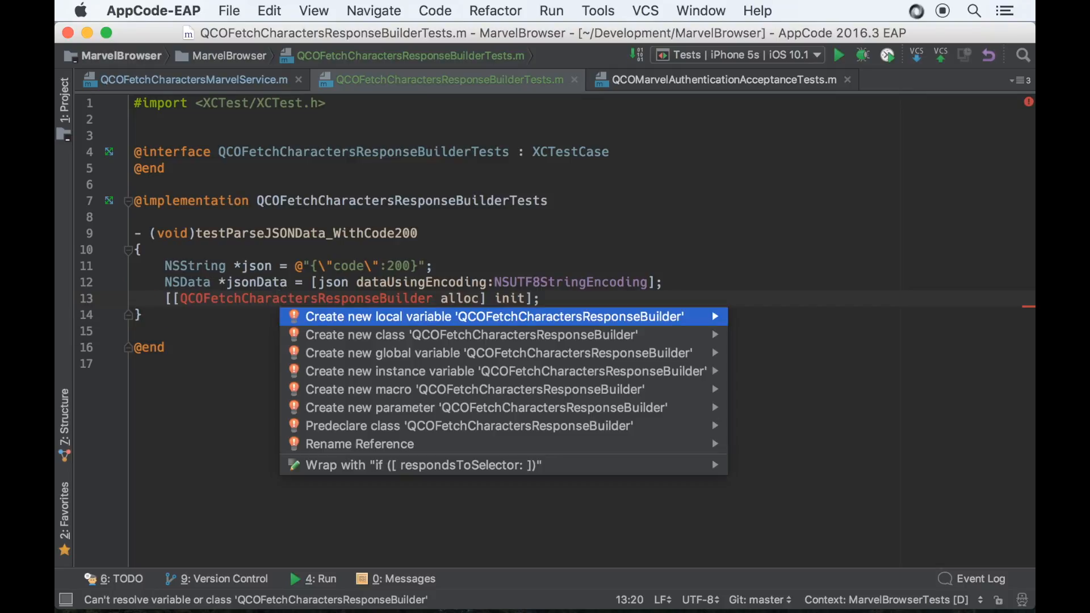
# Step: Create the QCOFetchCharactersResponseBuilder class via the intention dialog and return to the tests file
pyautogui.click(473, 334)
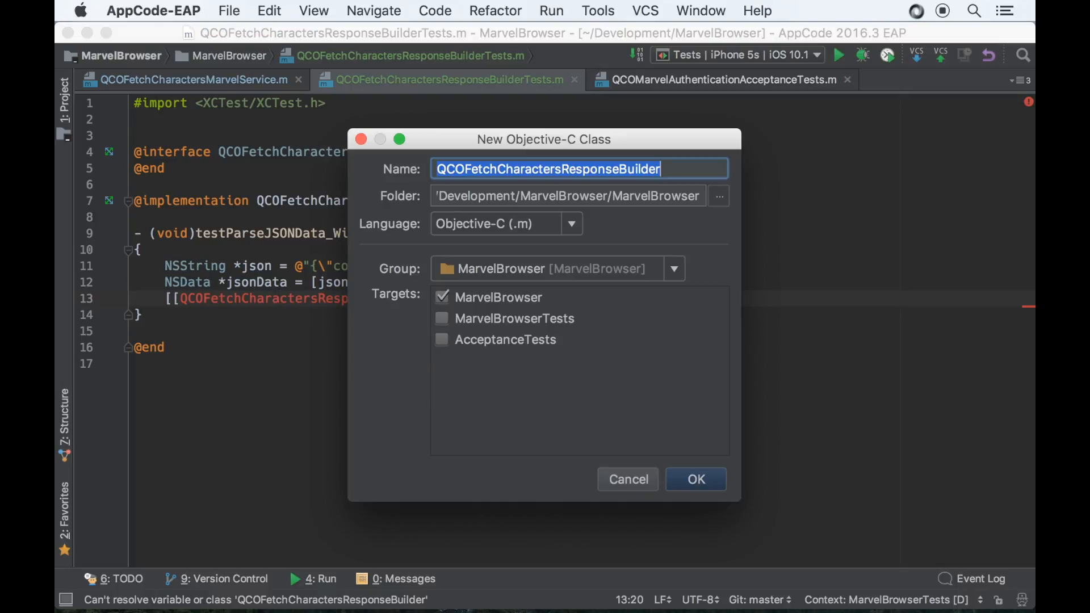
pyautogui.click(695, 479)
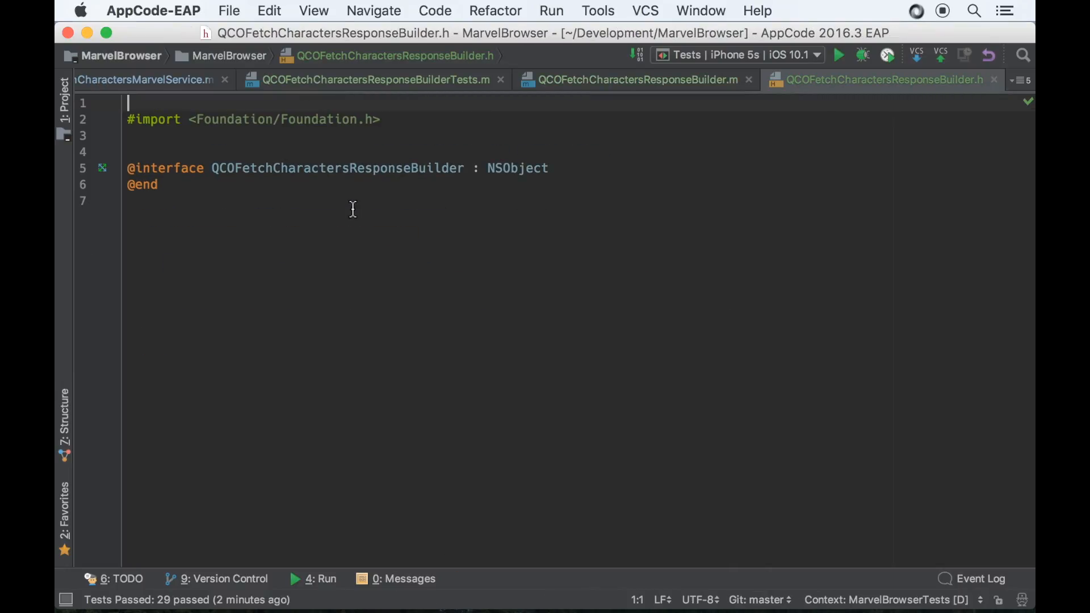
pyautogui.click(374, 79)
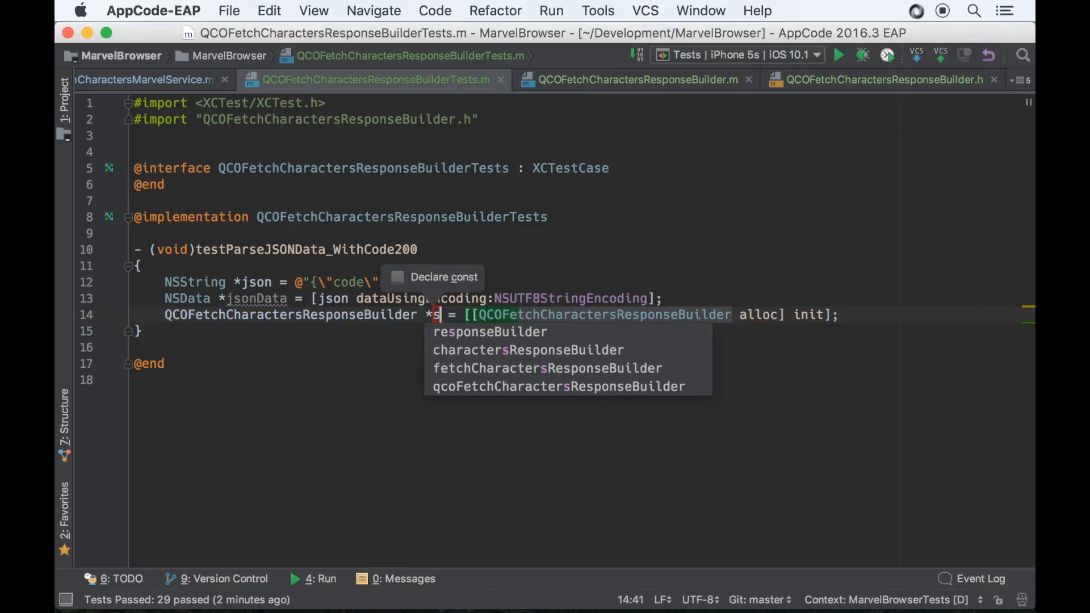
# Step: Name the builder variable sut and call [sut parseJSONData:jsonData]
pyautogui.write('ut')
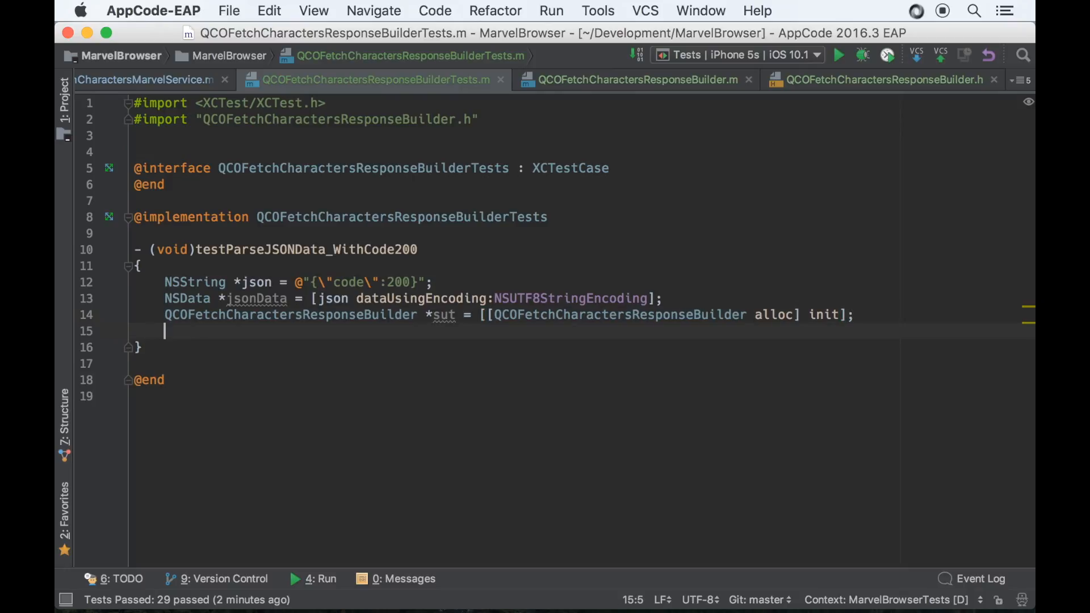
pyautogui.write('sut')
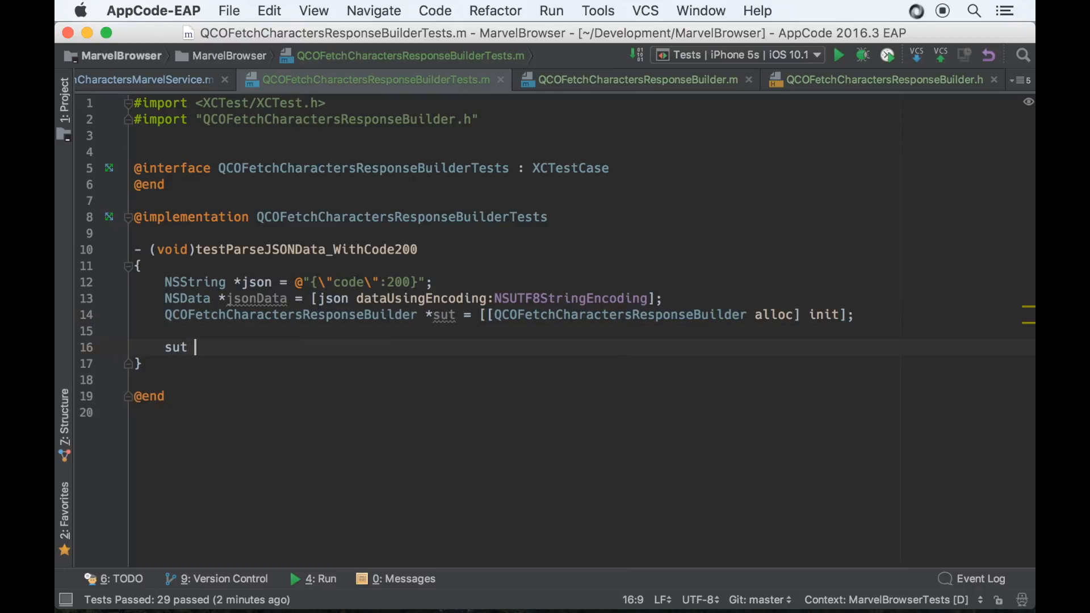
pyautogui.write('par')
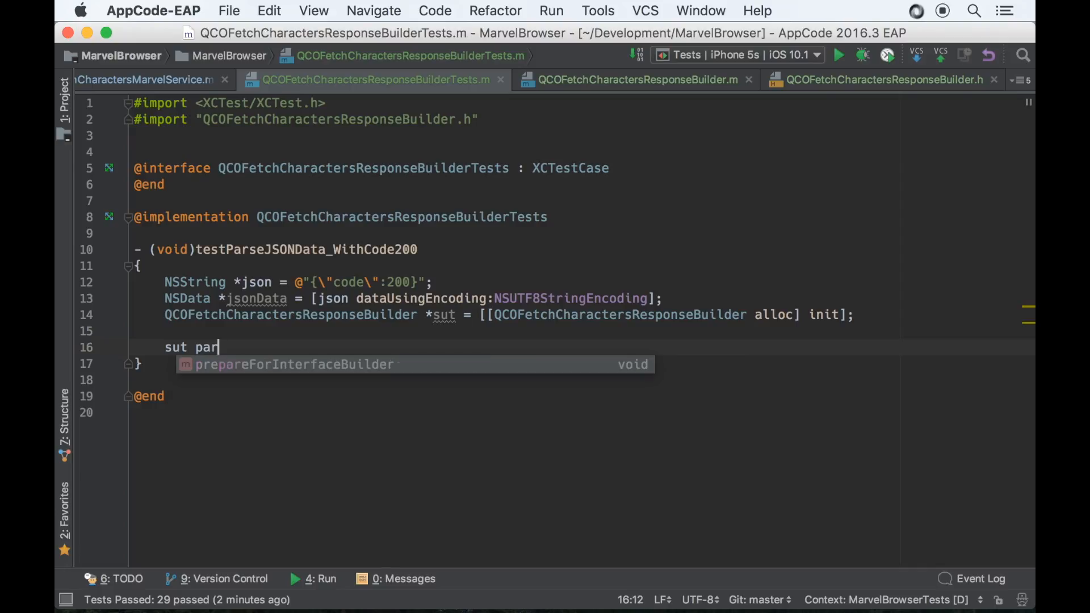
pyautogui.write('seJSONData')
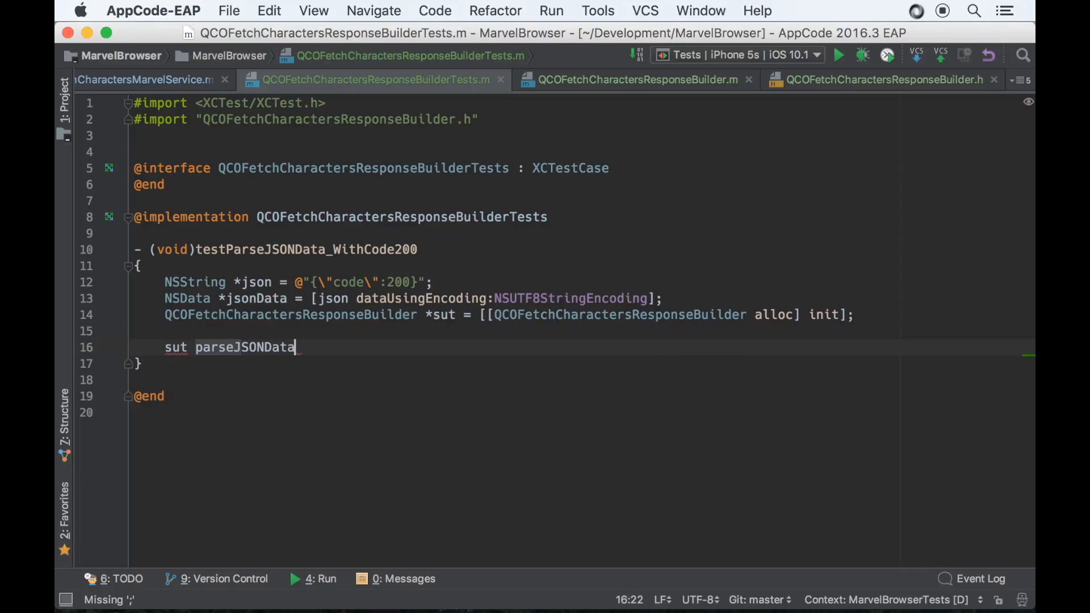
pyautogui.write(':')
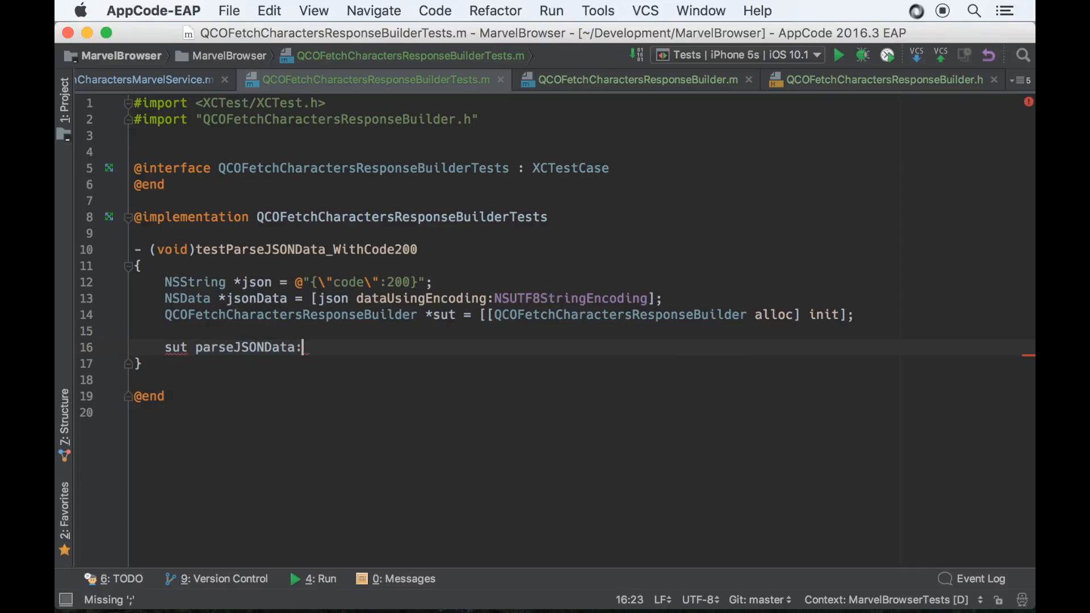
pyautogui.write('jsonData]')
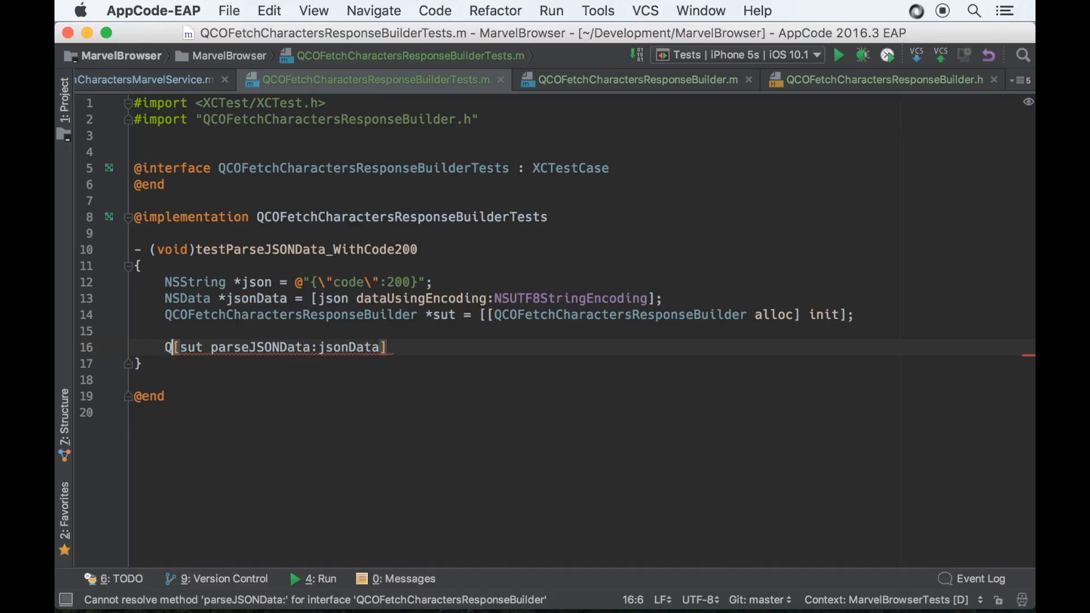
# Step: Assign the parse result to a QCOFetchCharactersResponseModel response variable
pyautogui.write('COFetc')
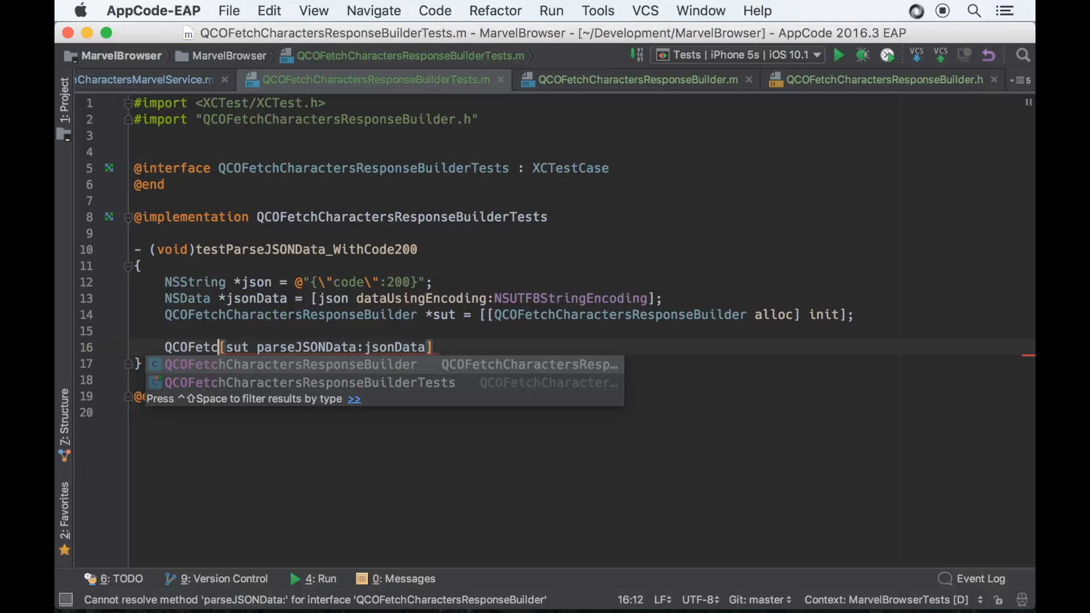
pyautogui.write('haracters')
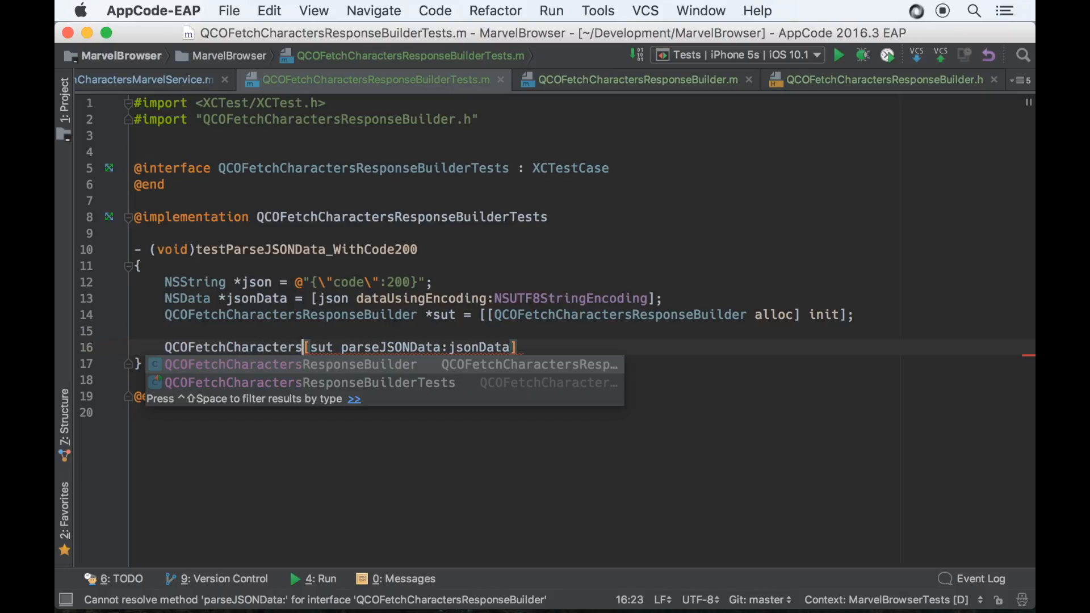
pyautogui.write('ResponseModel* respo')
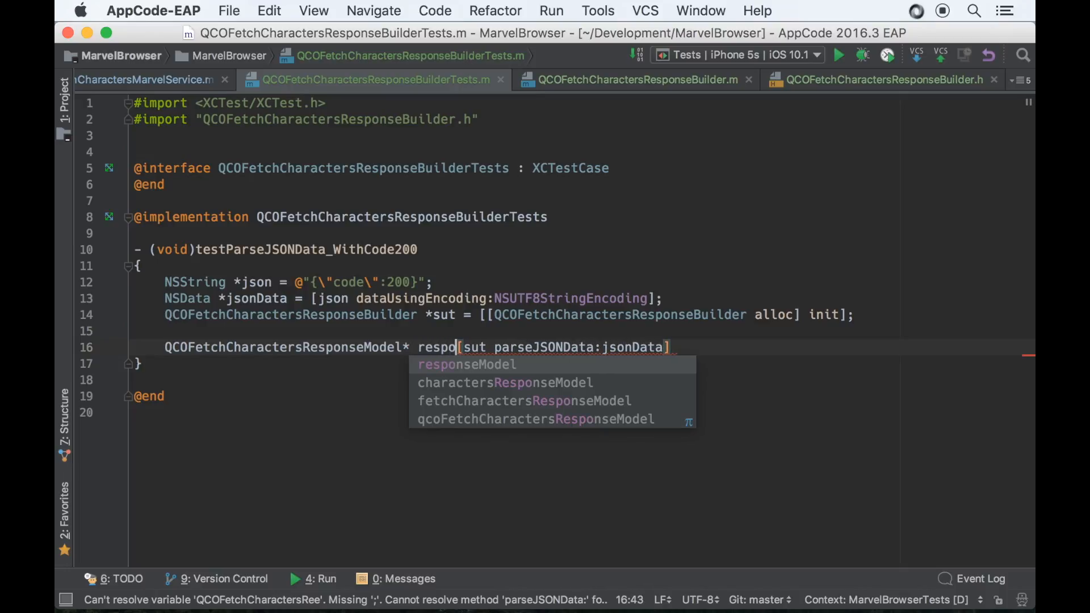
pyautogui.click(466, 364)
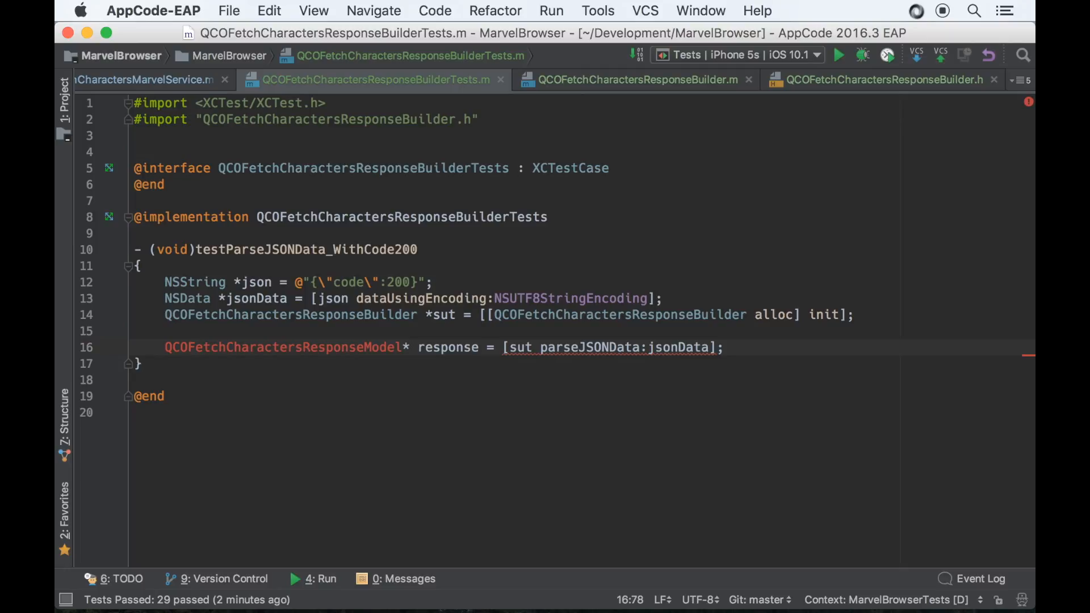
pyautogui.moveTo(505, 226)
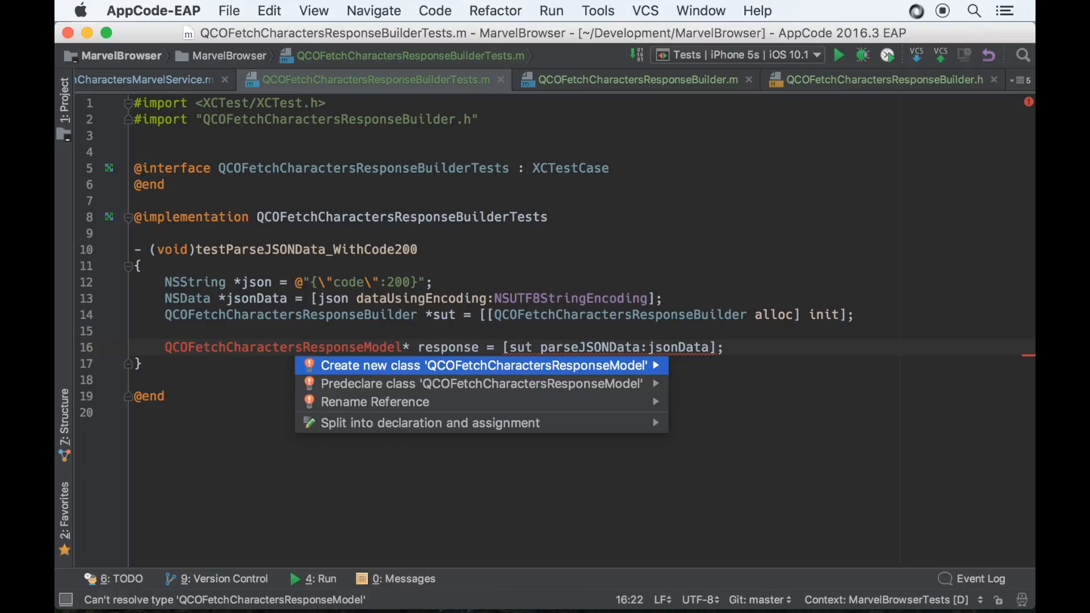
# Step: Create the QCOFetchCharactersResponseModel class, then the builder's parseJSONData: method with parameter jsonData
pyautogui.press('Escape')
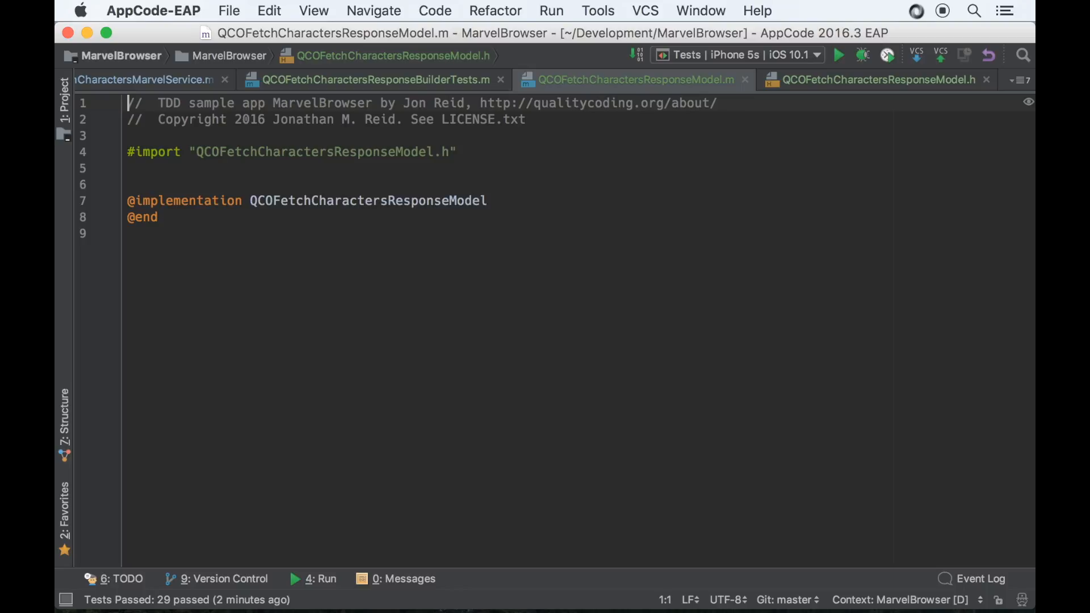
pyautogui.click(375, 80)
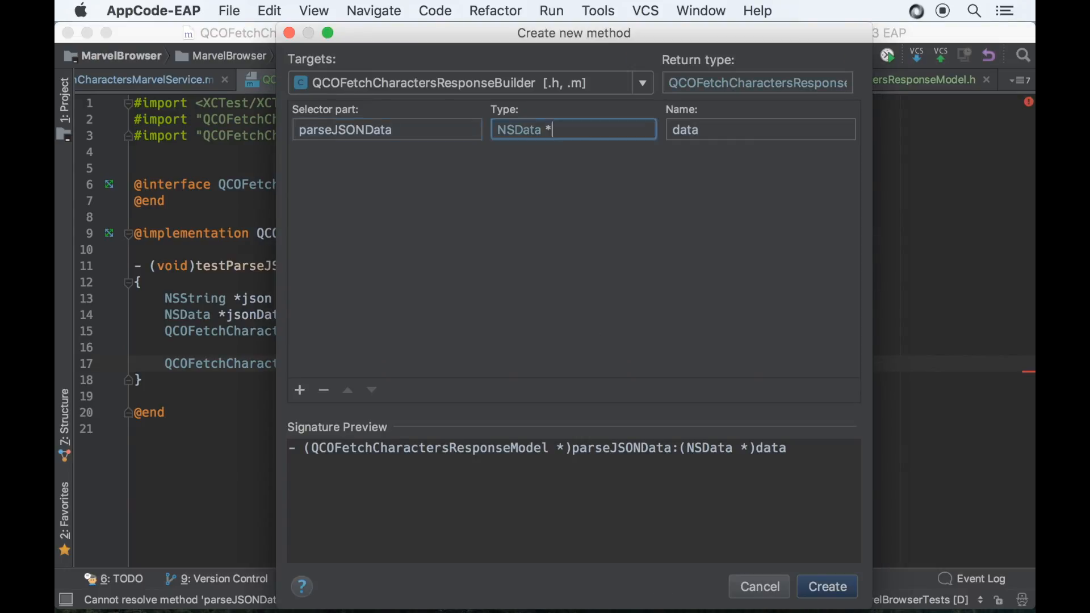
pyautogui.click(759, 129)
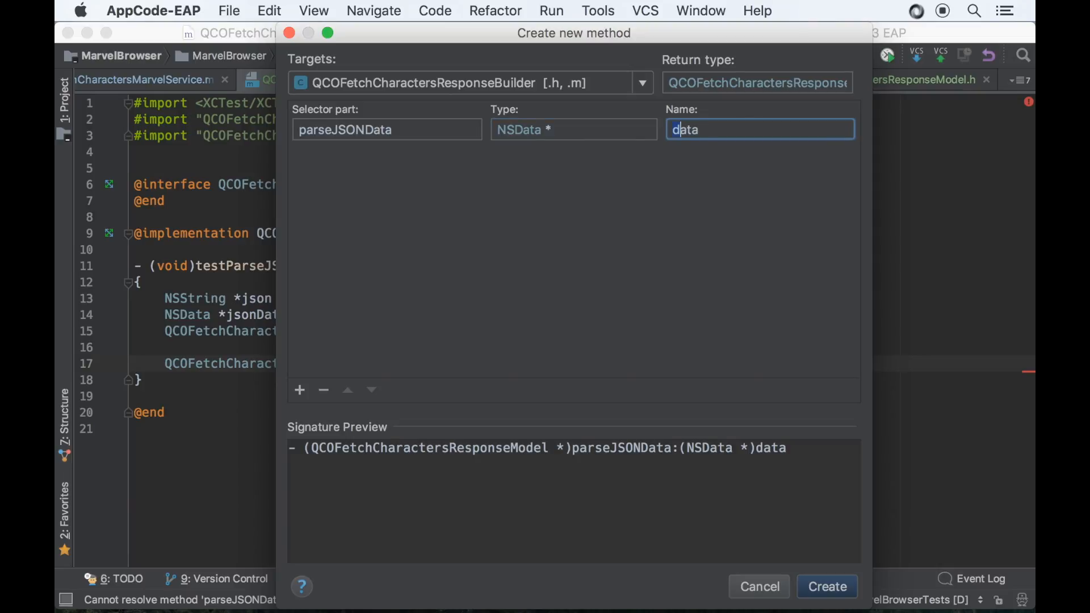
pyautogui.write('jsonData')
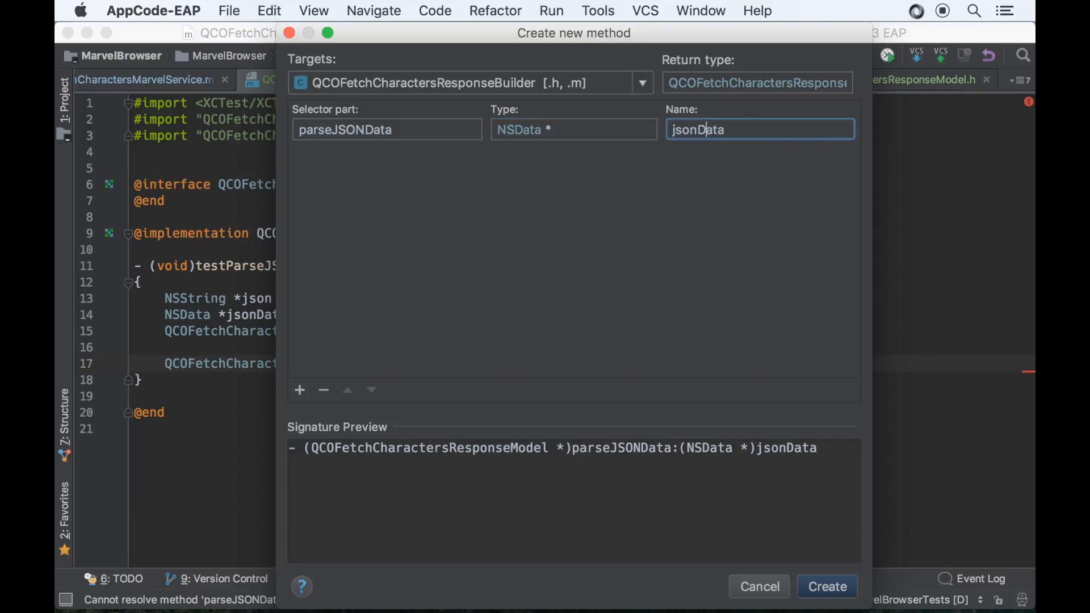
pyautogui.click(827, 586)
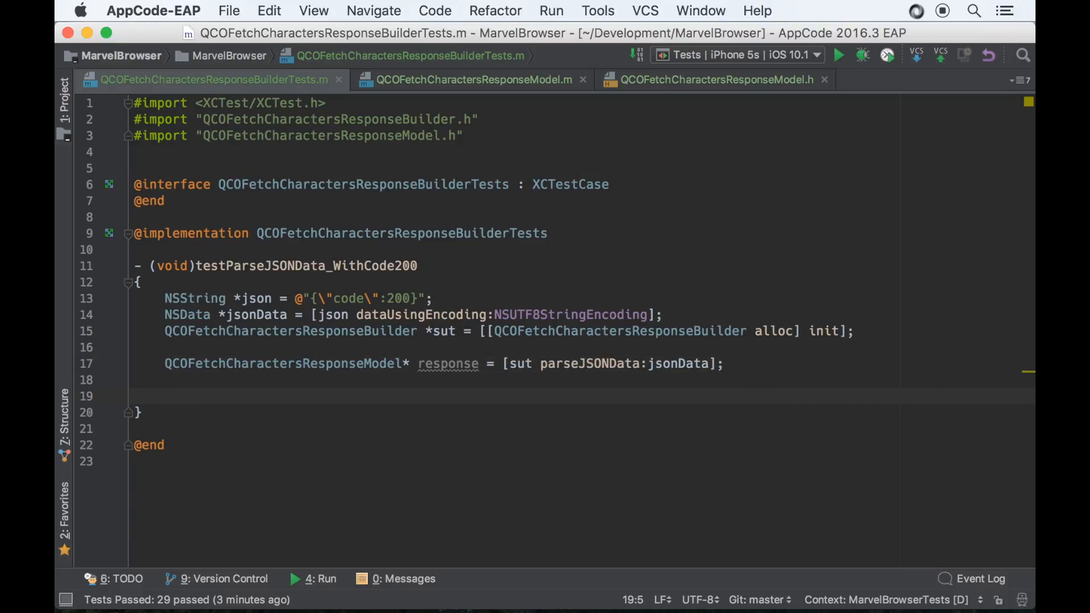
pyautogui.click(463, 135)
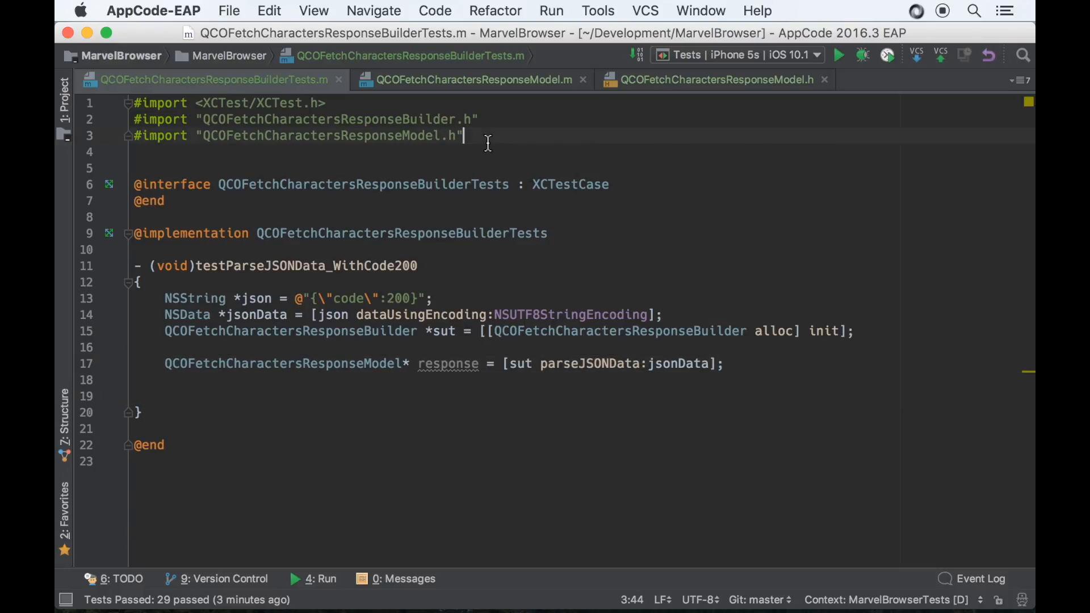
pyautogui.write('ham')
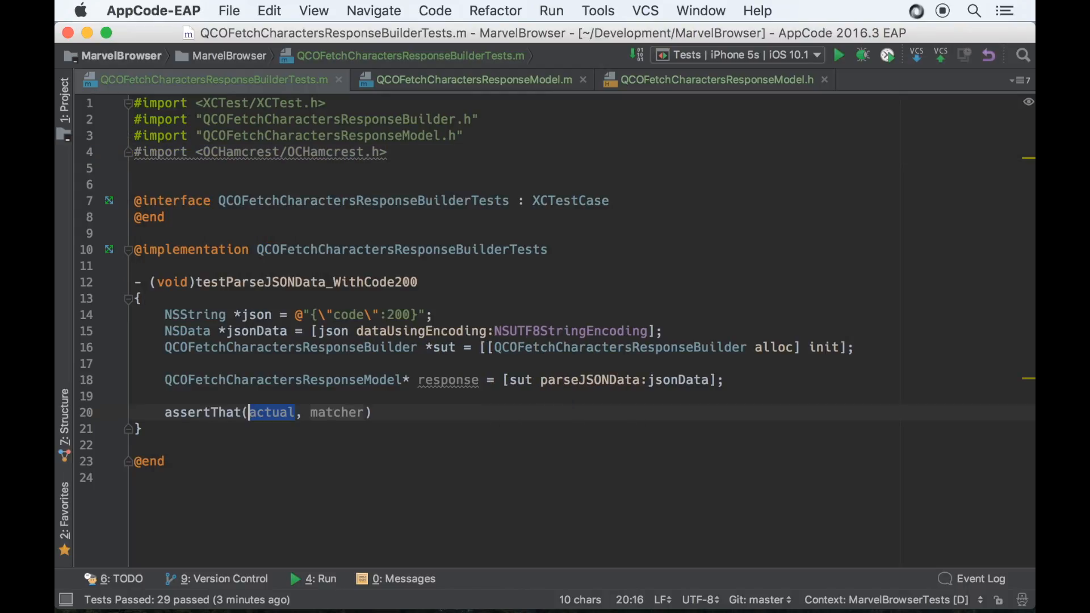
pyautogui.write('response.')
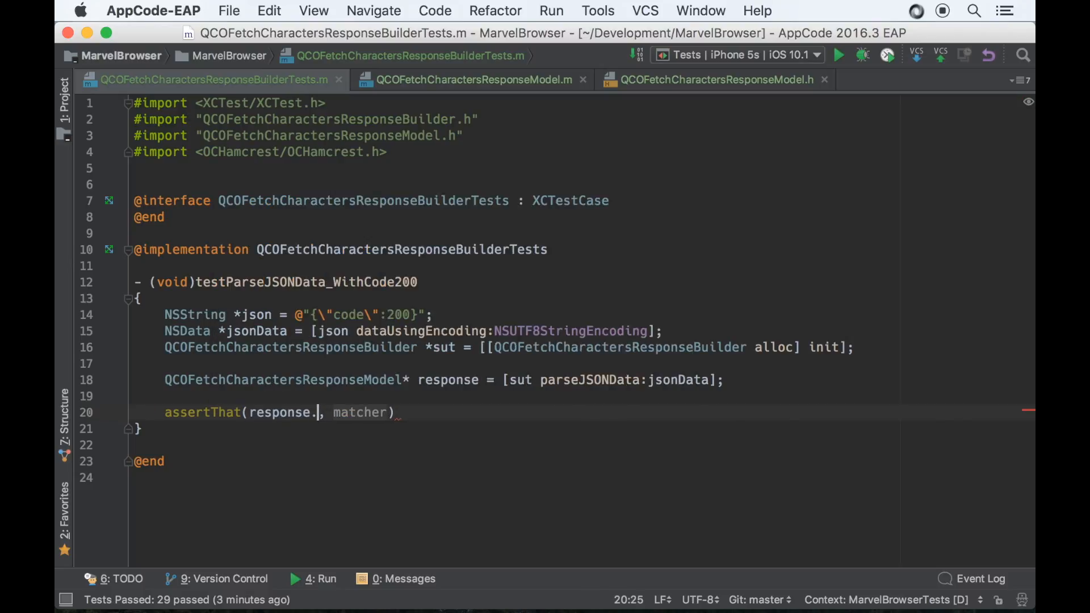
pyautogui.write('code')
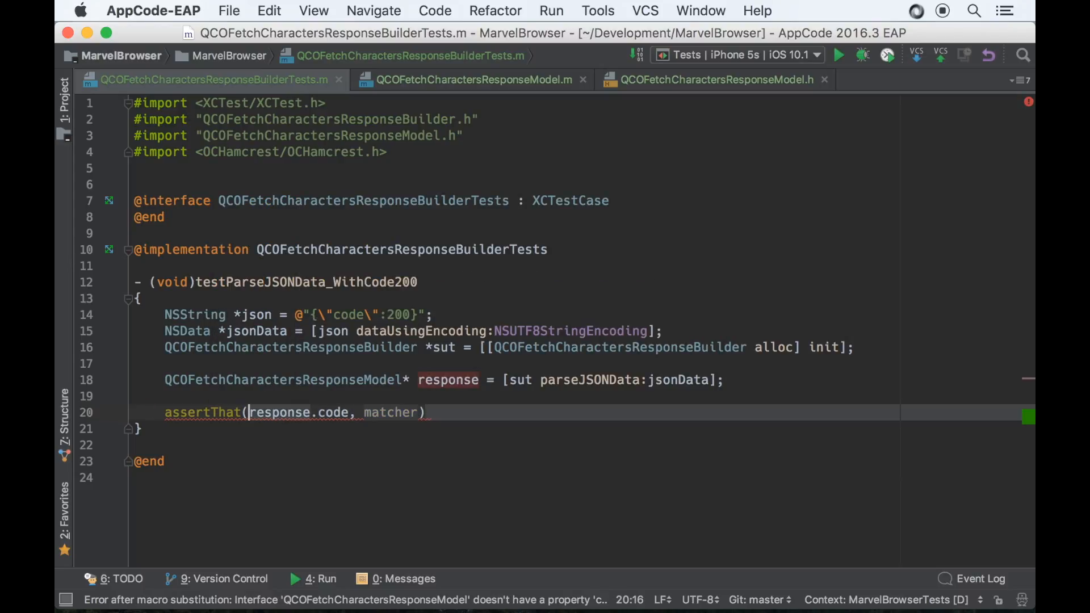
pyautogui.write('@(')
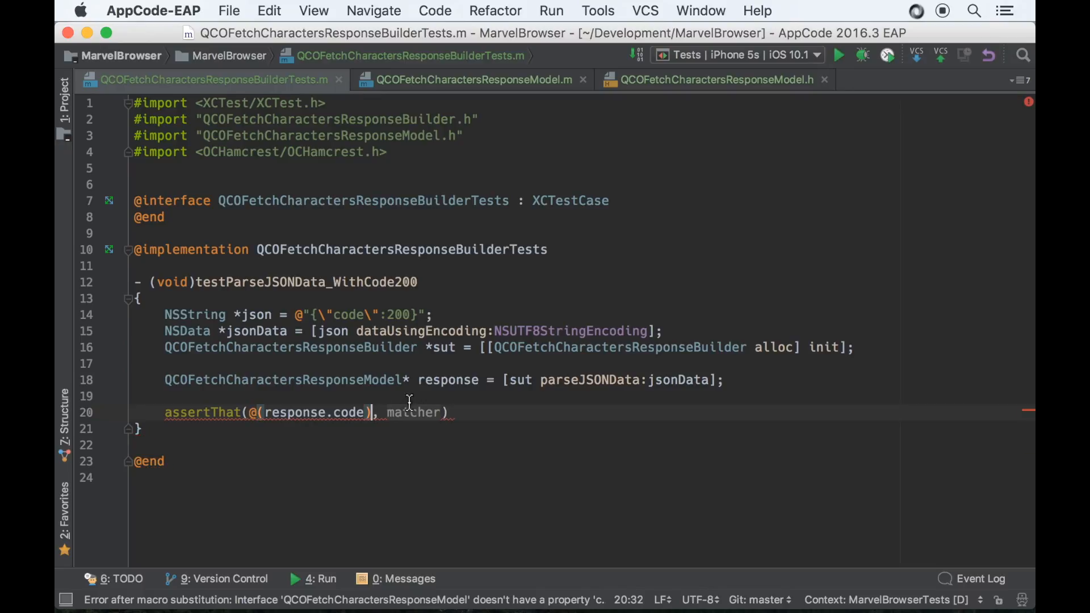
pyautogui.write('is(@200)')
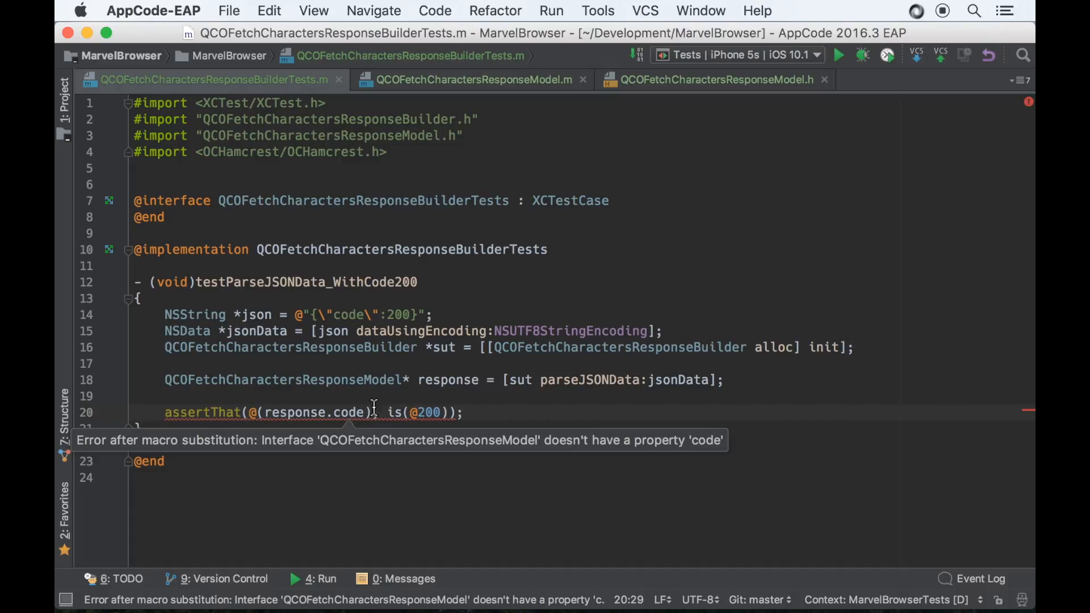
pyautogui.moveTo(309, 380)
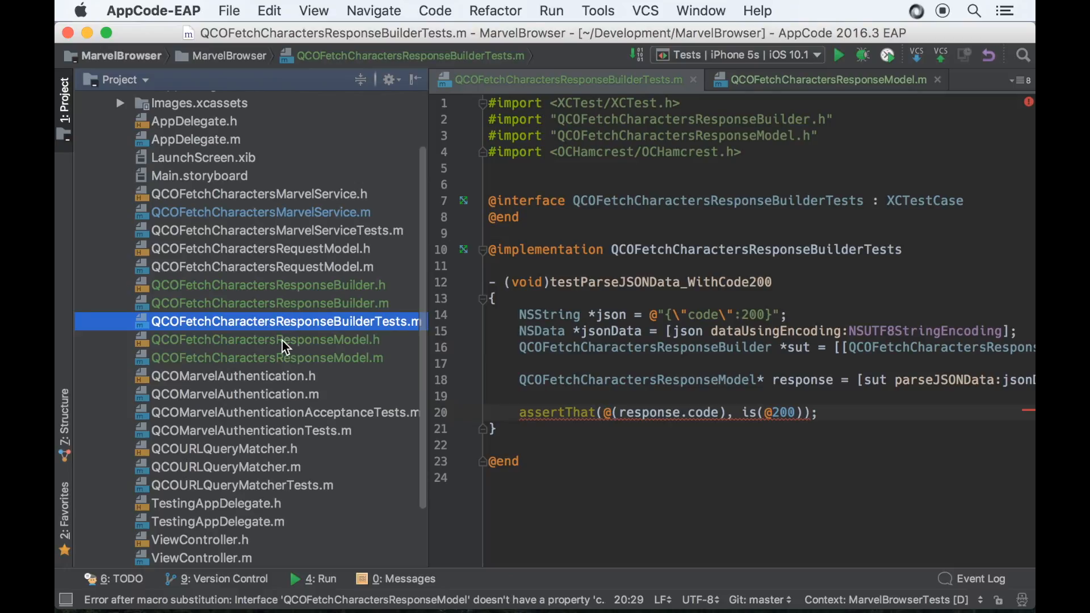
pyautogui.click(265, 339)
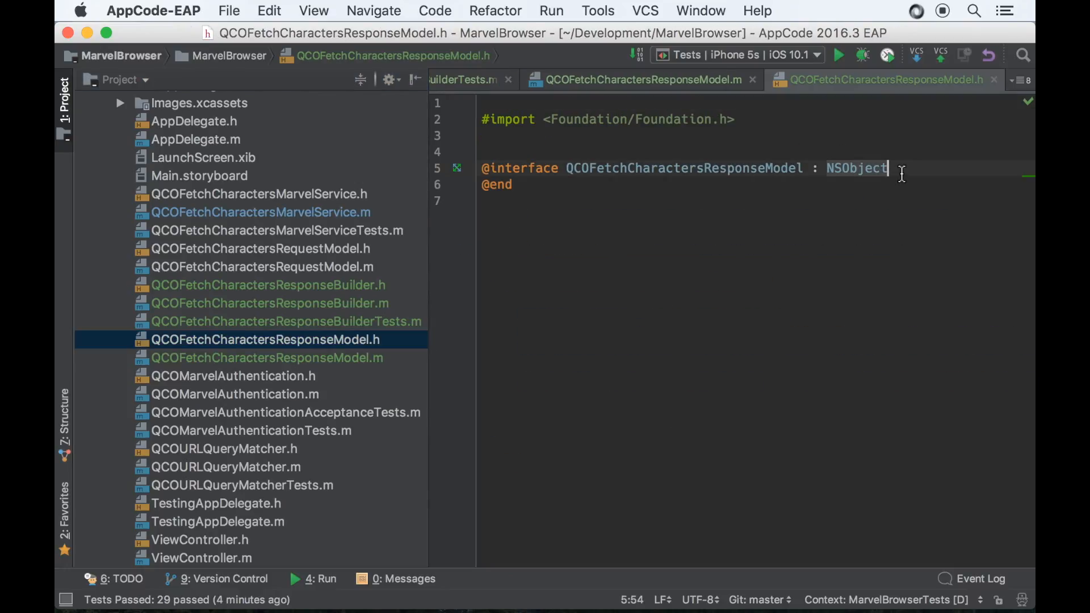
pyautogui.write('property (nonatomic, assign) ;')
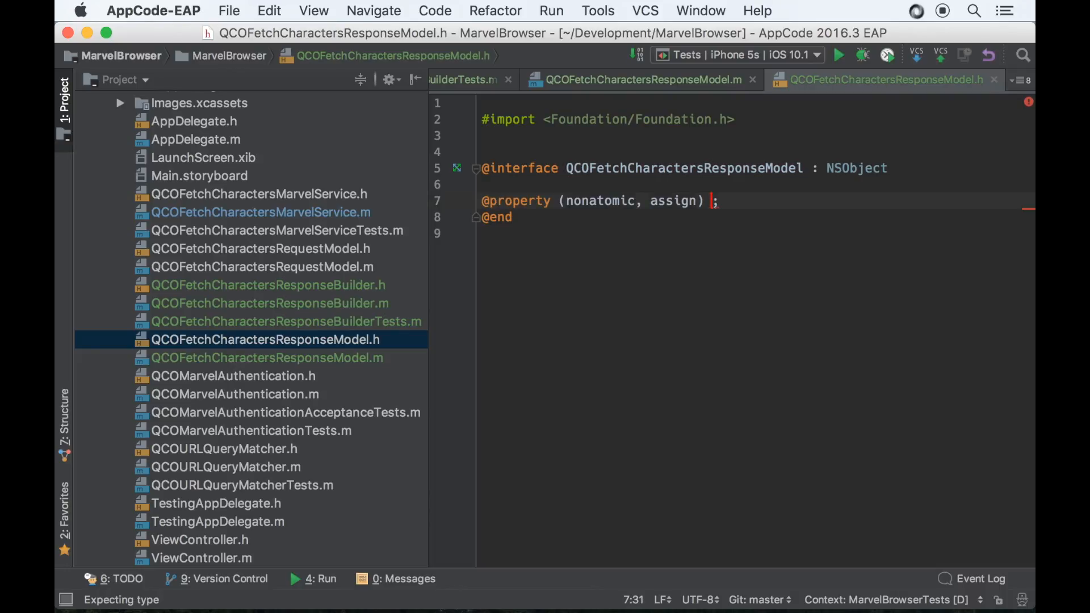
pyautogui.write('NSUInteger code')
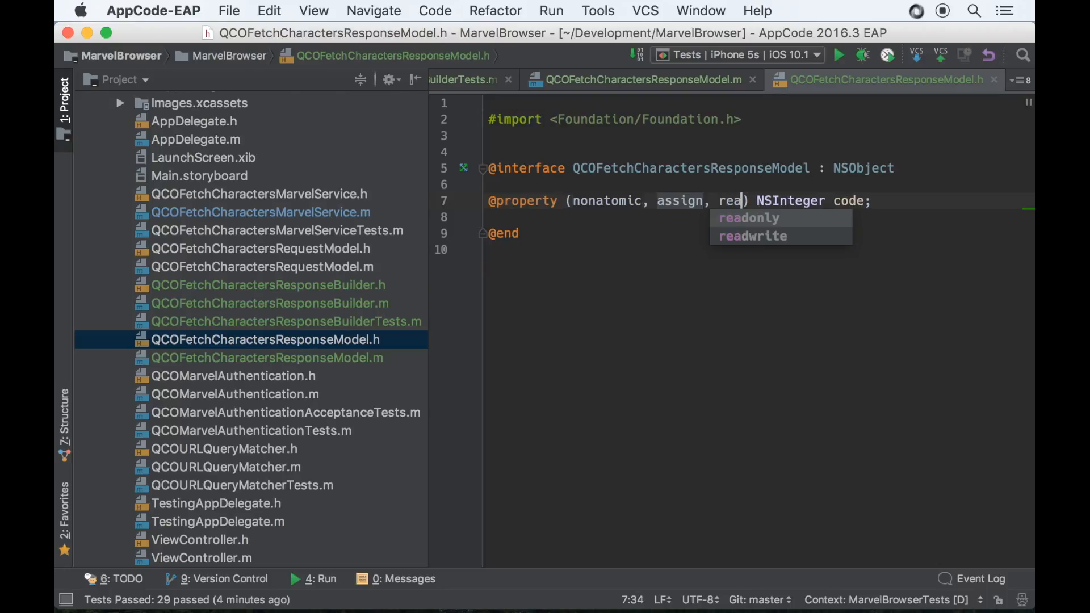
pyautogui.click(748, 217)
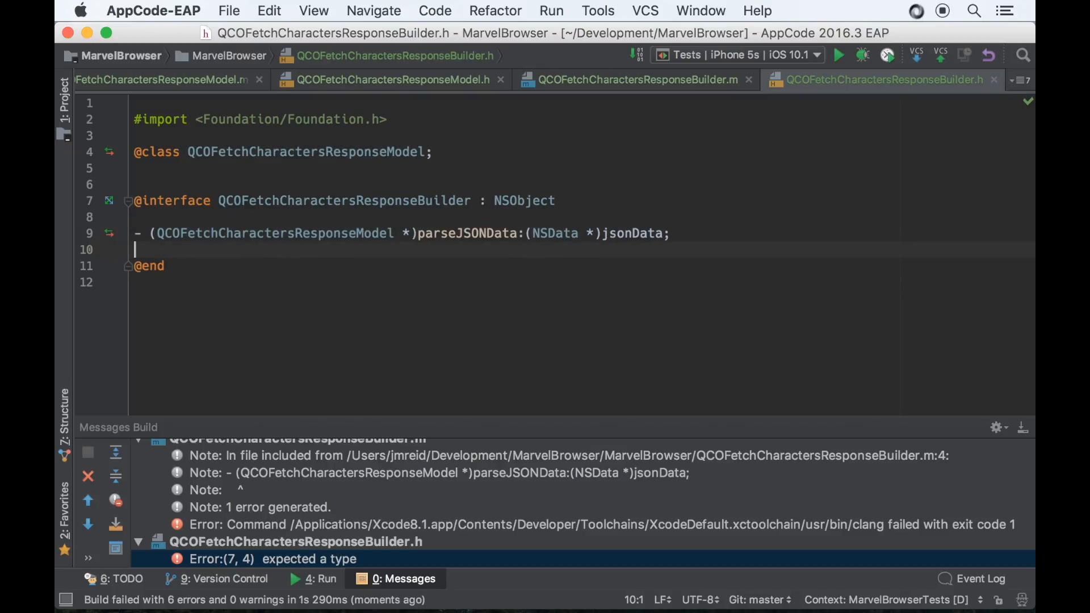
# Step: Rebuild and run the tests; testParseJSONData_WithCode200 fails, expecting 200 but getting 0
pyautogui.click(839, 55)
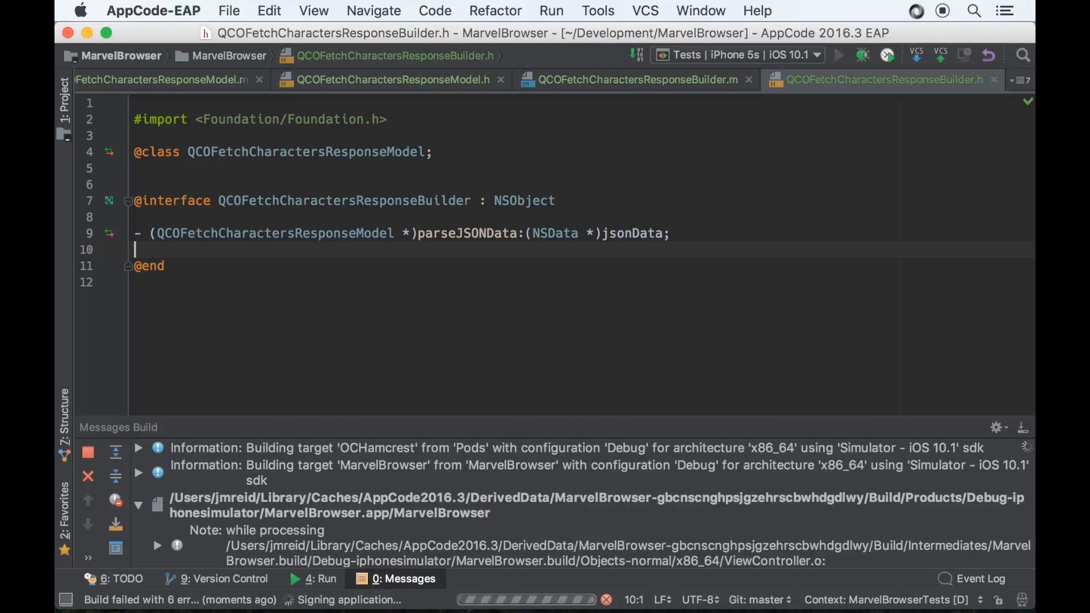
pyautogui.click(838, 56)
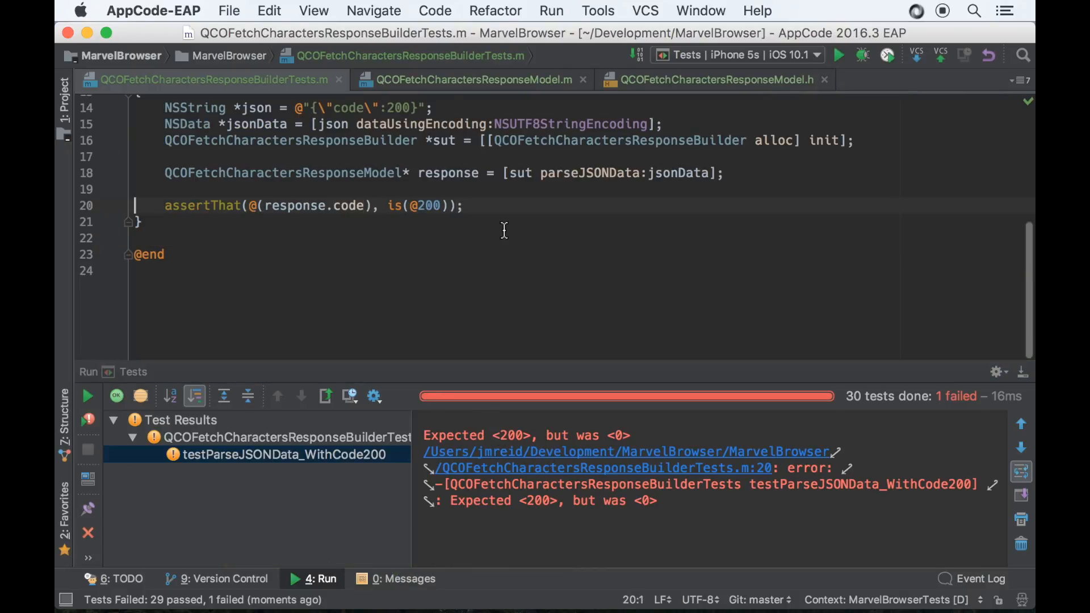
pyautogui.moveTo(364, 177)
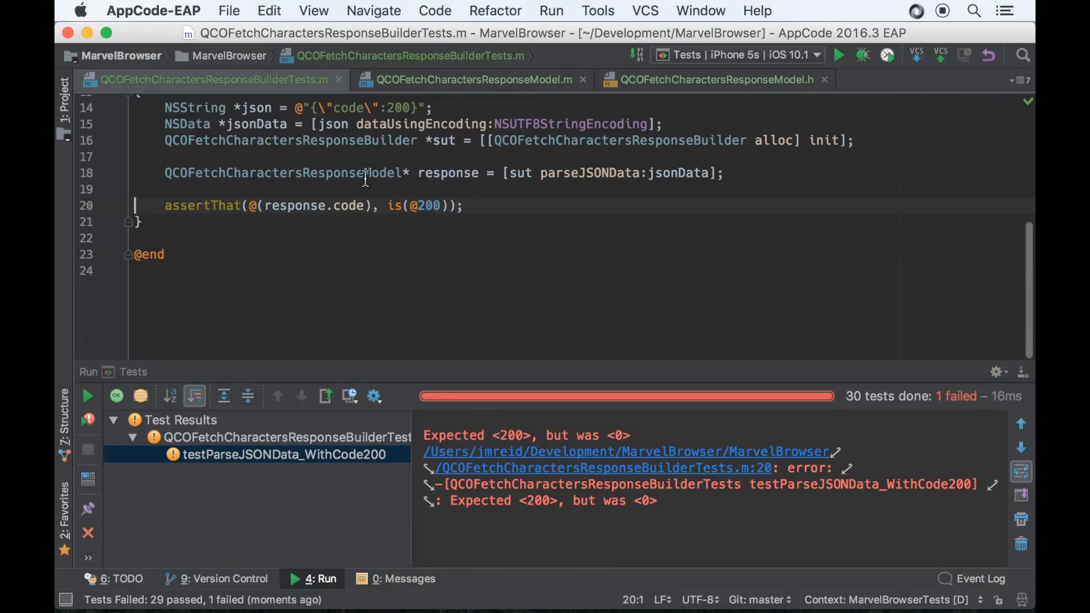
# Step: Make parseJSONData: return [[QCOFetchCharactersResponseModel alloc] init] instead of nil
pyautogui.doubleClick(281, 172)
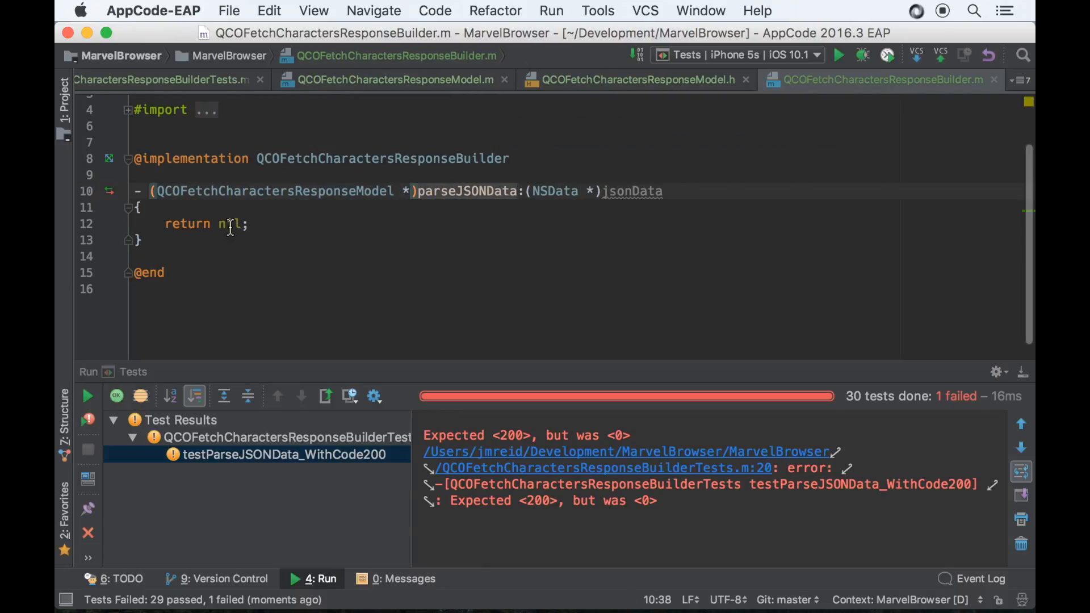
pyautogui.doubleClick(229, 224)
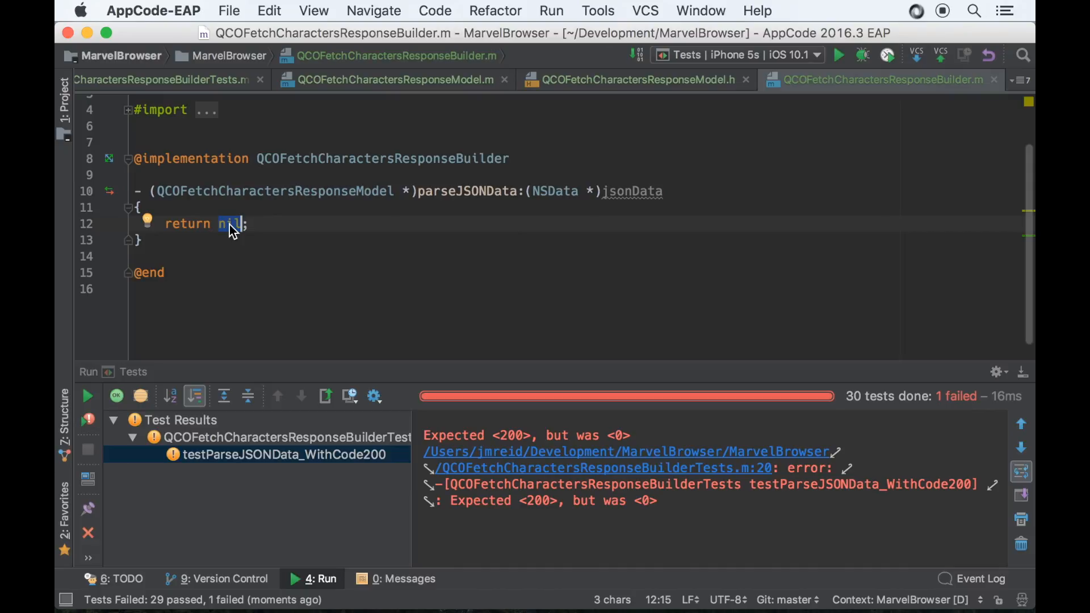
pyautogui.write('[[QCOFetchCharactersResponseModel alloc] init]')
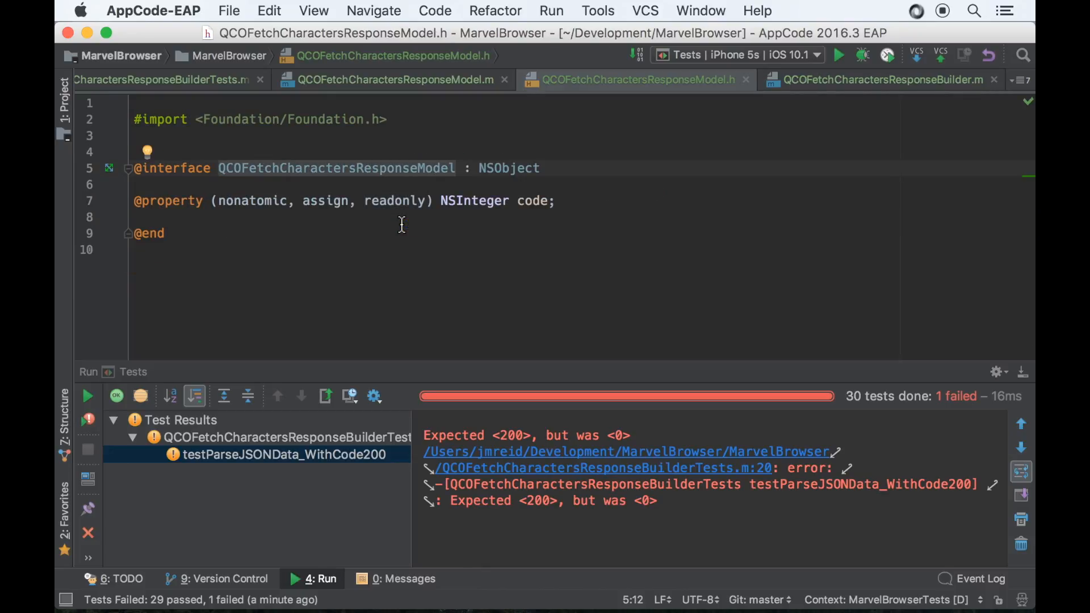
# Step: In the response model header, start generating an initWithCode: initializer for code
pyautogui.click(394, 79)
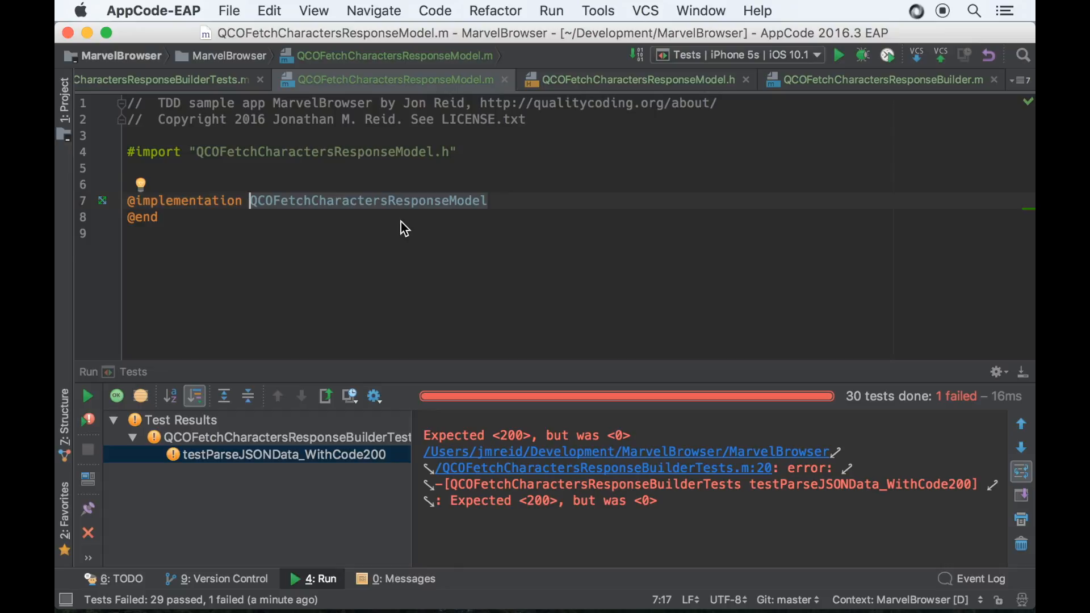
pyautogui.click(636, 80)
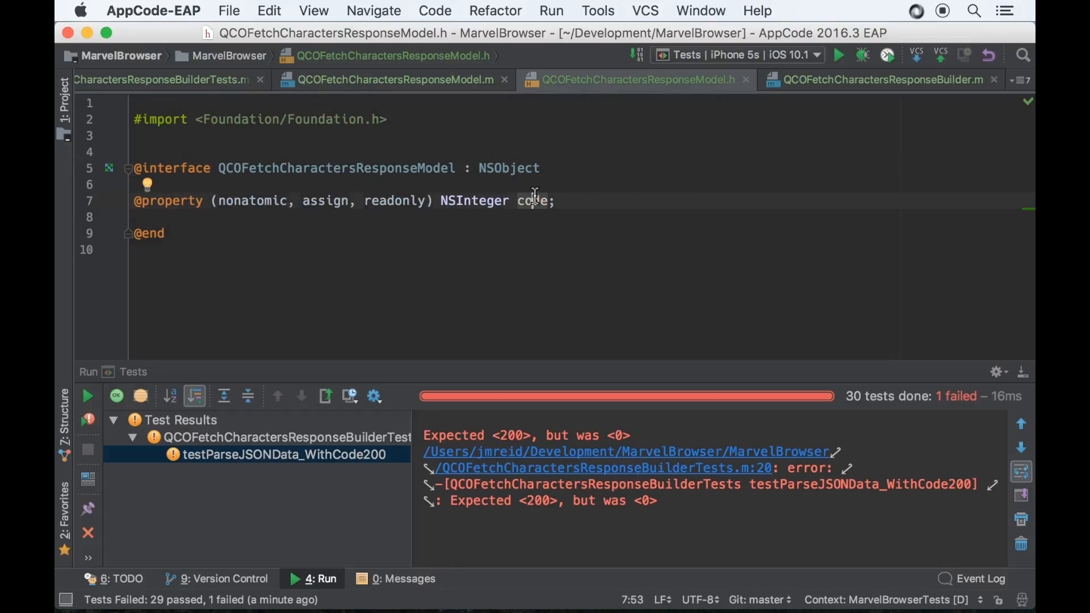
pyautogui.click(147, 185)
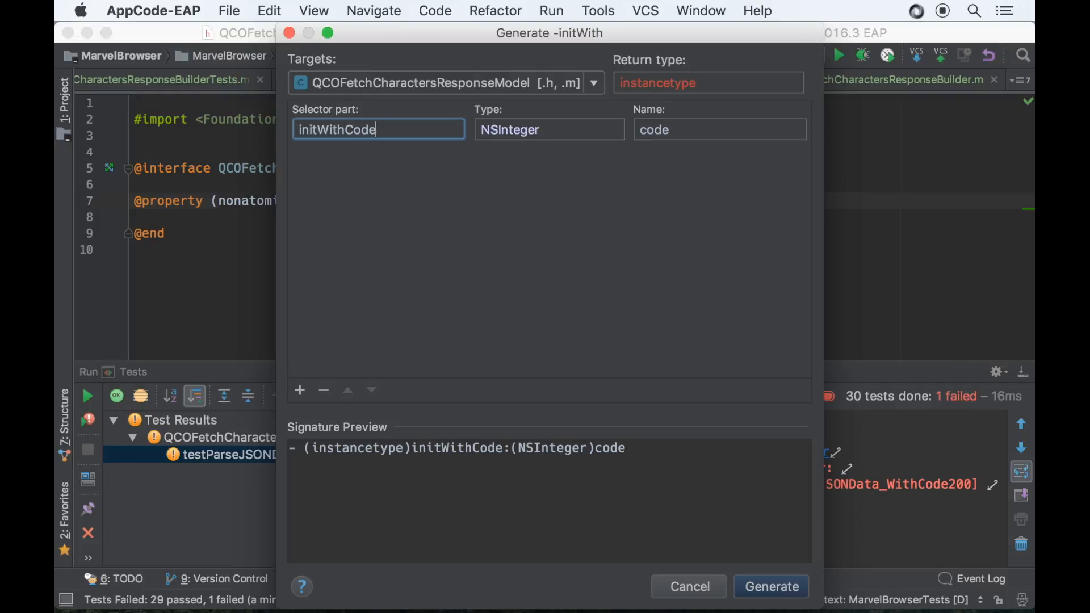
# Step: Generate an initWithCode: initializer and make the builder return initWithCode:200
pyautogui.click(770, 585)
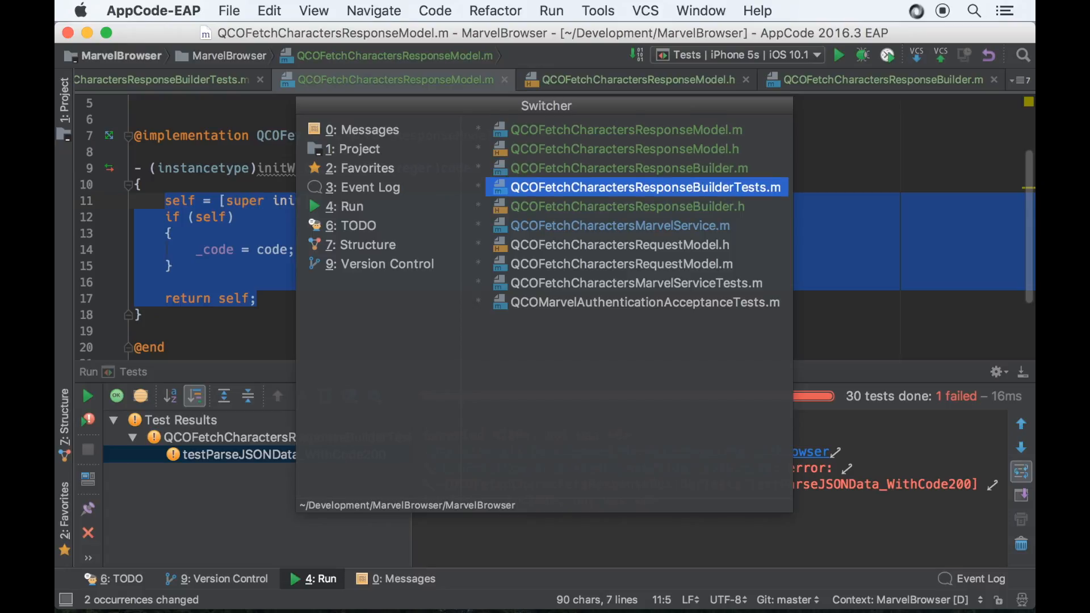
pyautogui.click(644, 186)
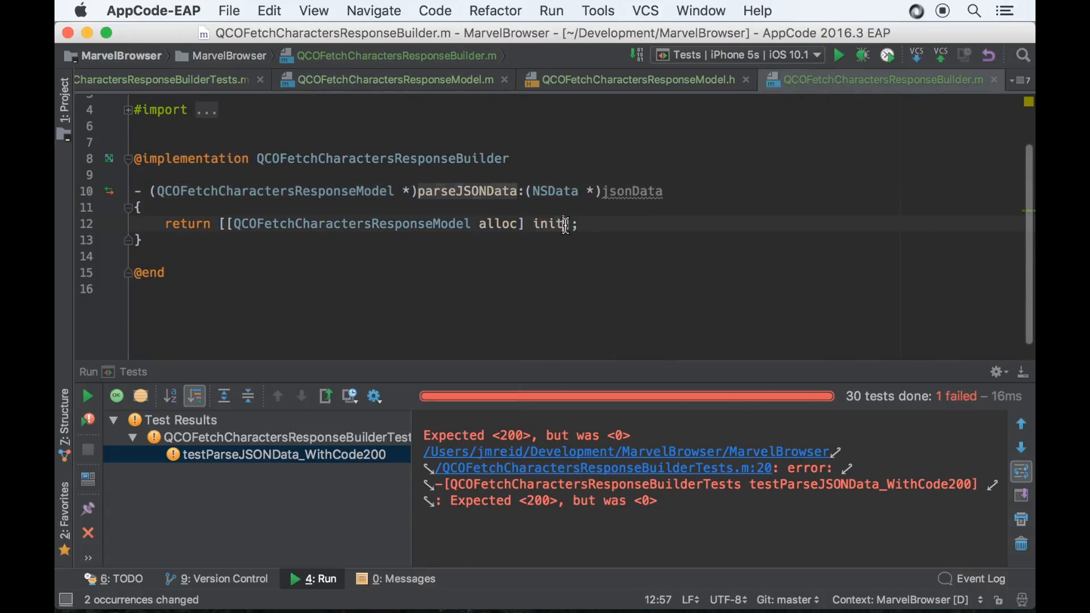
pyautogui.write('WithCode:200')
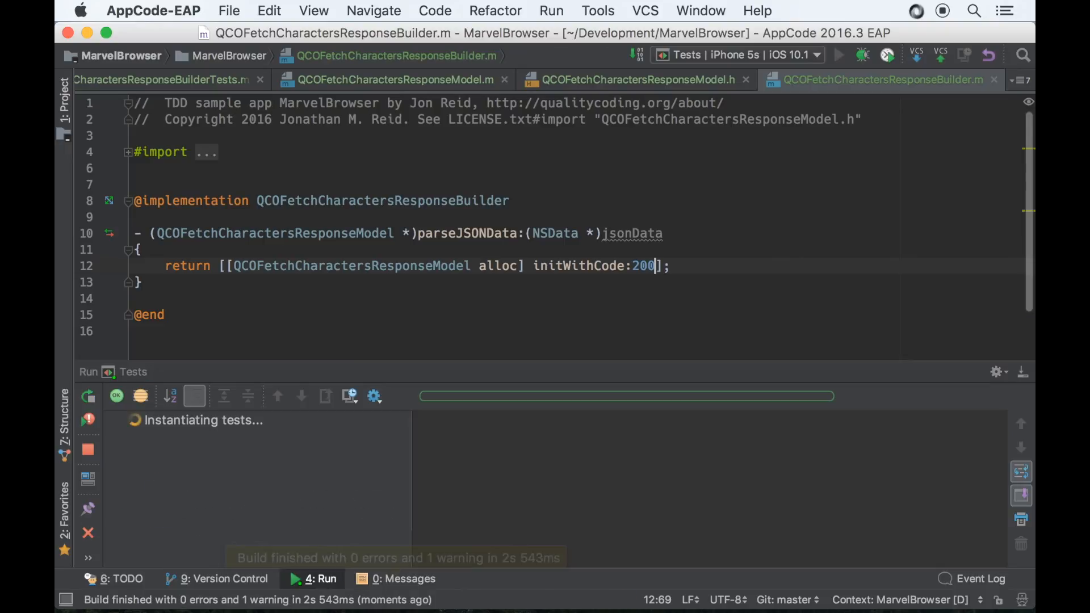
# Step: Confirm all 30 tests pass and rename the duplicated test to testParseJSONData_WithCode409
pyautogui.click(839, 55)
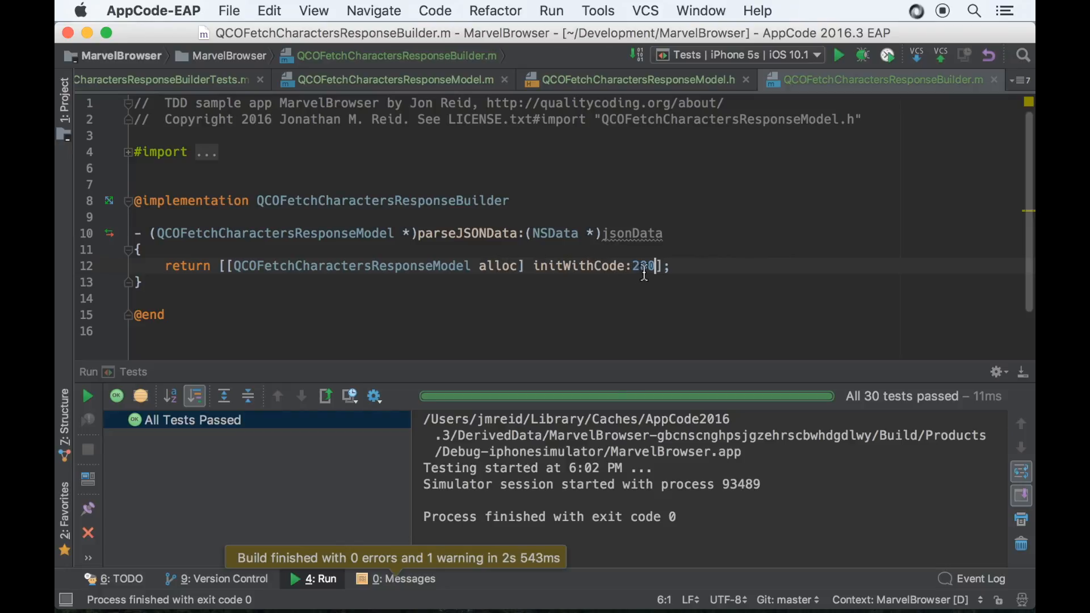
pyautogui.click(167, 80)
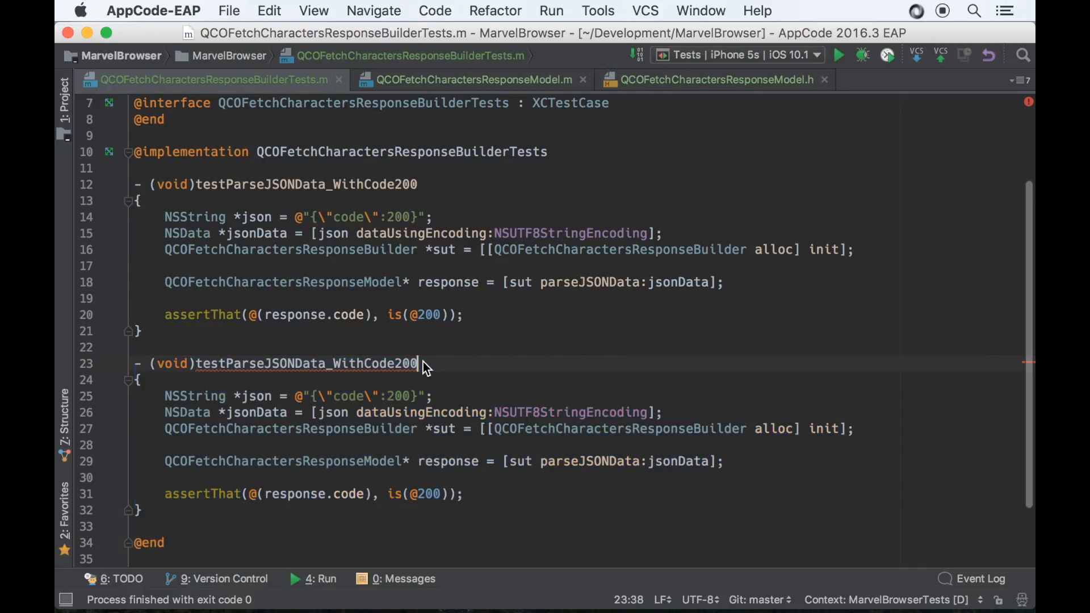
pyautogui.press('Backspace')
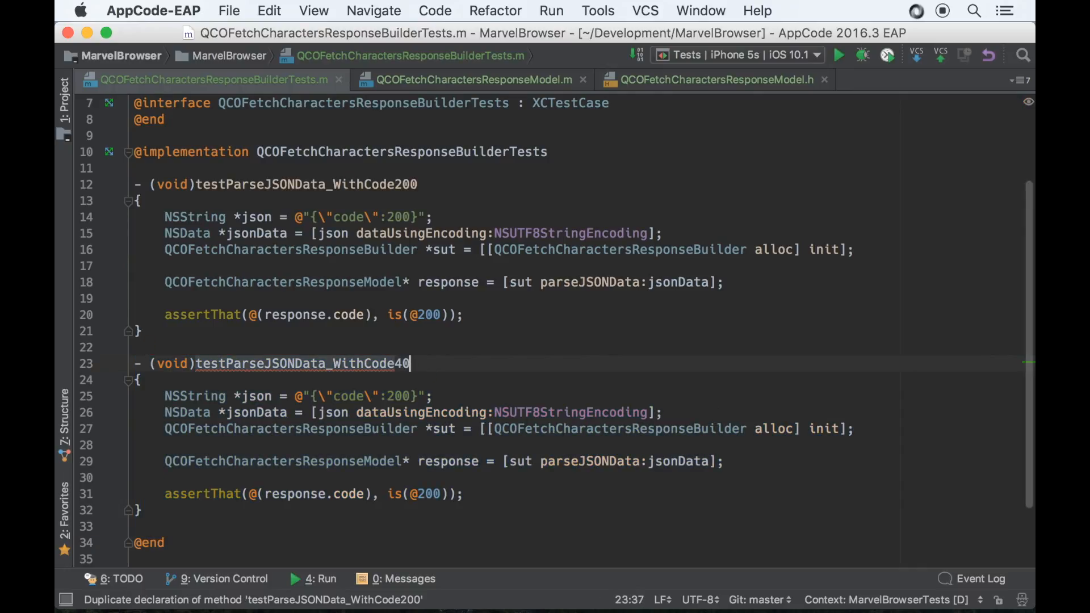
pyautogui.write('9')
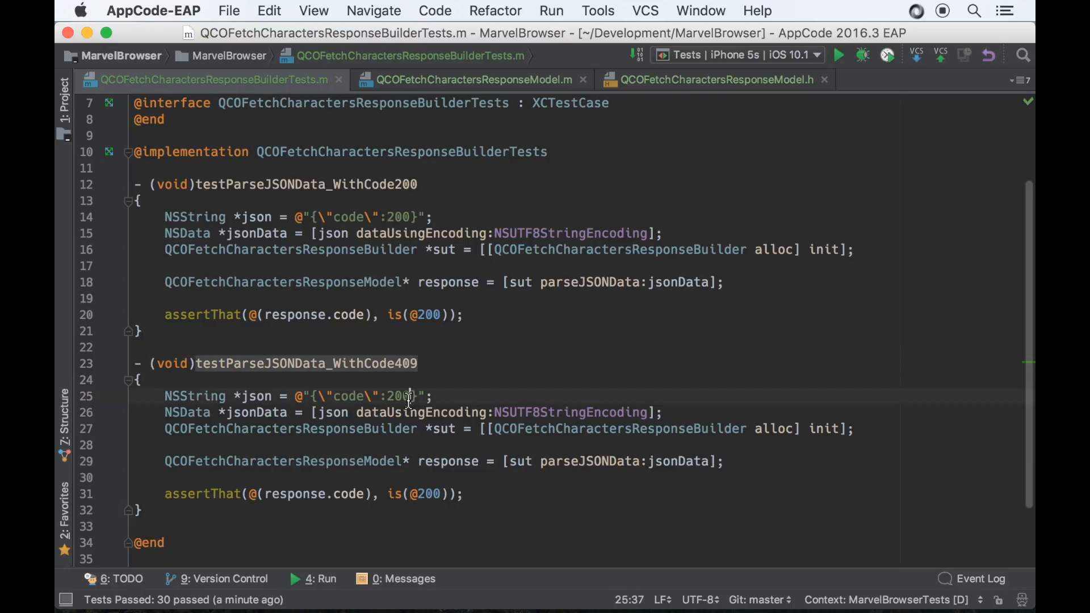
# Step: Change the 409 test's JSON code and expected result from 200 to 409
pyautogui.write('409')
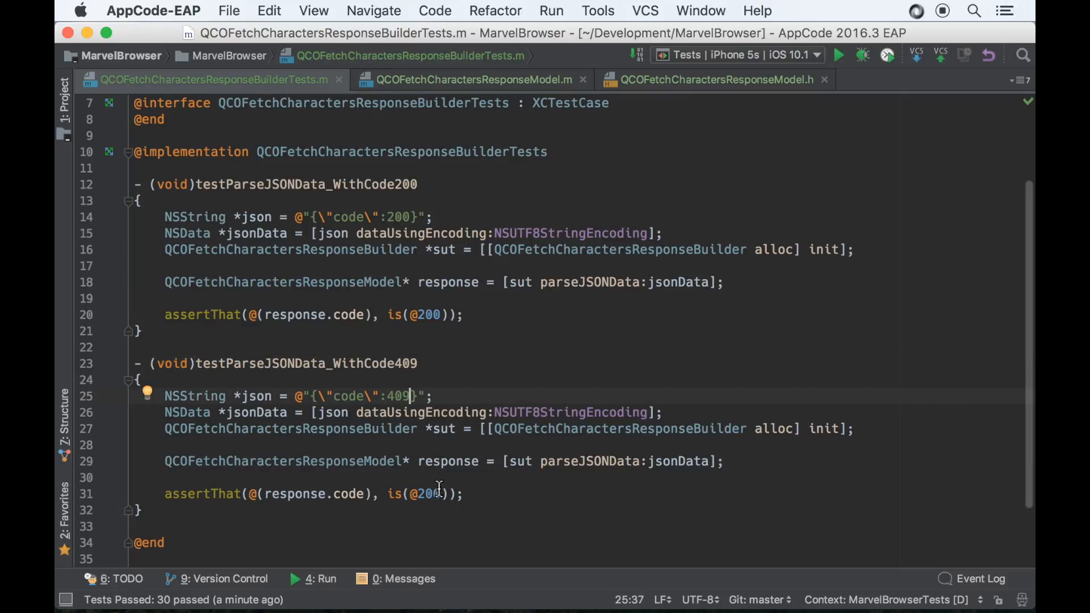
pyautogui.write('409')
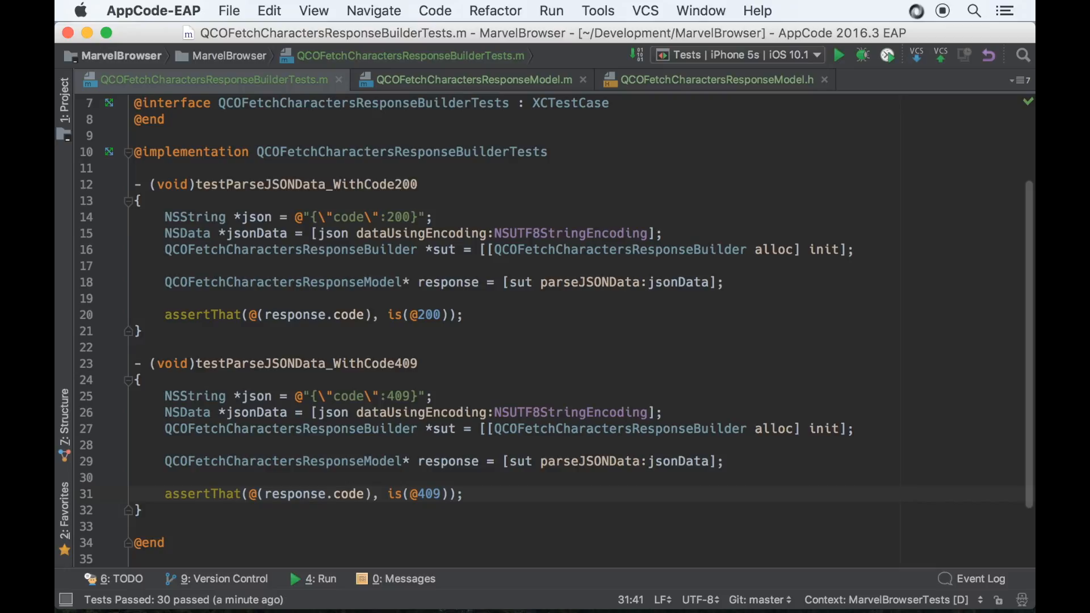
pyautogui.moveTo(514, 455)
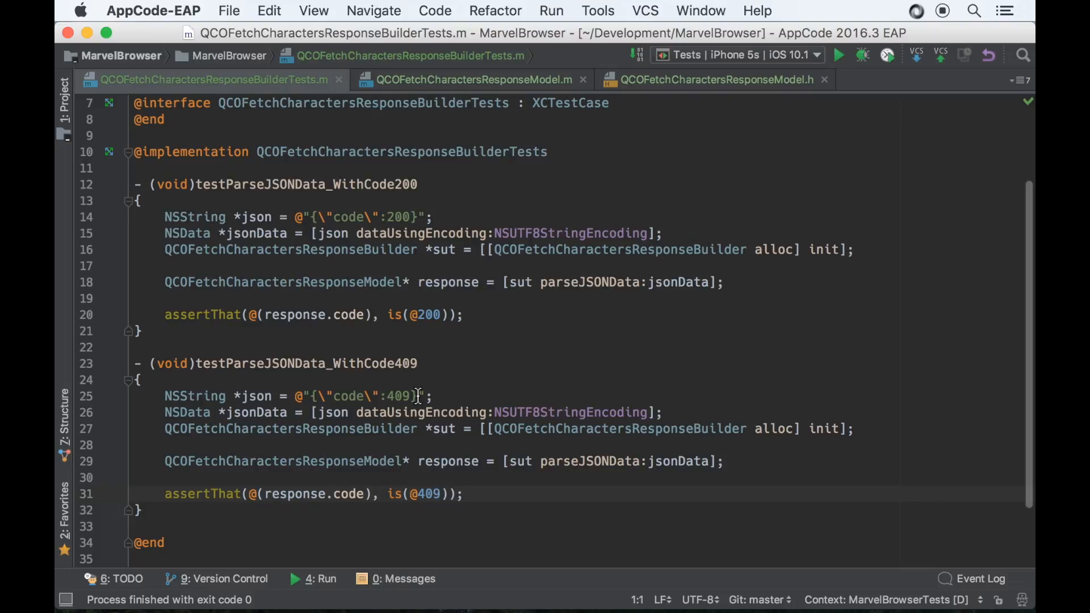
pyautogui.moveTo(508, 437)
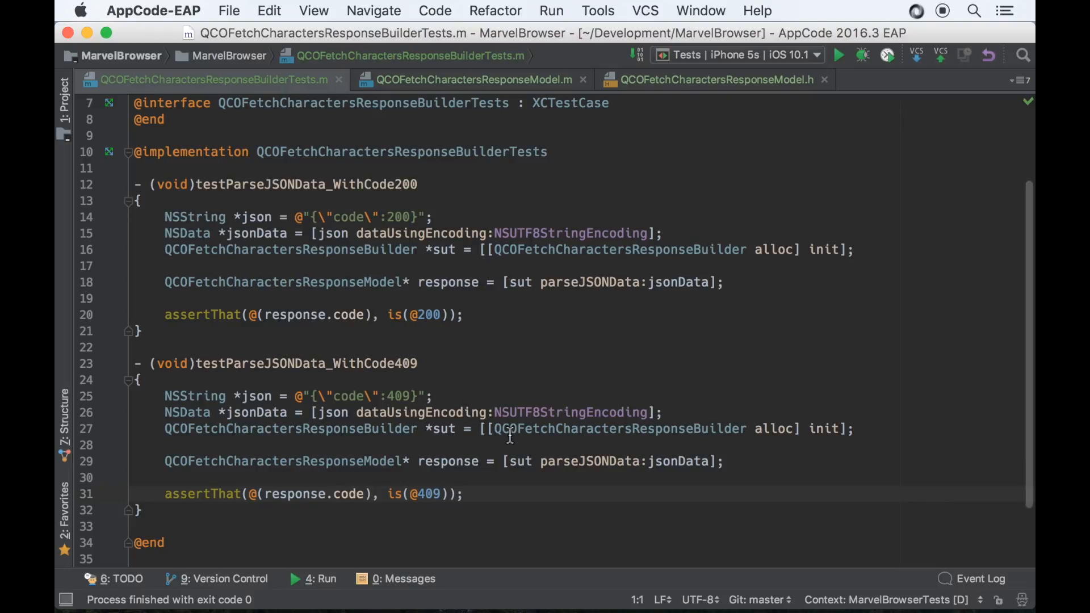
pyautogui.click(882, 80)
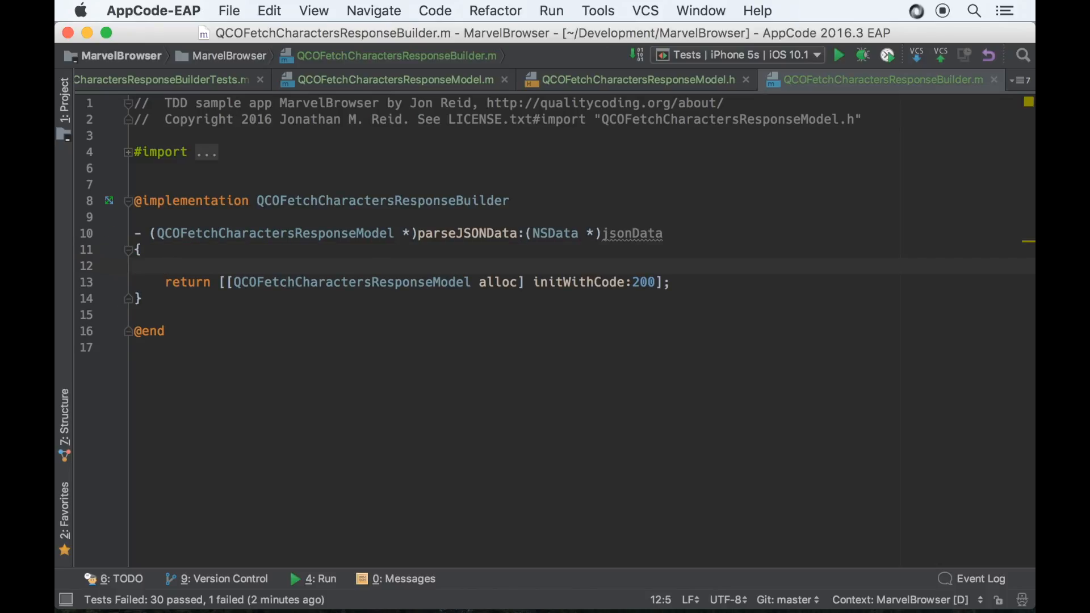
# Step: Parse the JSON data with NSJSONSerialization into an NSDictionary *dict
pyautogui.write('NSJSONSerialization')
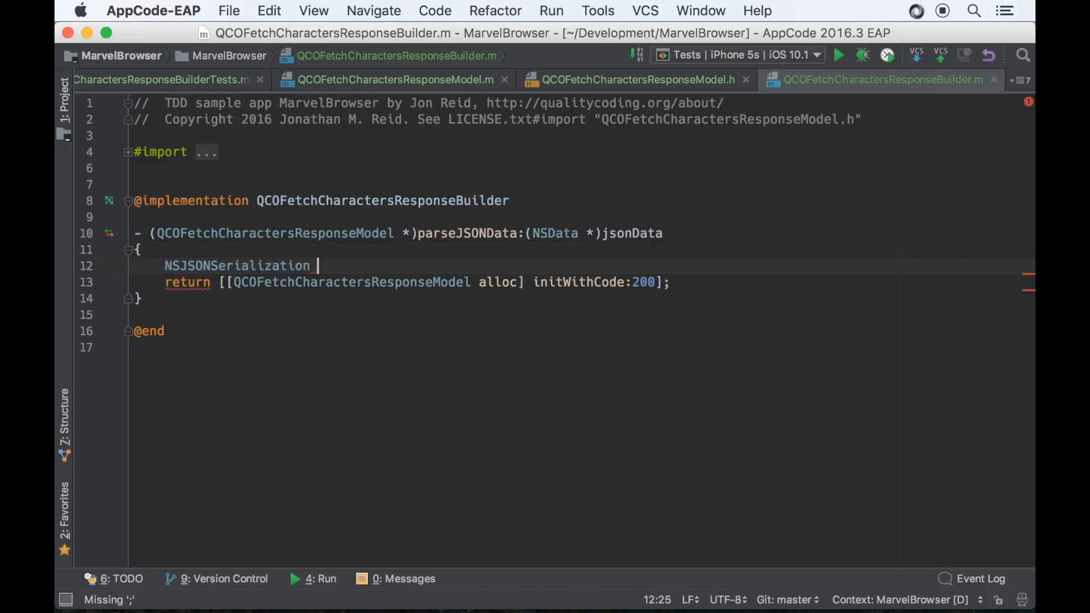
pyautogui.write('JS')
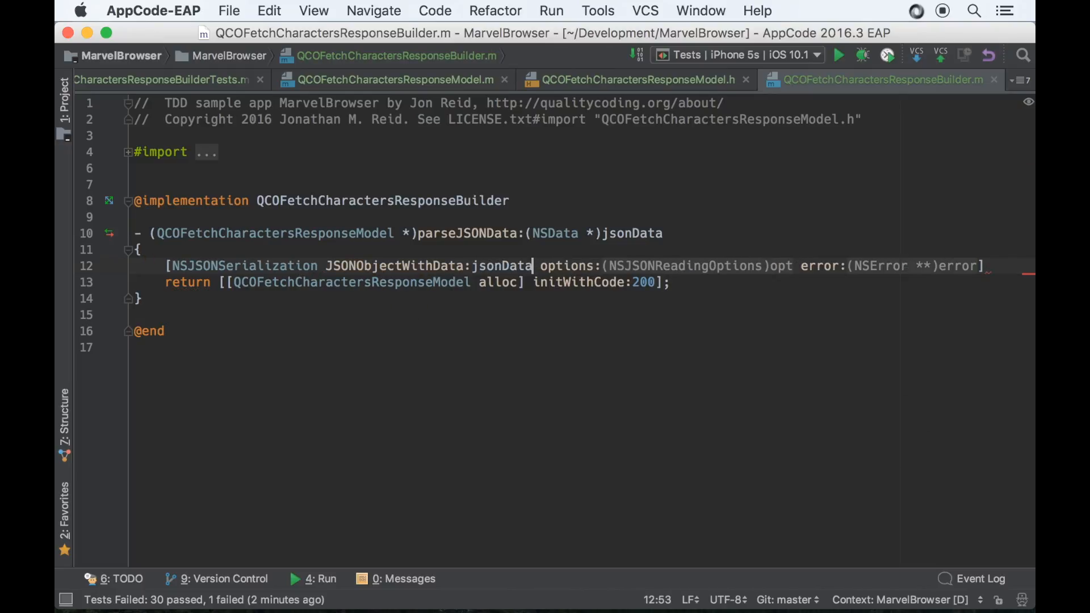
pyautogui.write('0')
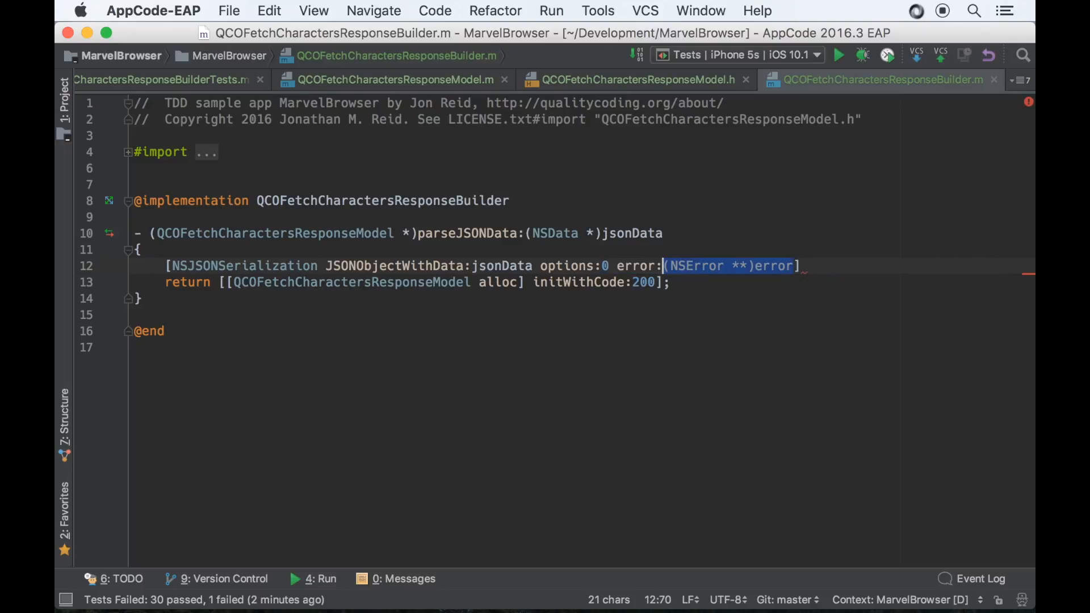
pyautogui.write('NULL')
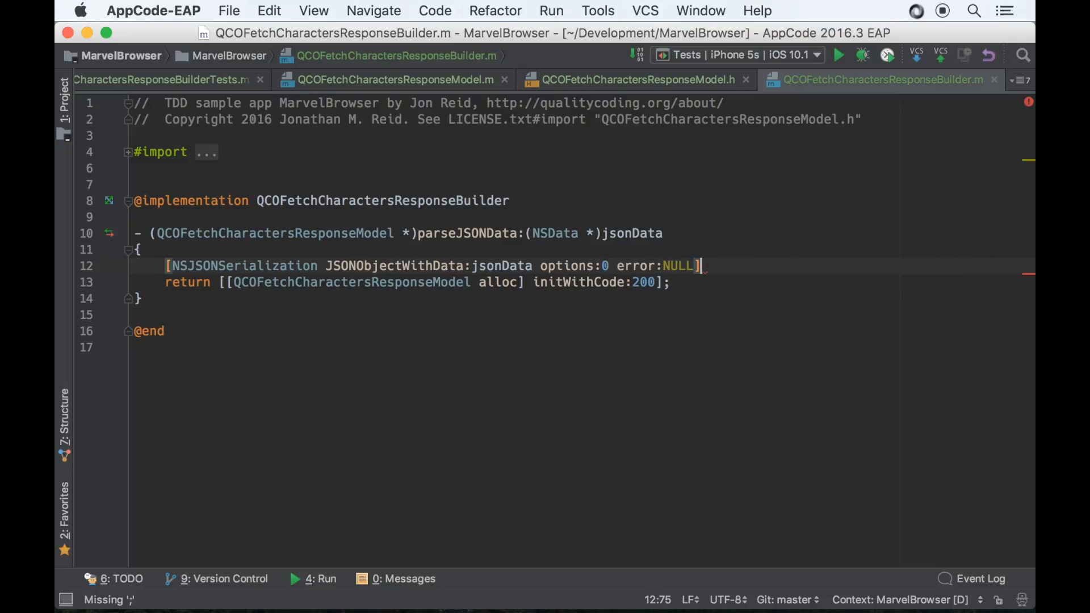
pyautogui.write('id dict =')
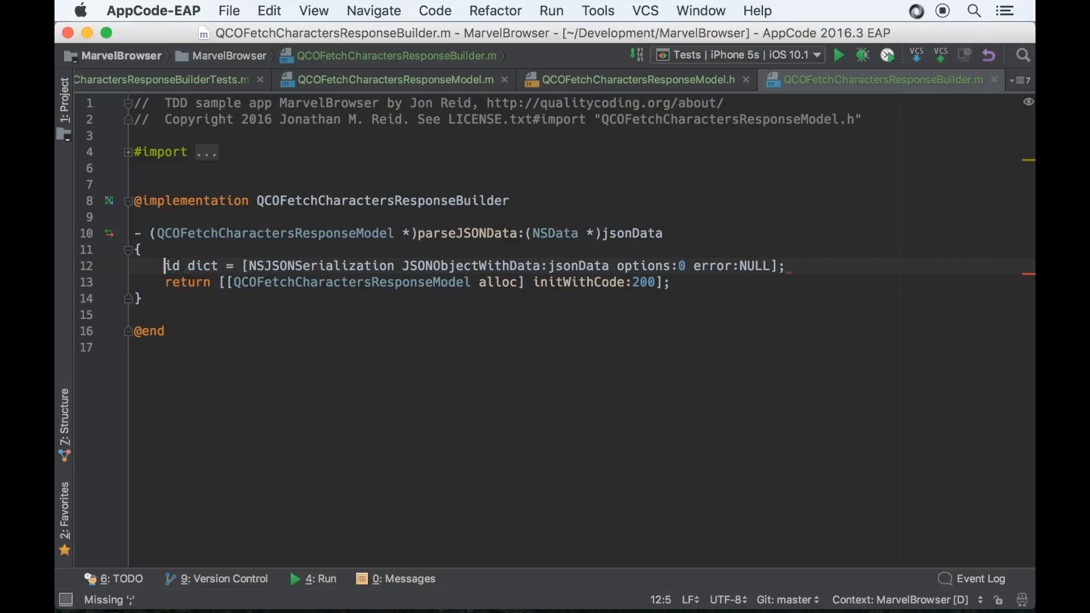
pyautogui.write('NSDictionary *')
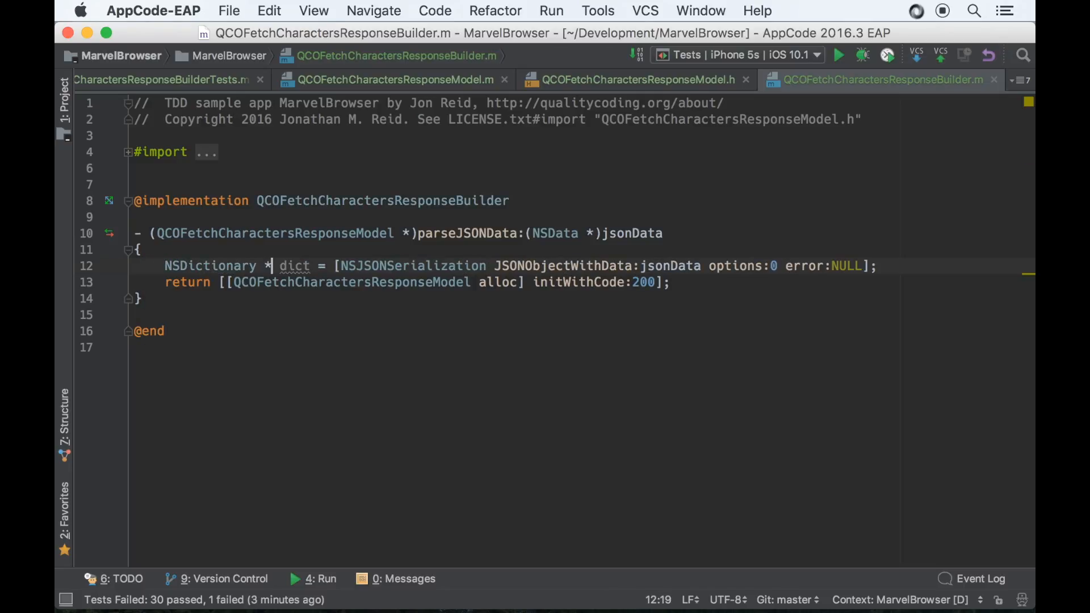
pyautogui.press('return')
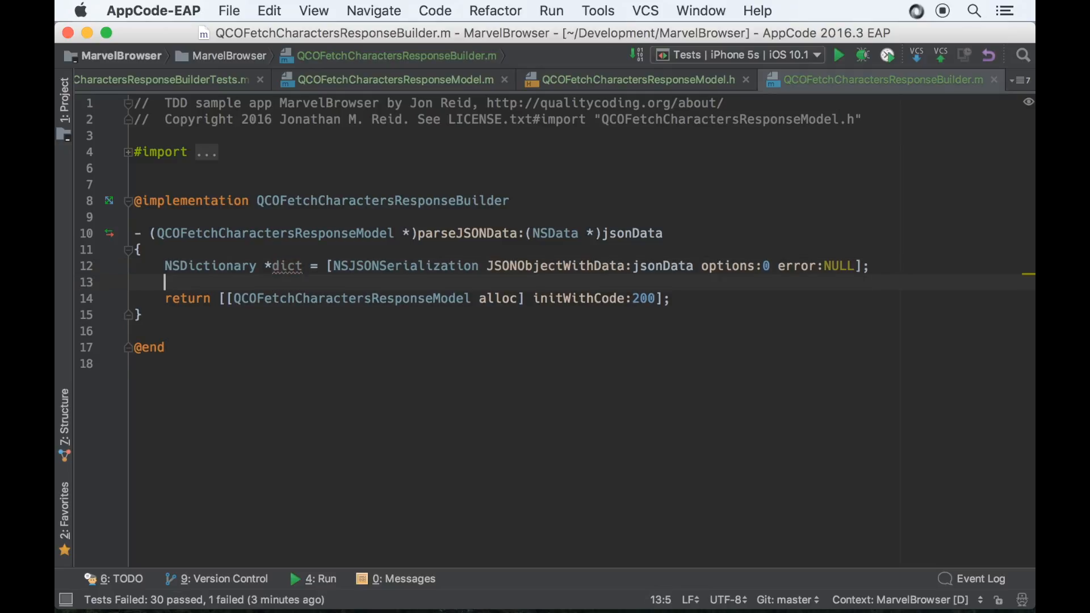
# Step: Read NSNumber *code from dict[@"code"], pass code.integerValue to initWithCode:, and rerun tests
pyautogui.write('dict')
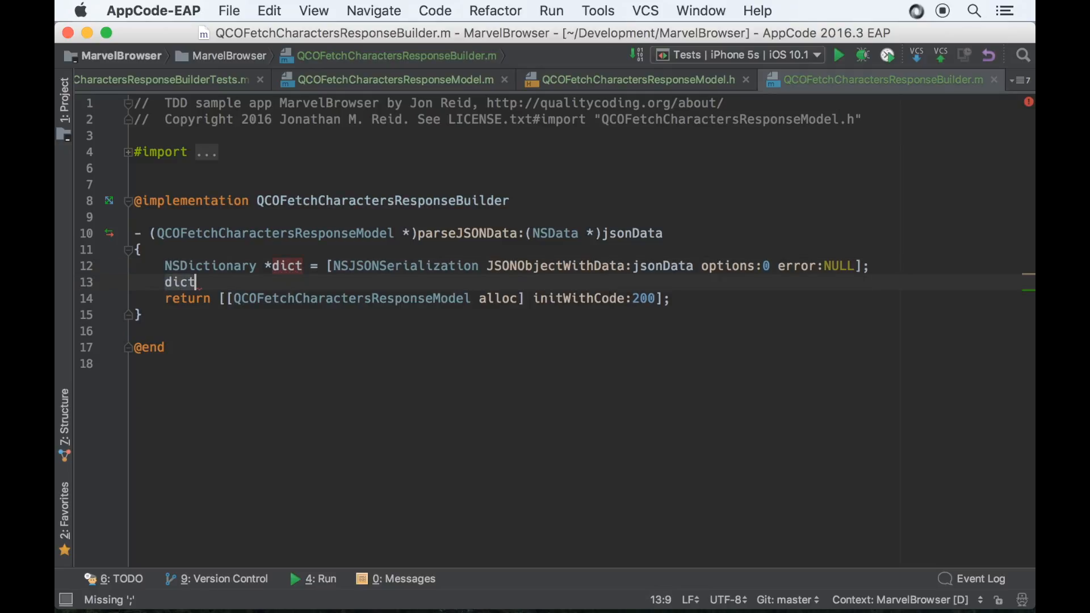
pyautogui.write('[@"code"];')
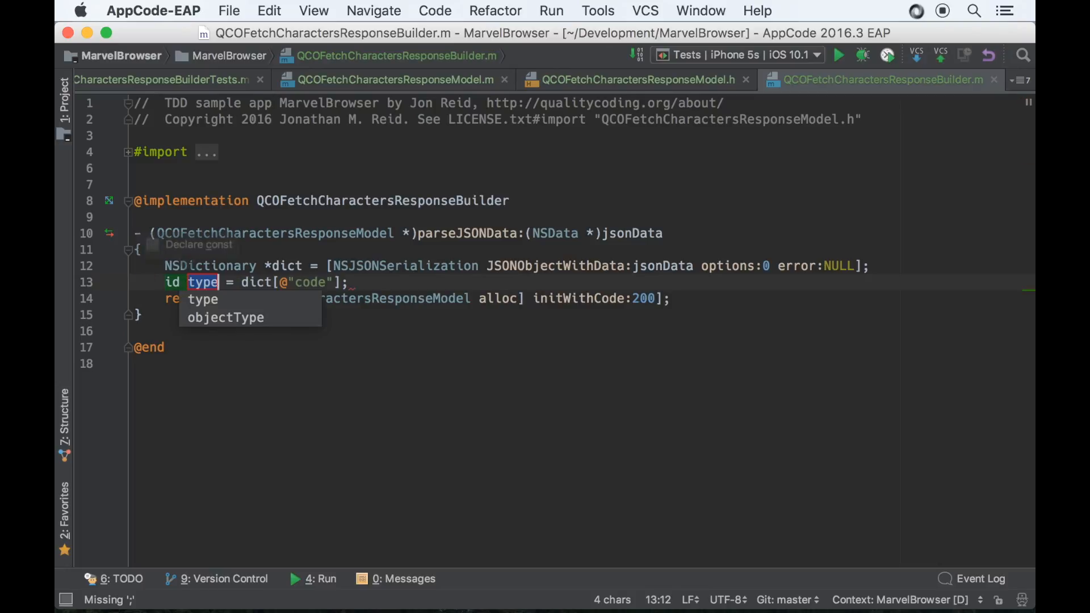
pyautogui.write('c')
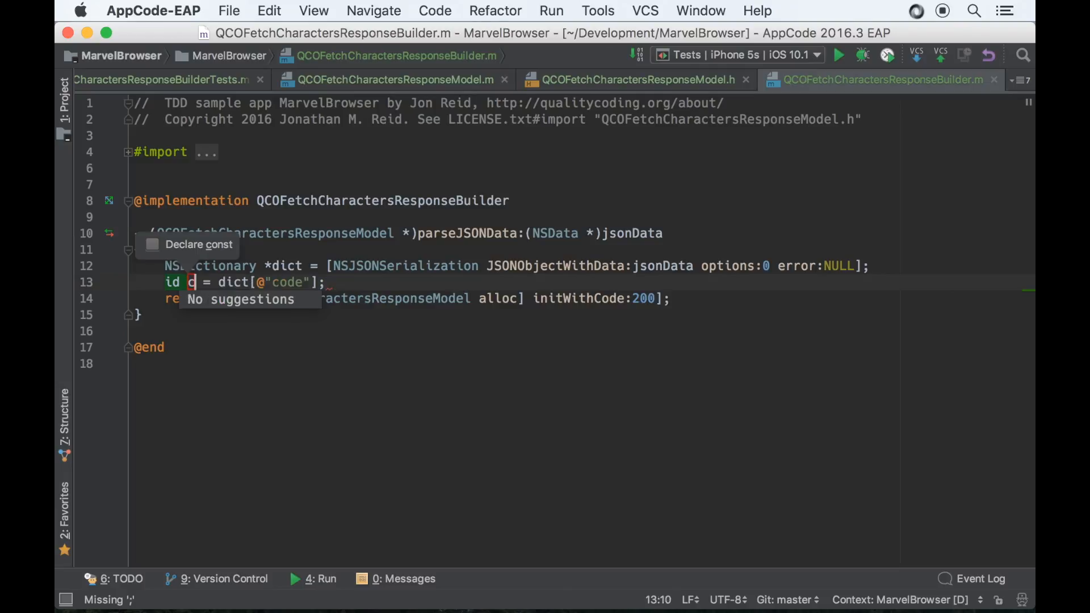
pyautogui.write('ode')
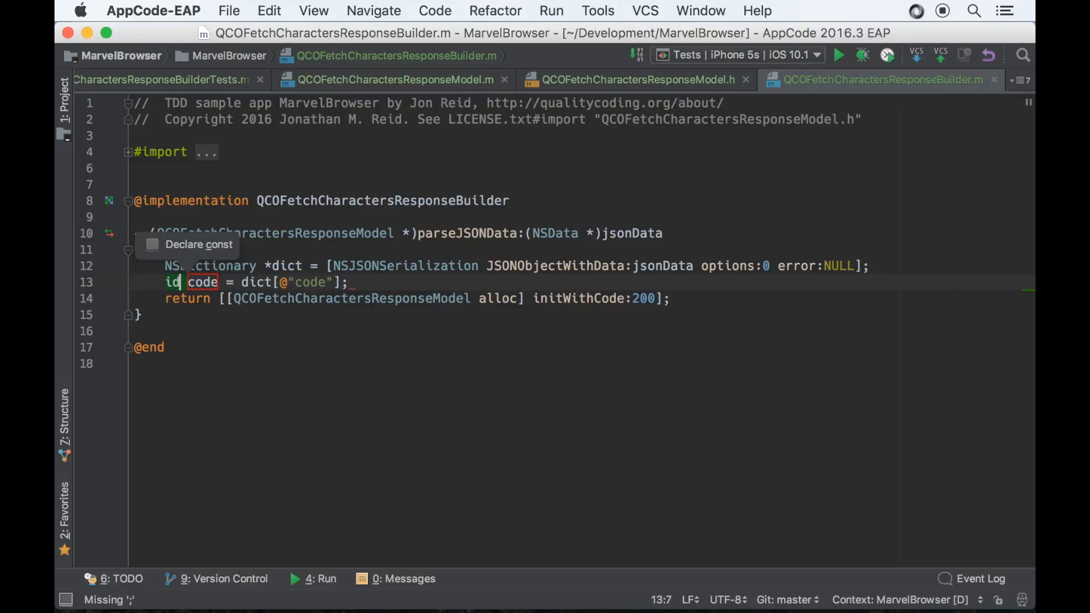
pyautogui.write('NSNumber')
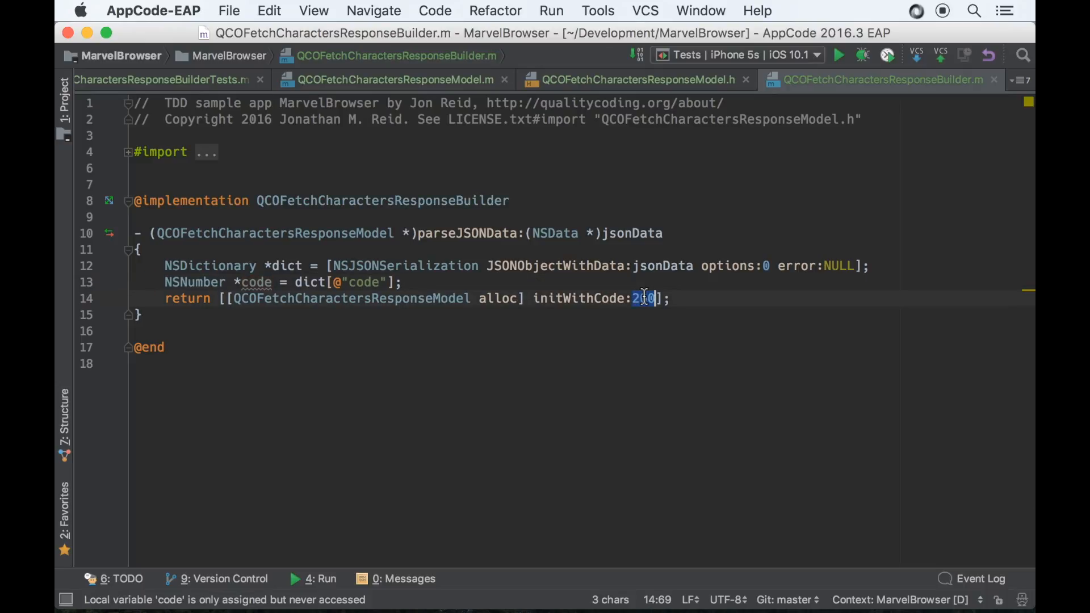
pyautogui.write('code.')
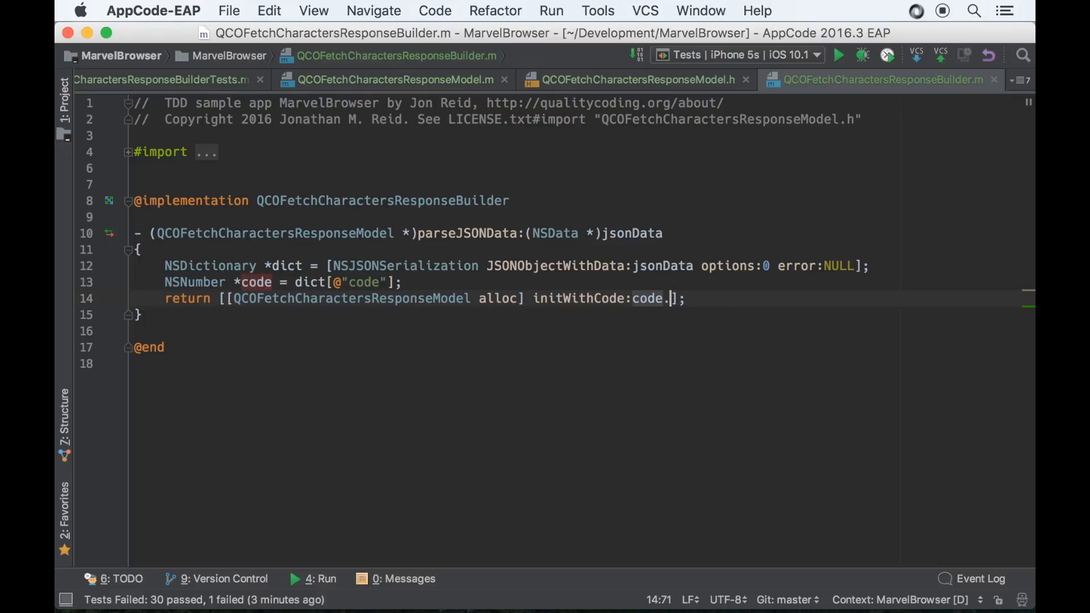
pyautogui.write('integerValue')
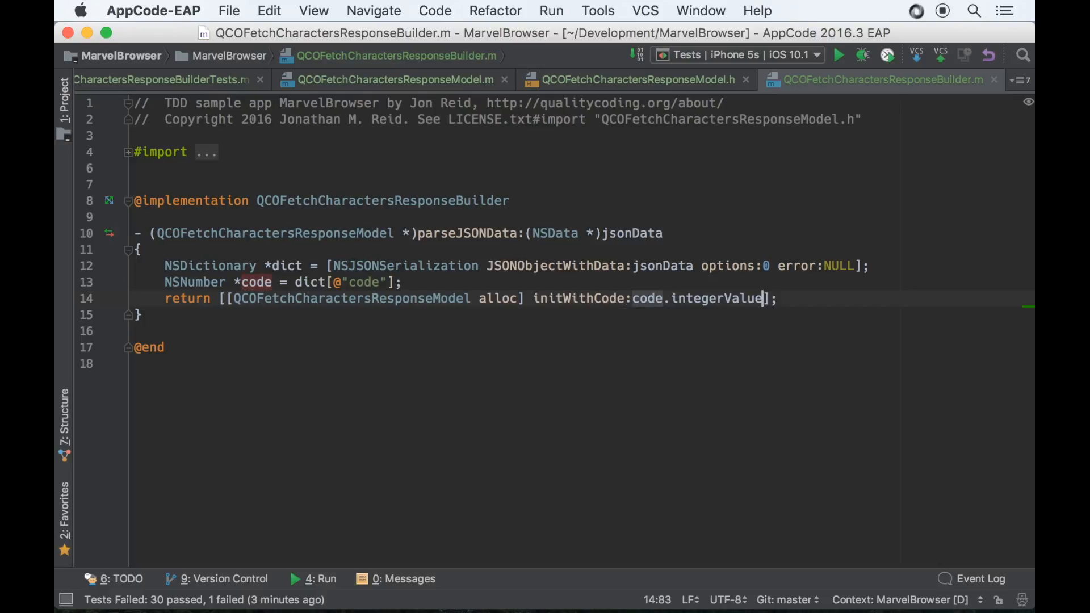
pyautogui.click(838, 55)
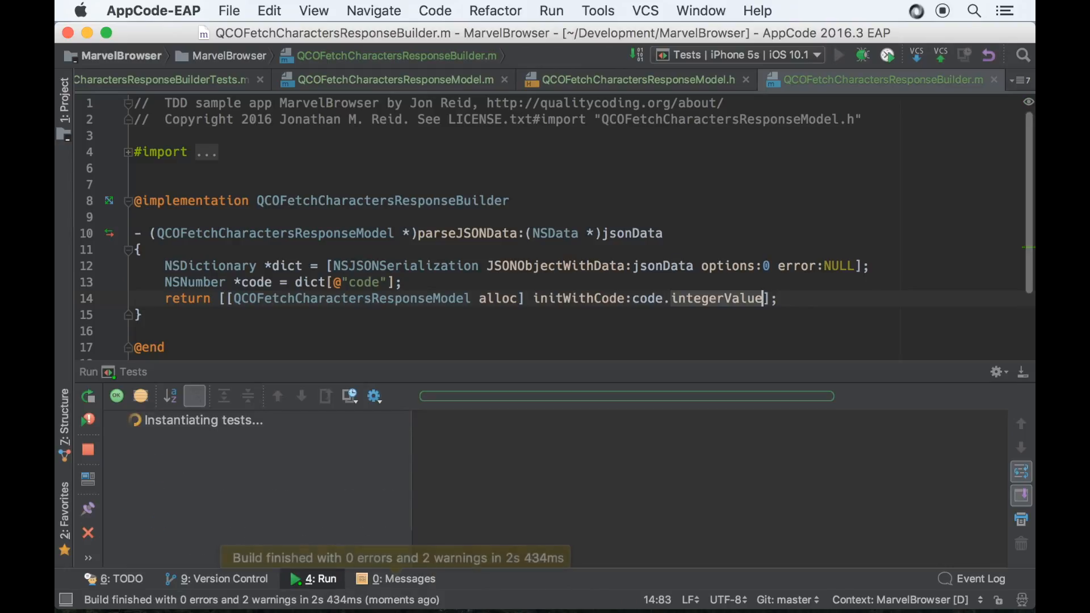
# Step: Run the Tests configuration and confirm all 31 tests pass
pyautogui.click(839, 56)
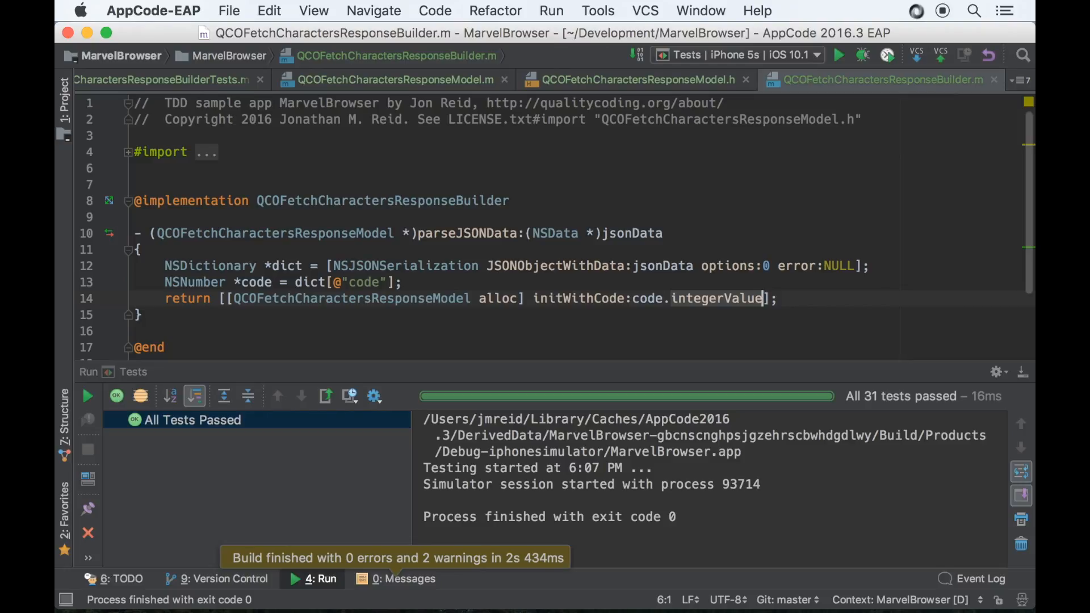
pyautogui.click(320, 578)
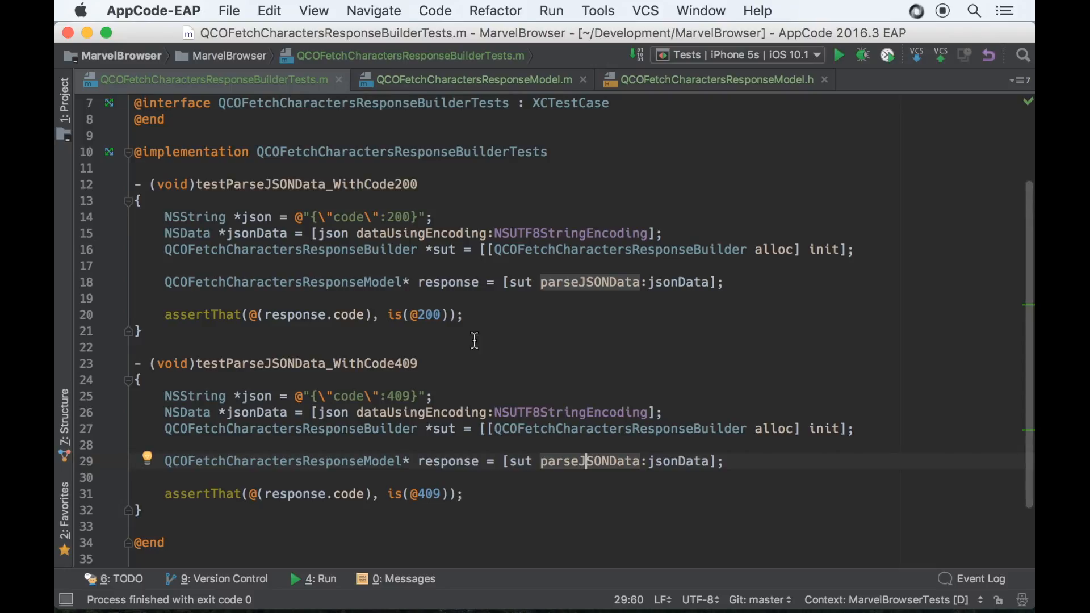
pyautogui.moveTo(438, 251)
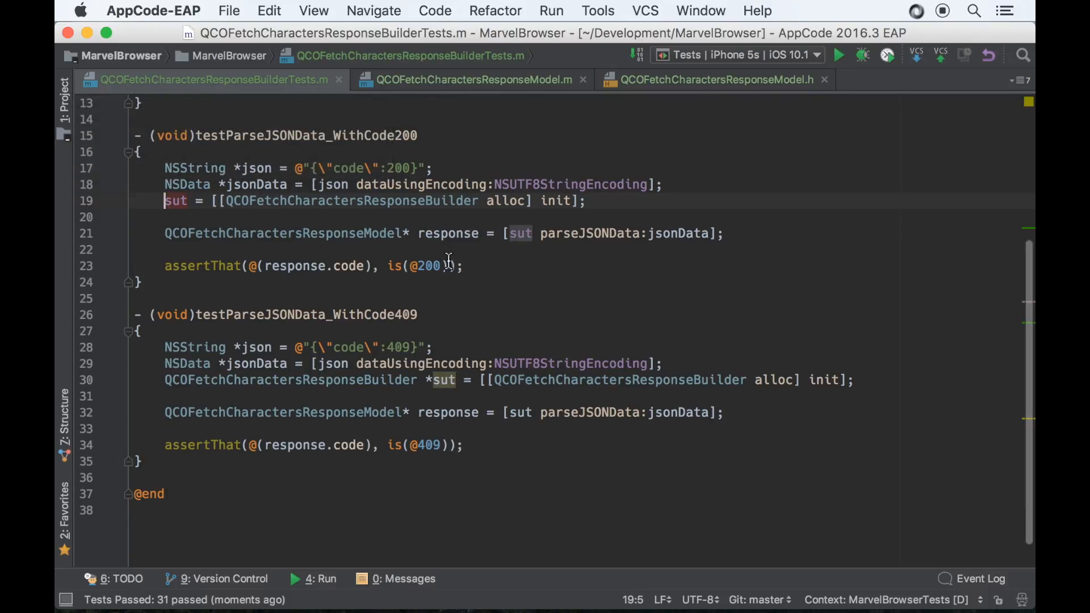
# Step: Move sut into a shared ivar with setUp allocation and tearDown setting sut = nil, then rerun
pyautogui.doubleClick(290, 379)
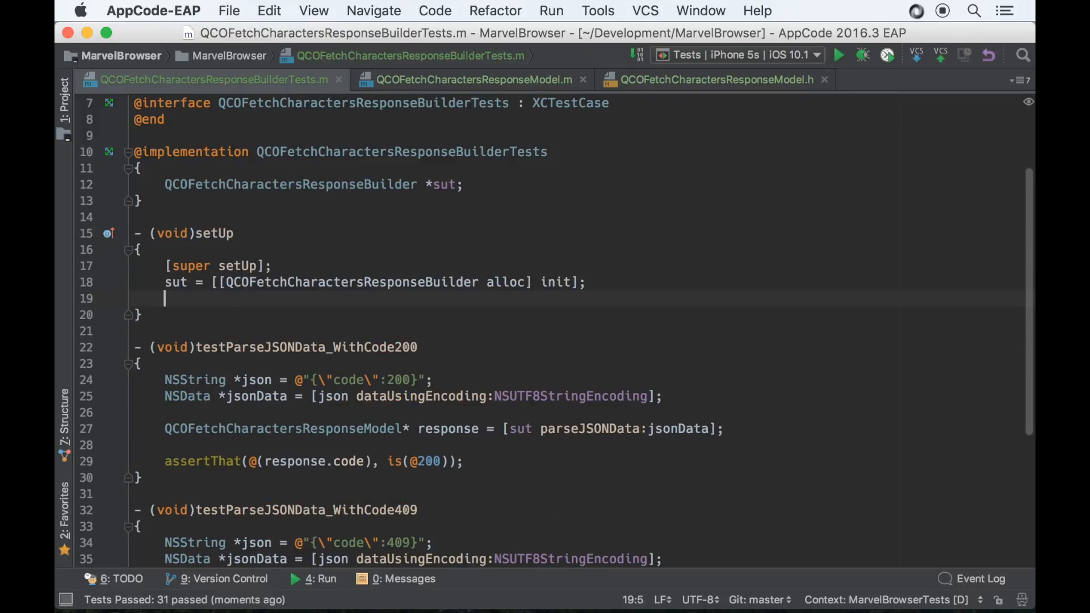
pyautogui.write('tearDown')
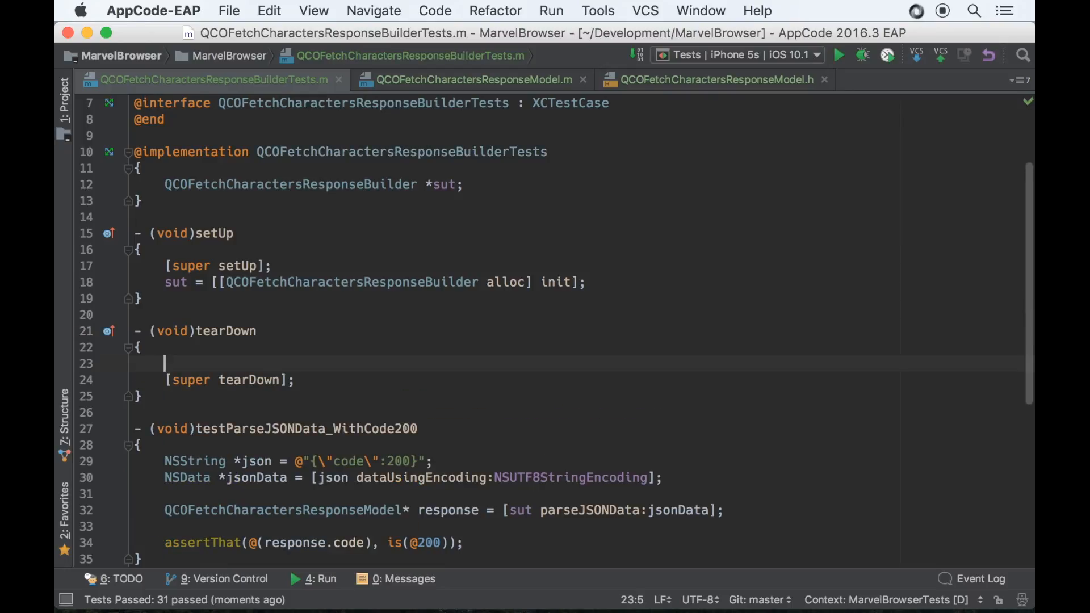
pyautogui.write('sut = nil;')
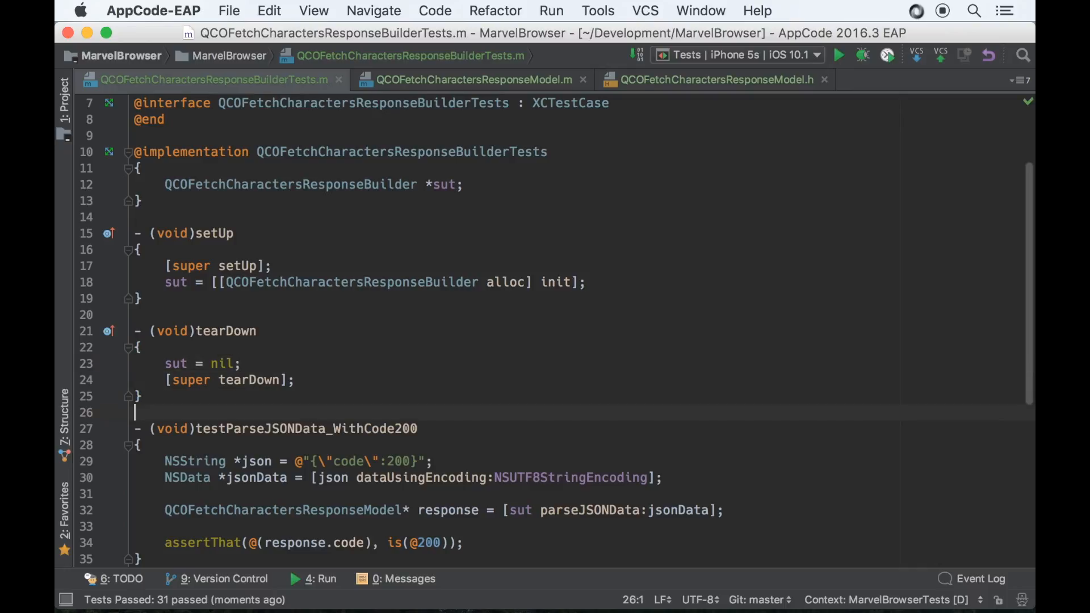
pyautogui.scroll(-3)
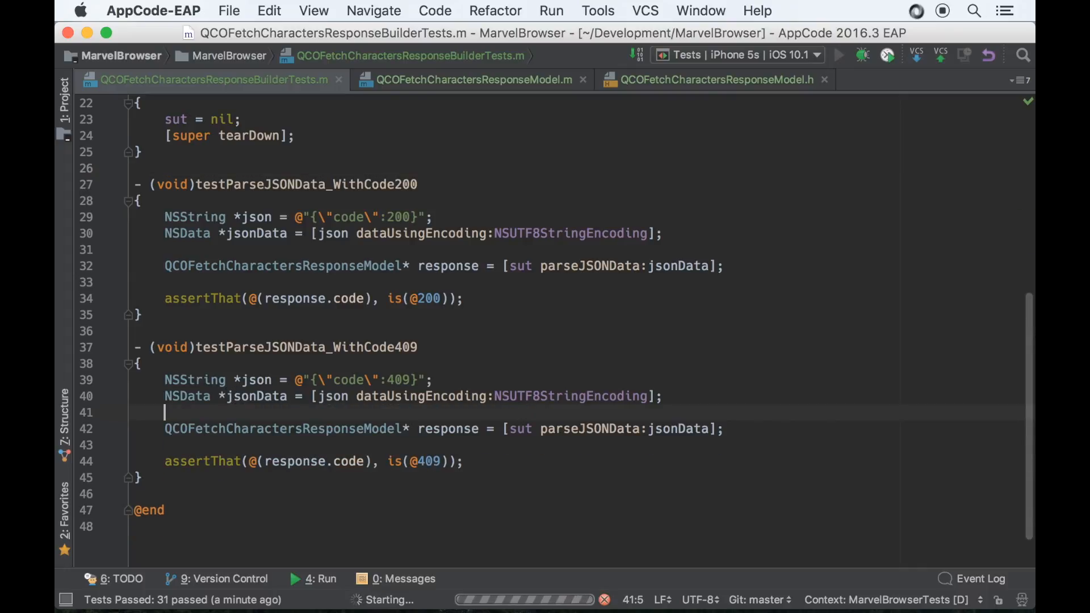
pyautogui.click(839, 55)
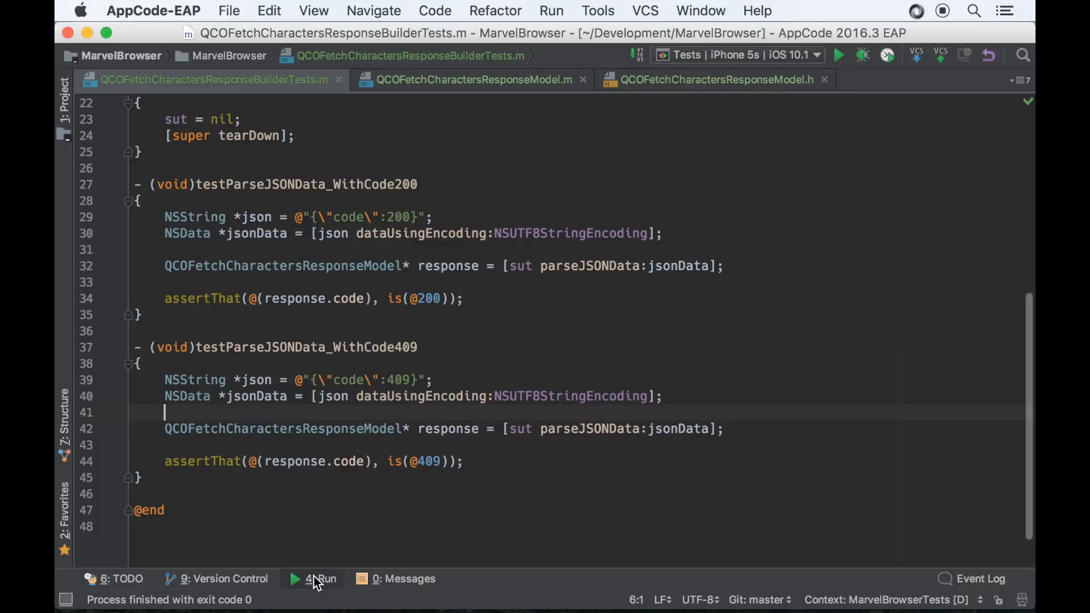
pyautogui.moveTo(340, 244)
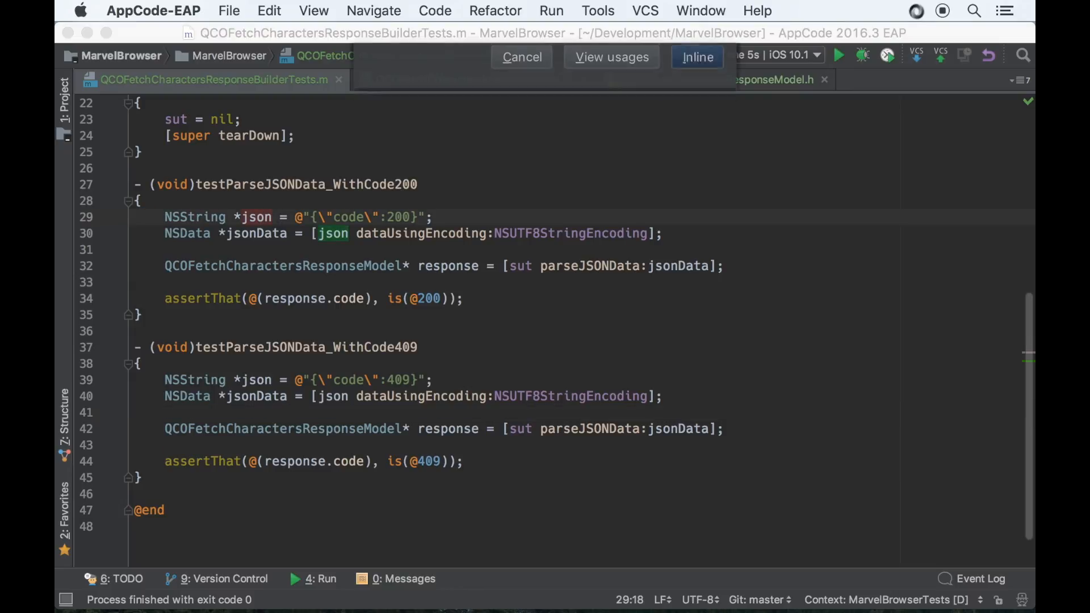
# Step: Inline the json variable into both tests and return to QCOFetchCharactersResponseBuilder.m
pyautogui.click(696, 57)
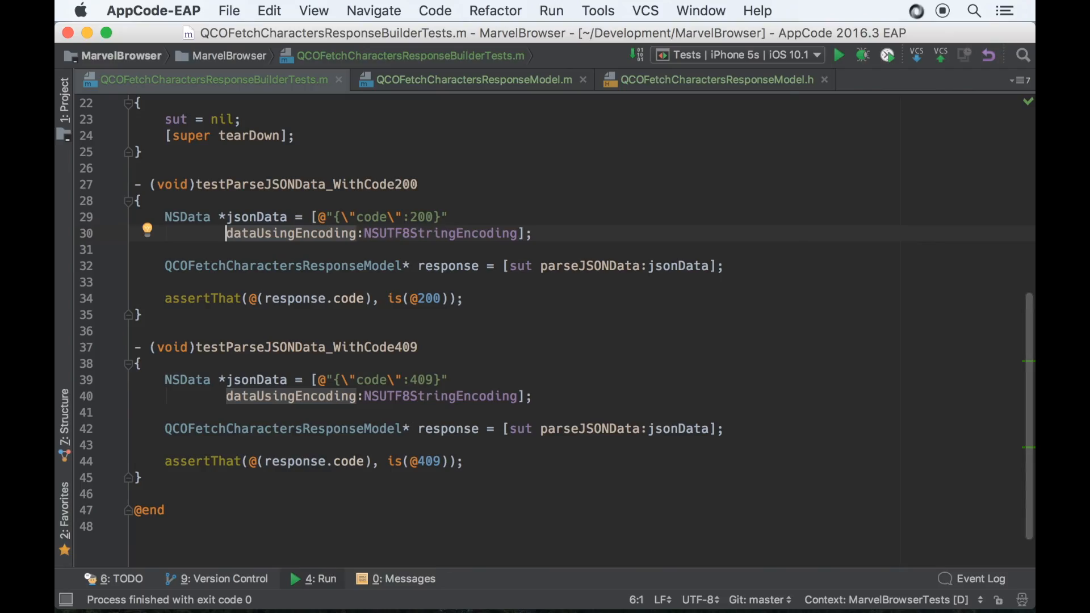
pyautogui.click(883, 79)
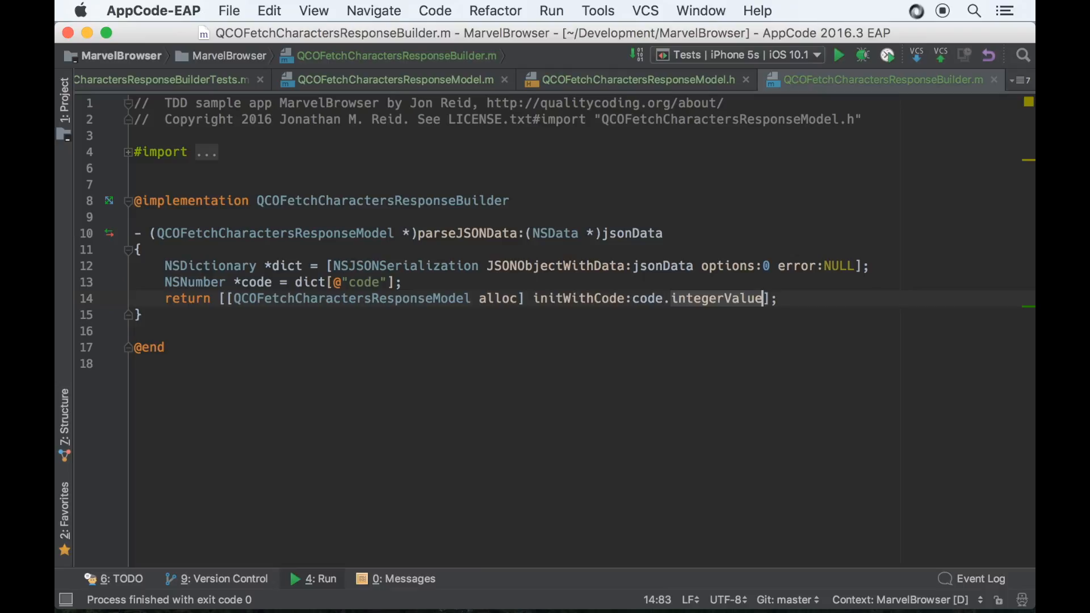
pyautogui.moveTo(794, 305)
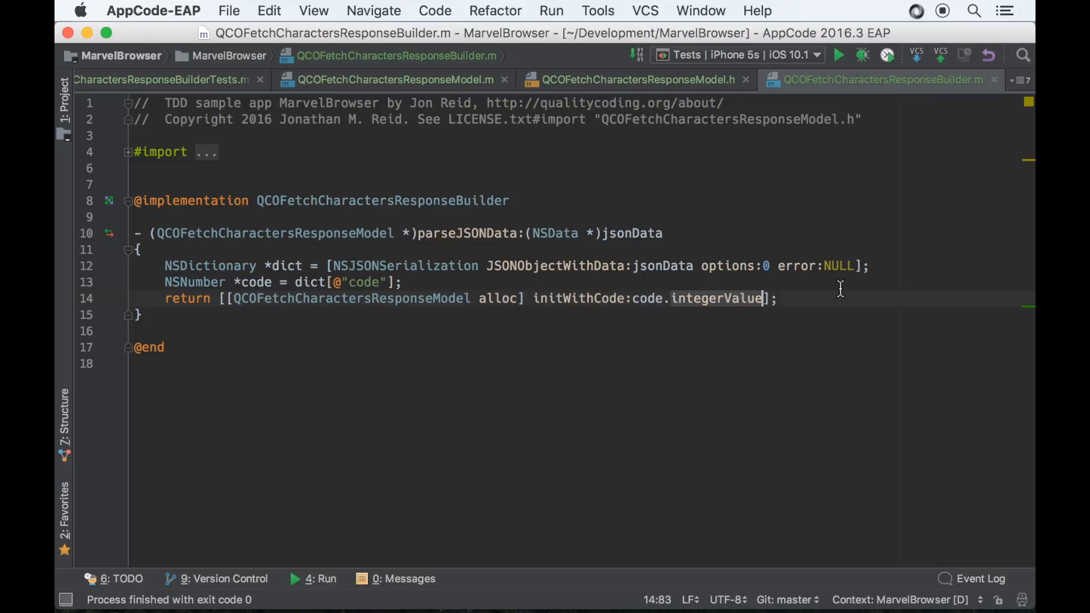
pyautogui.doubleClick(838, 265)
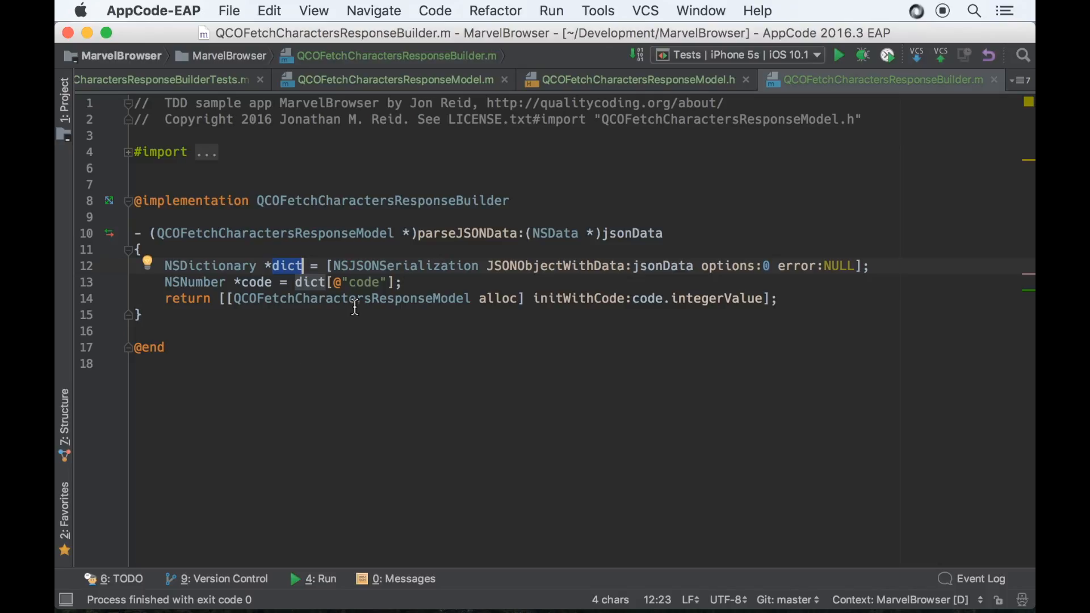
pyautogui.doubleClick(362, 282)
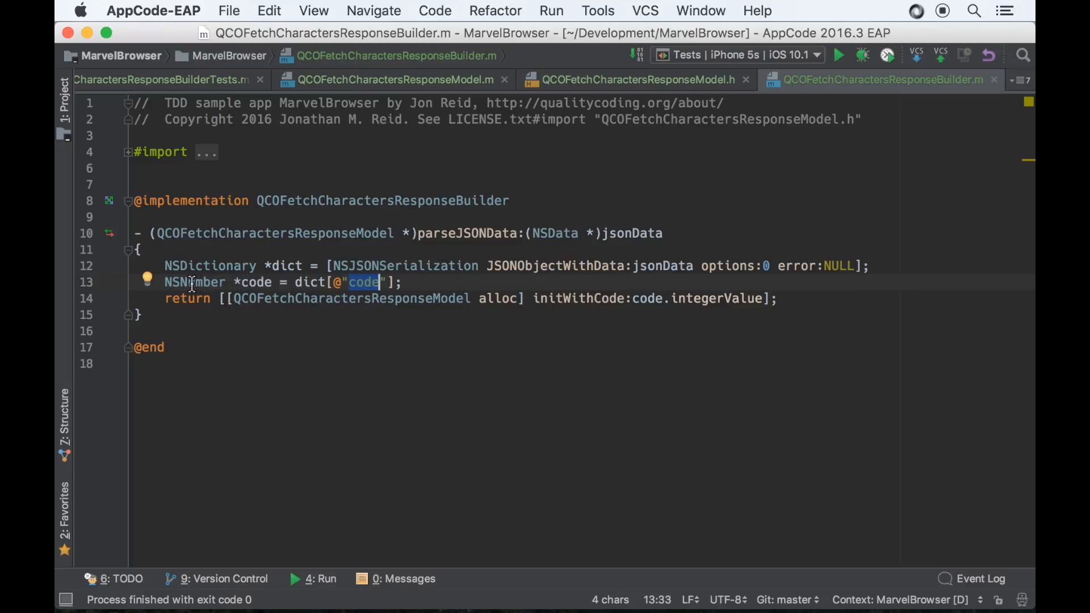
pyautogui.moveTo(365, 290)
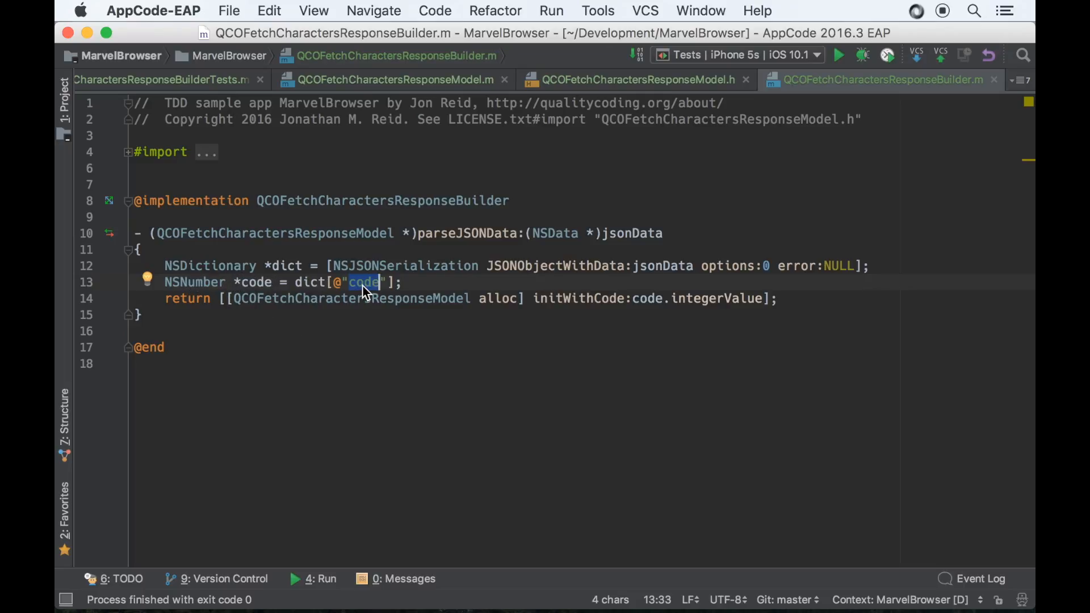